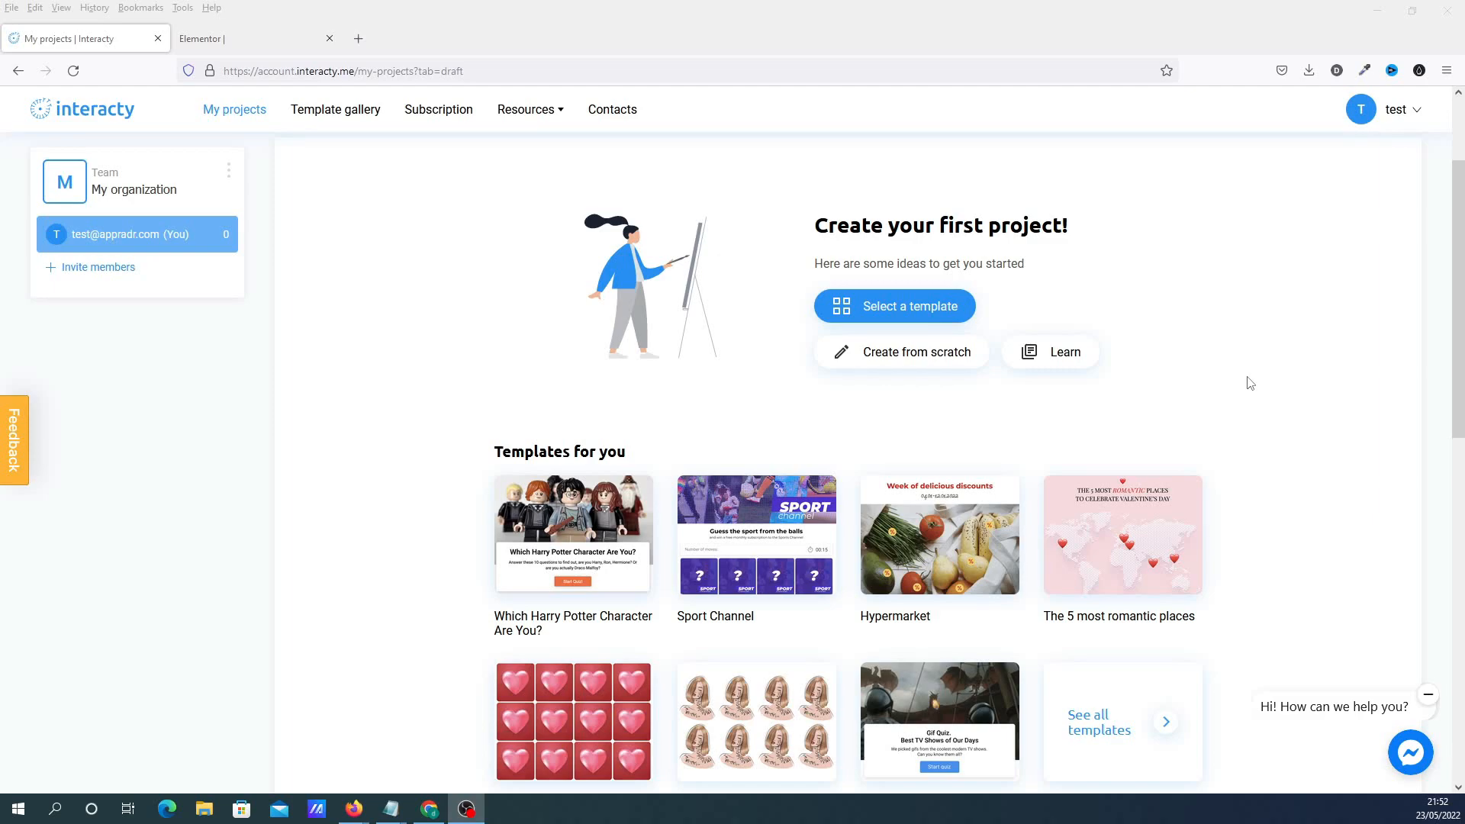
{"action": "mouse_move", "coordinate": [1242, 378]}
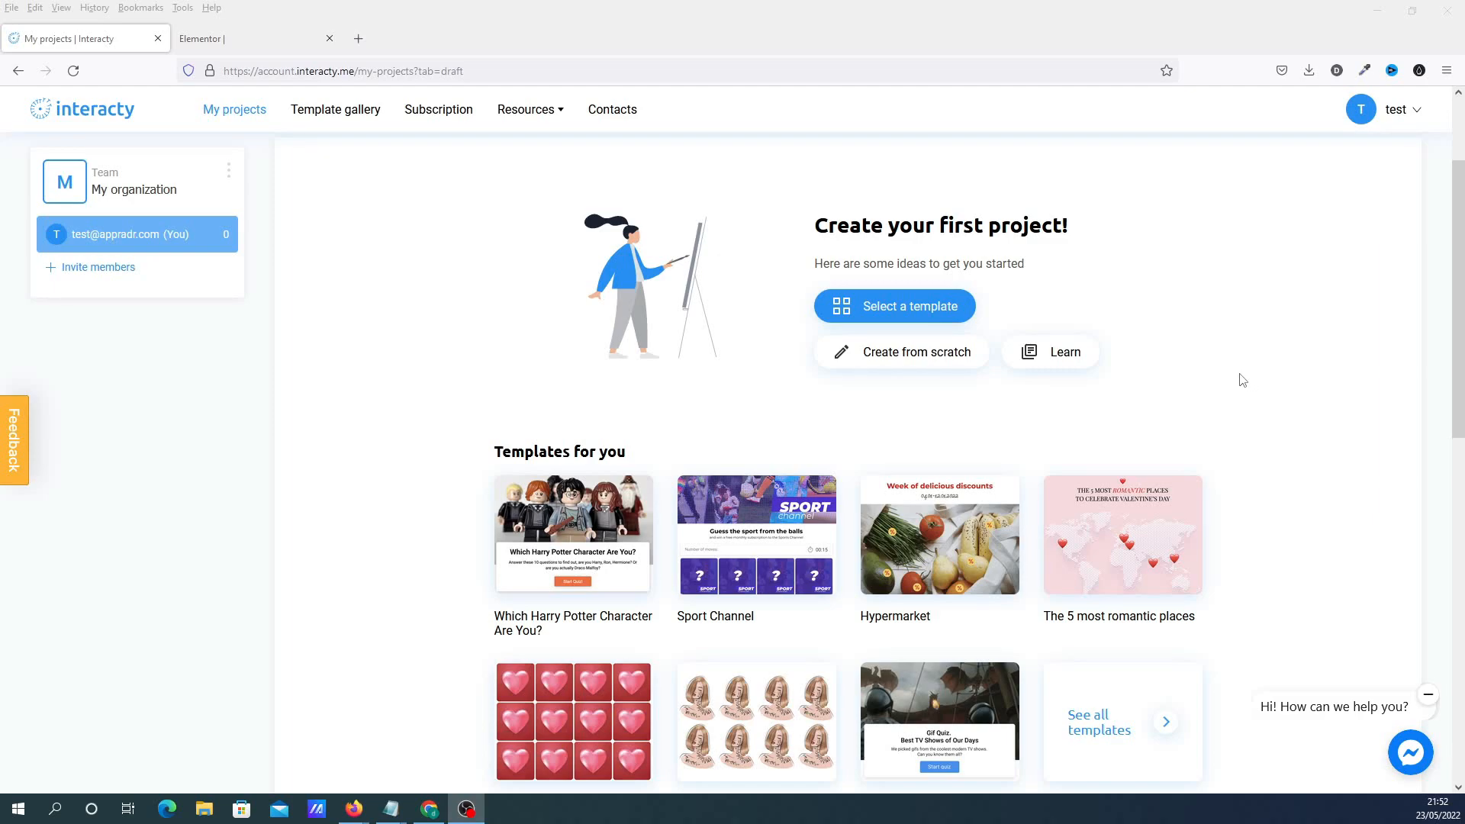
{"action": "mouse_move", "coordinate": [771, 314]}
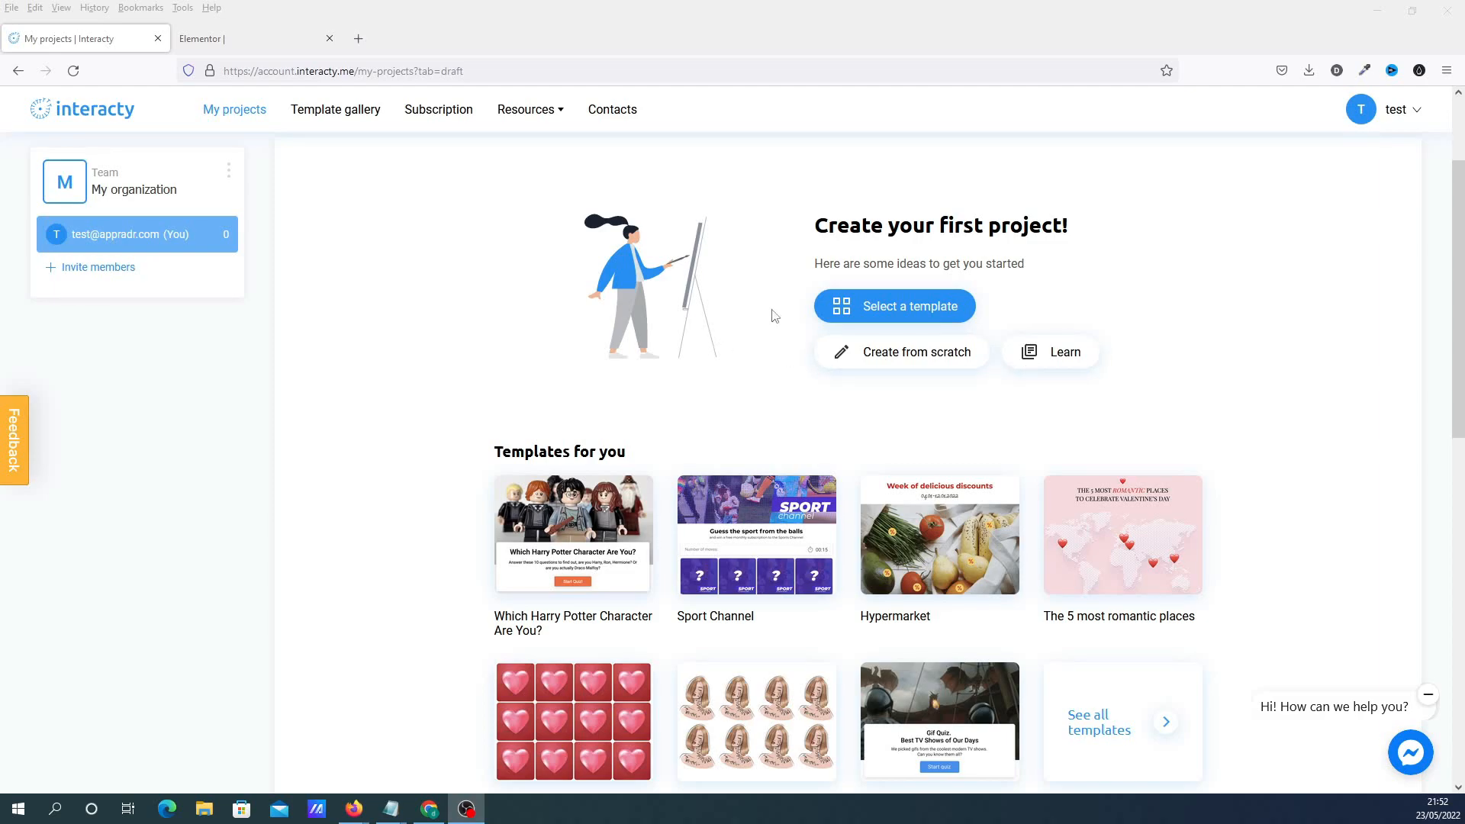
{"action": "mouse_move", "coordinate": [933, 388]}
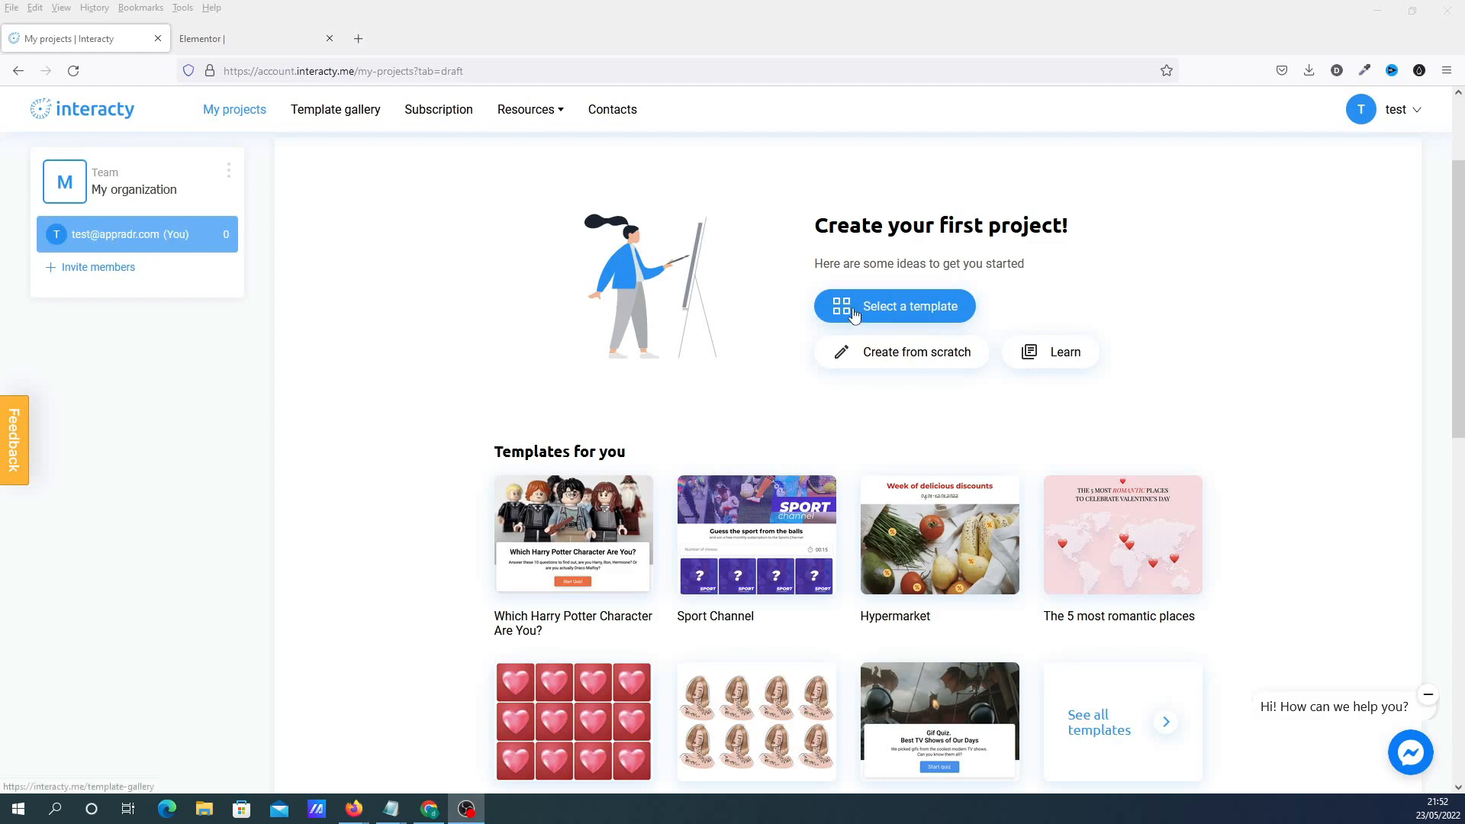
- Browse down through the template gallery sections and return toward the top
{"action": "left_click", "coordinate": [907, 305]}
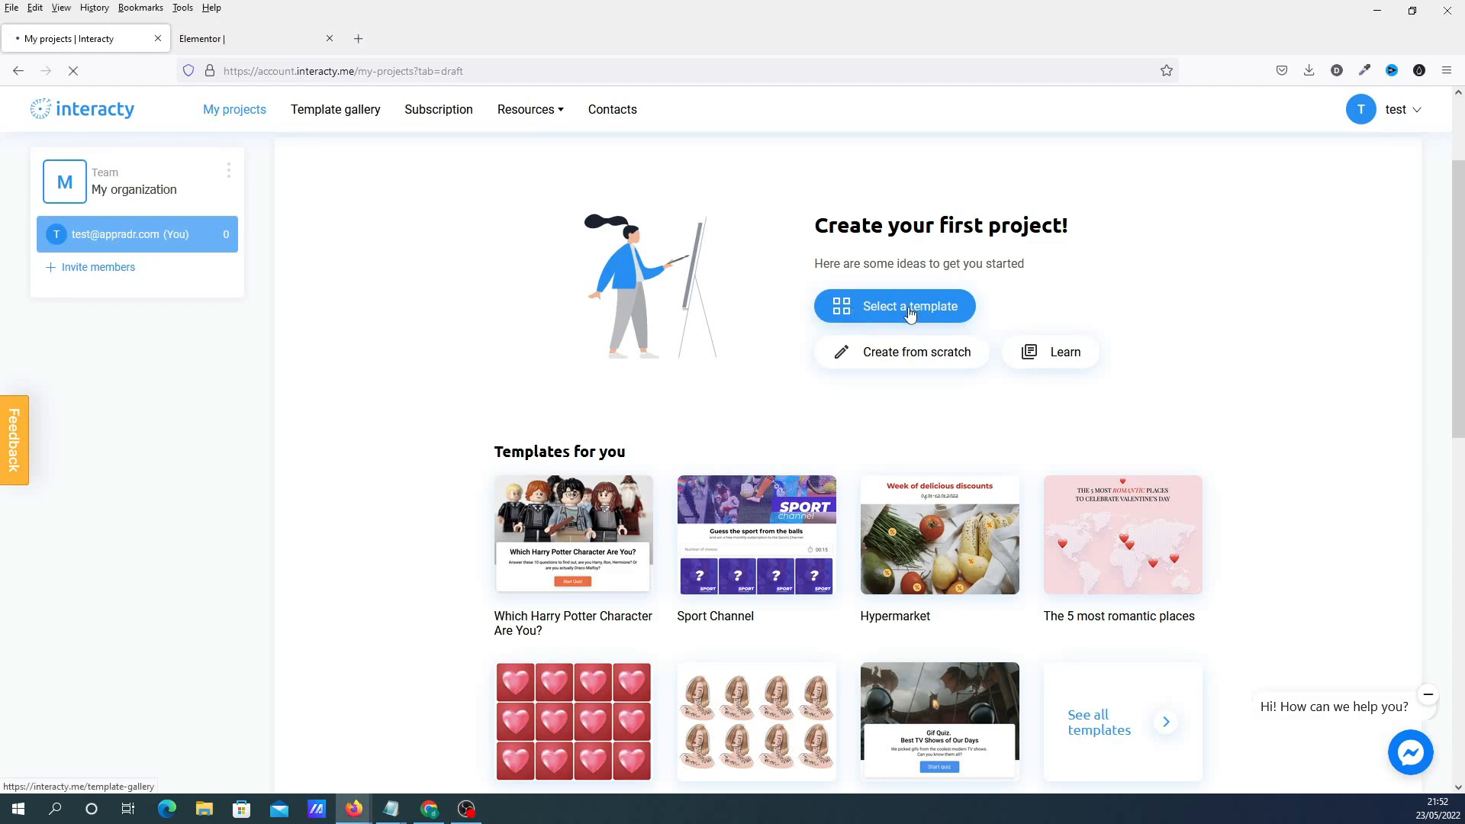
{"action": "left_click", "coordinate": [909, 305]}
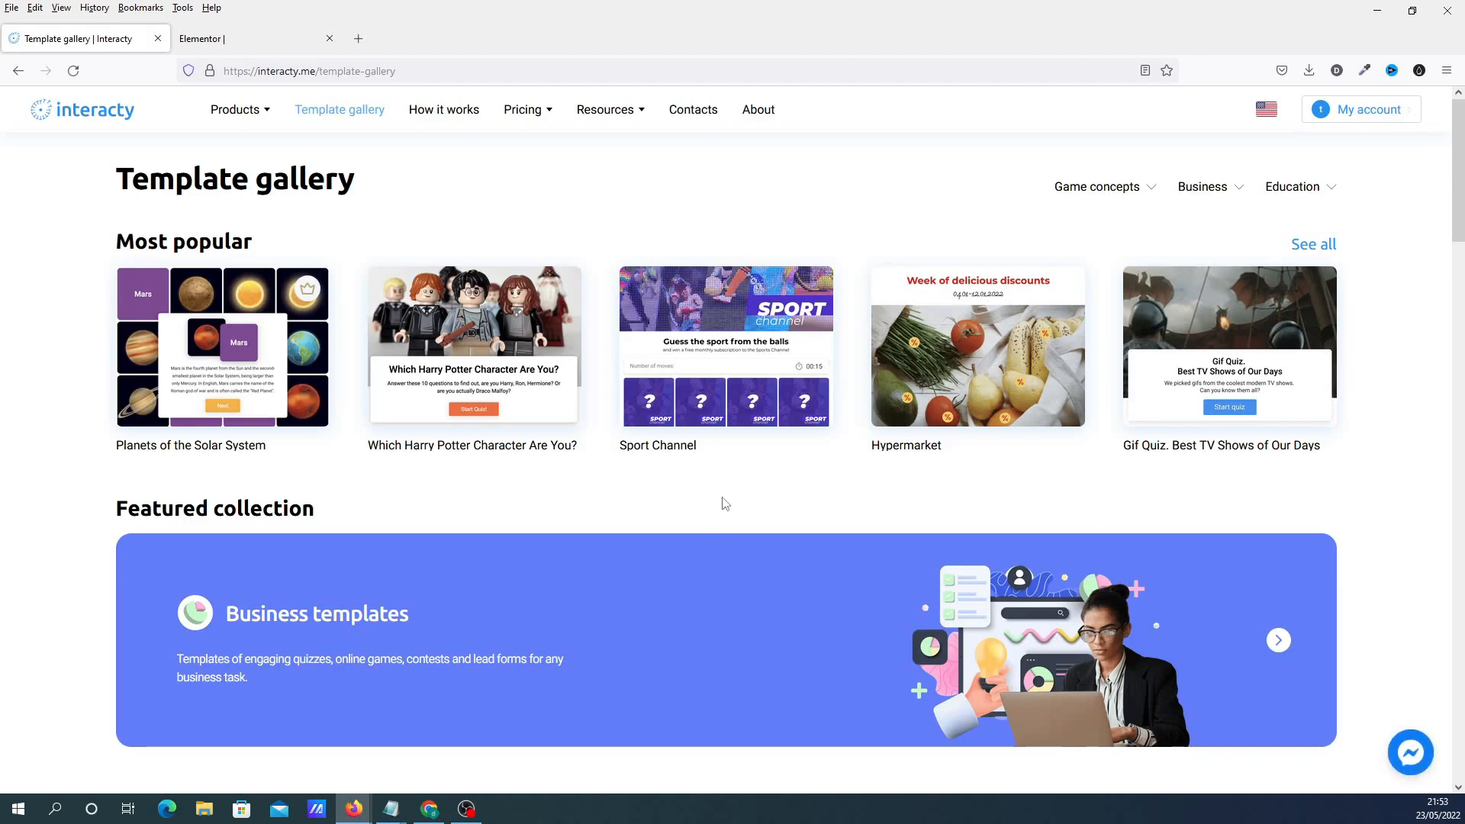
{"action": "scroll", "scroll_direction": "down", "scroll_amount": 3}
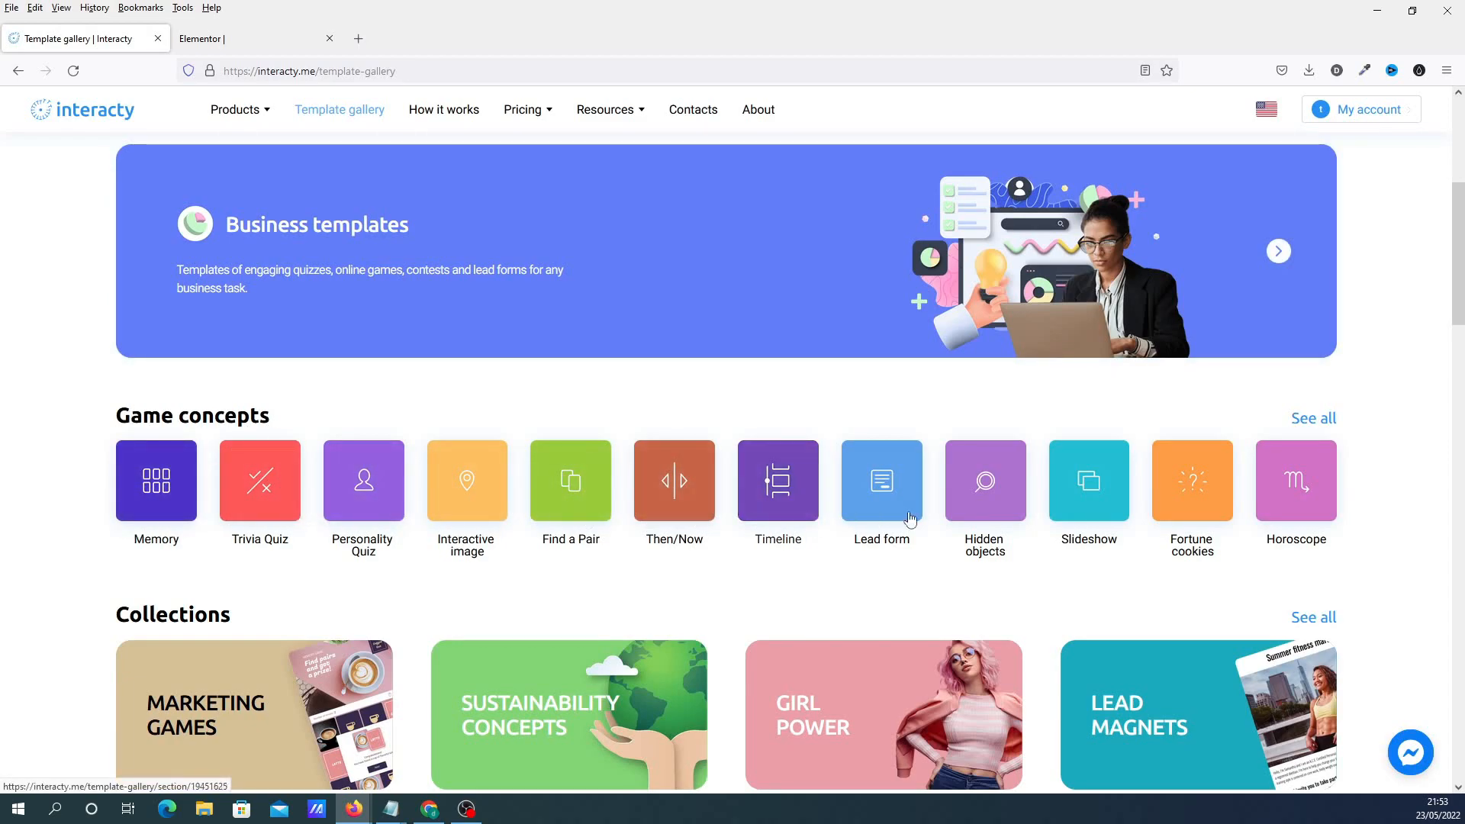
{"action": "mouse_move", "coordinate": [1313, 418]}
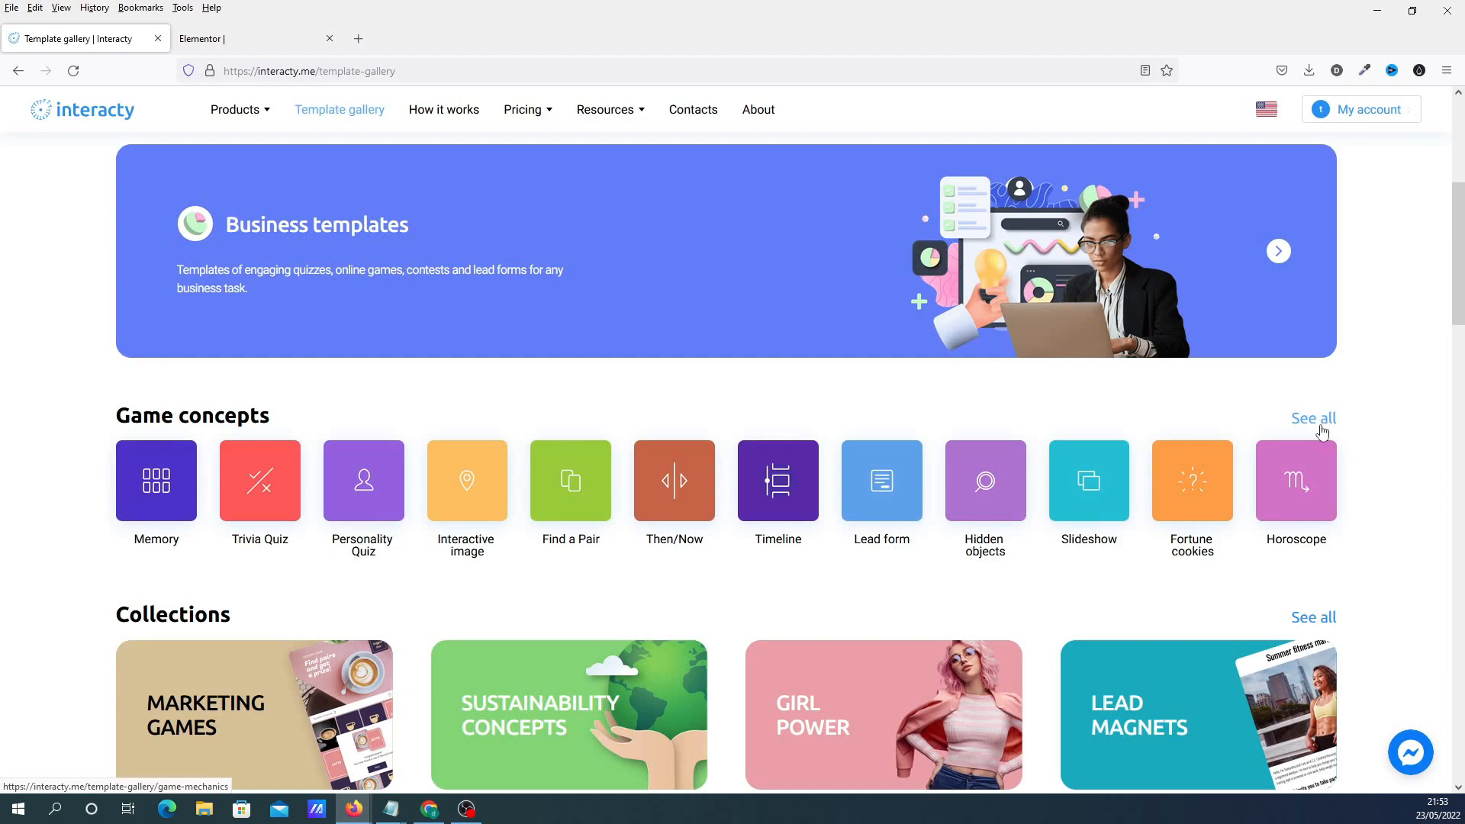
{"action": "mouse_move", "coordinate": [931, 592]}
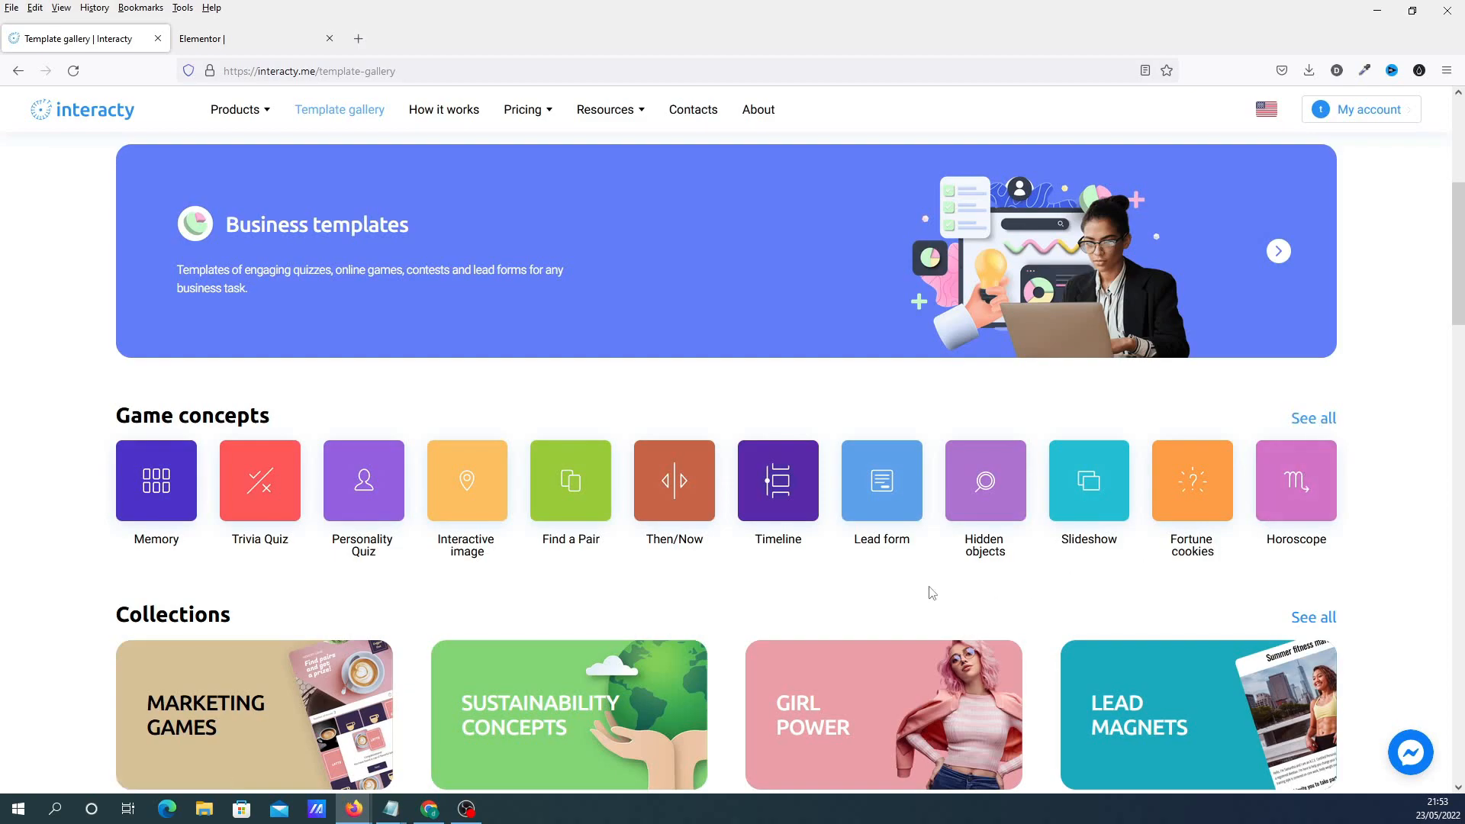
{"action": "scroll", "scroll_direction": "down", "scroll_amount": 3}
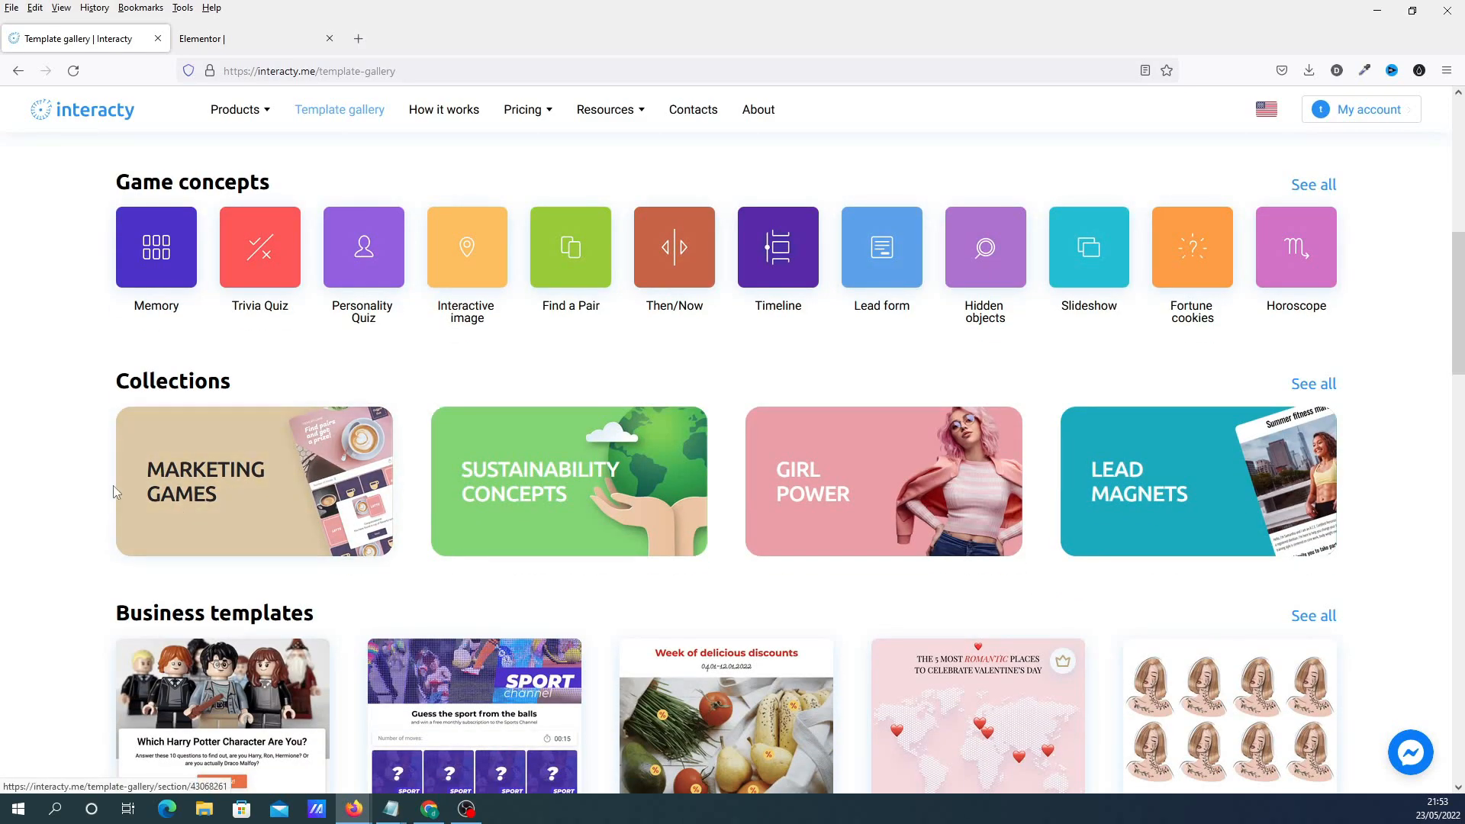
{"action": "scroll", "scroll_direction": "down", "scroll_amount": 3}
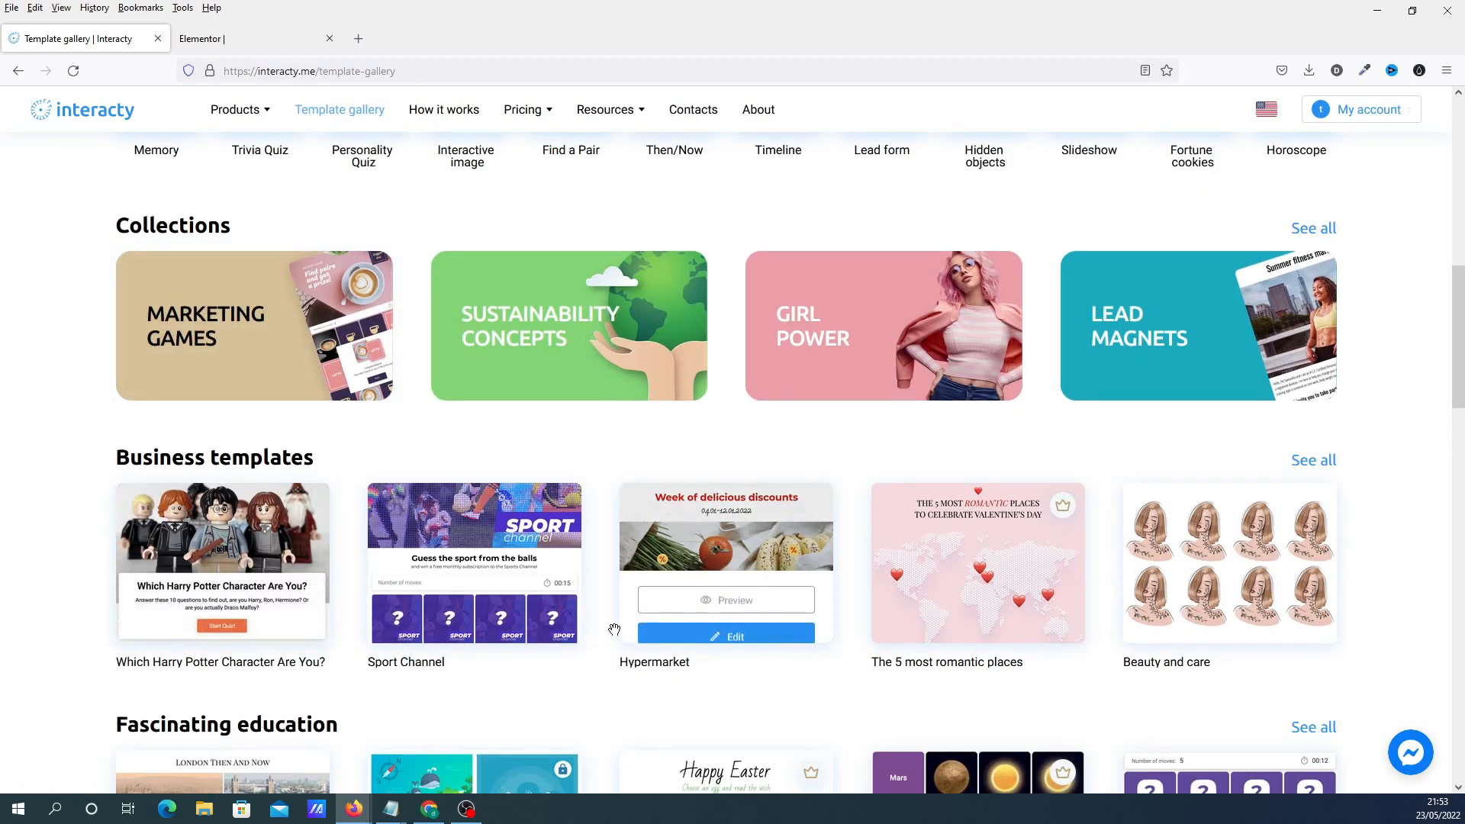
{"action": "scroll", "scroll_direction": "down", "scroll_amount": 3}
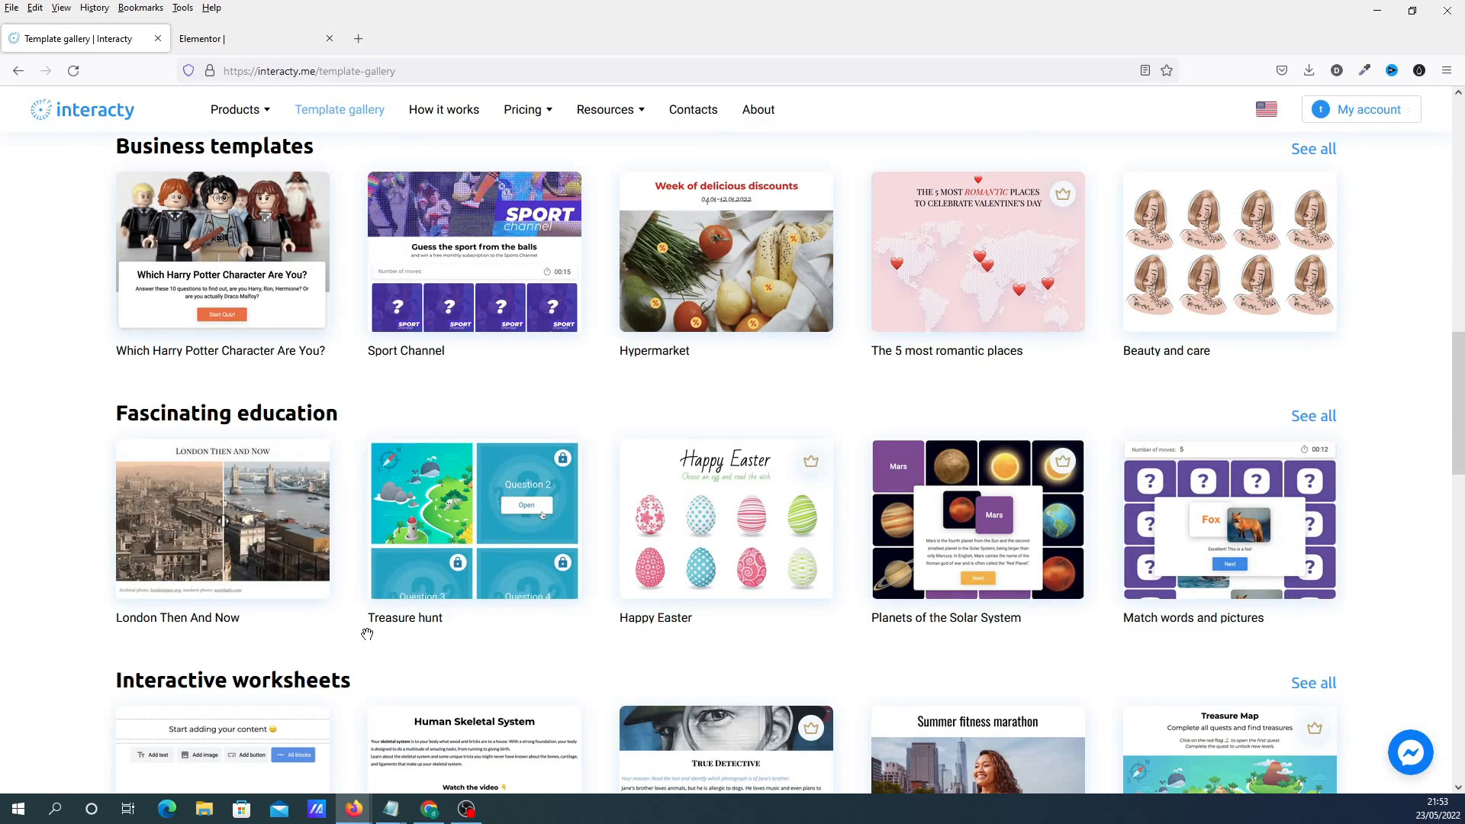
{"action": "scroll", "scroll_direction": "up", "scroll_amount": 3}
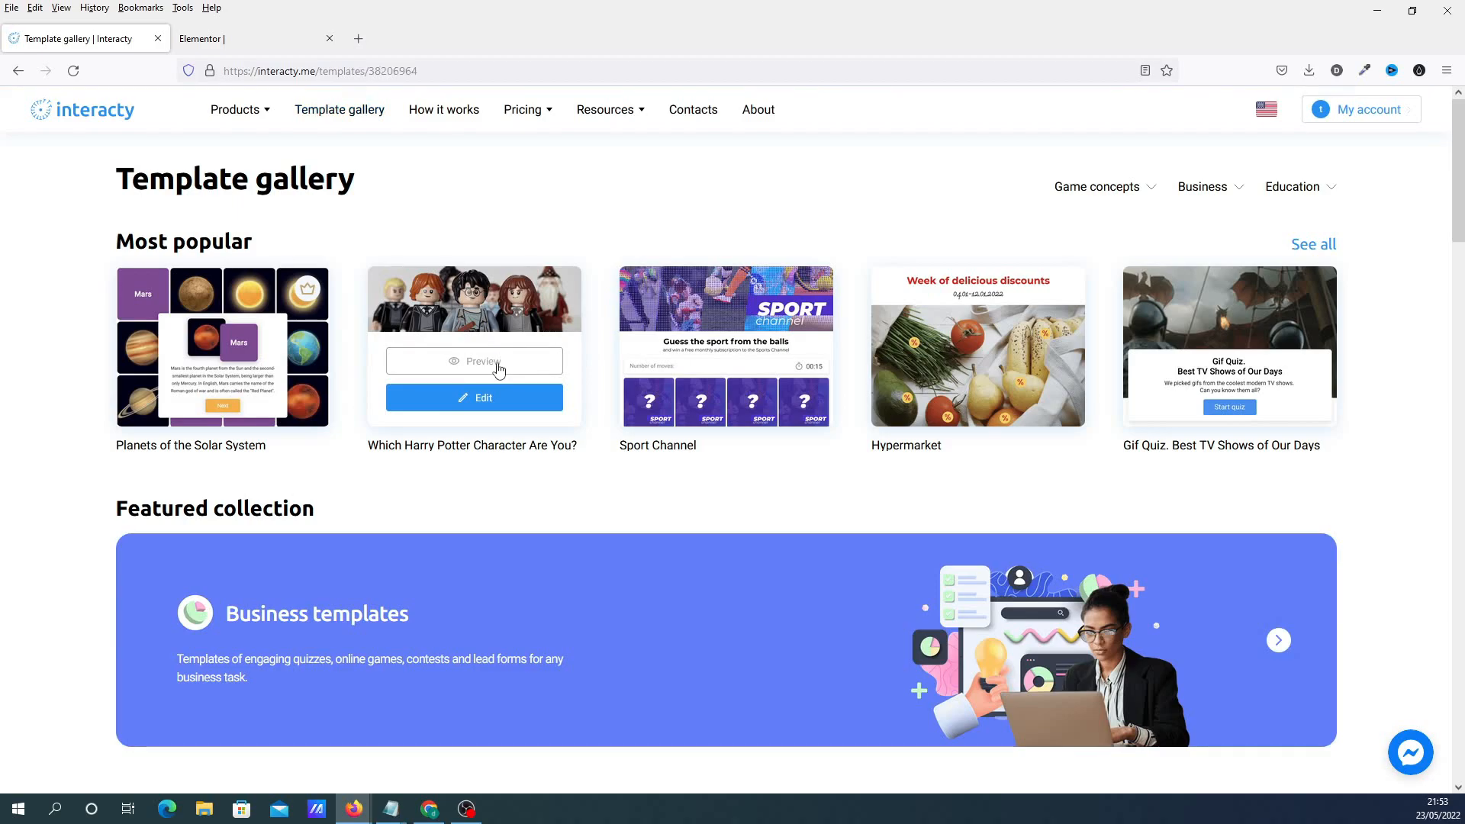
- Preview the 'Which Harry Potter Character Are You?' template, start its quiz, then return to My projects
{"action": "left_click", "coordinate": [472, 360]}
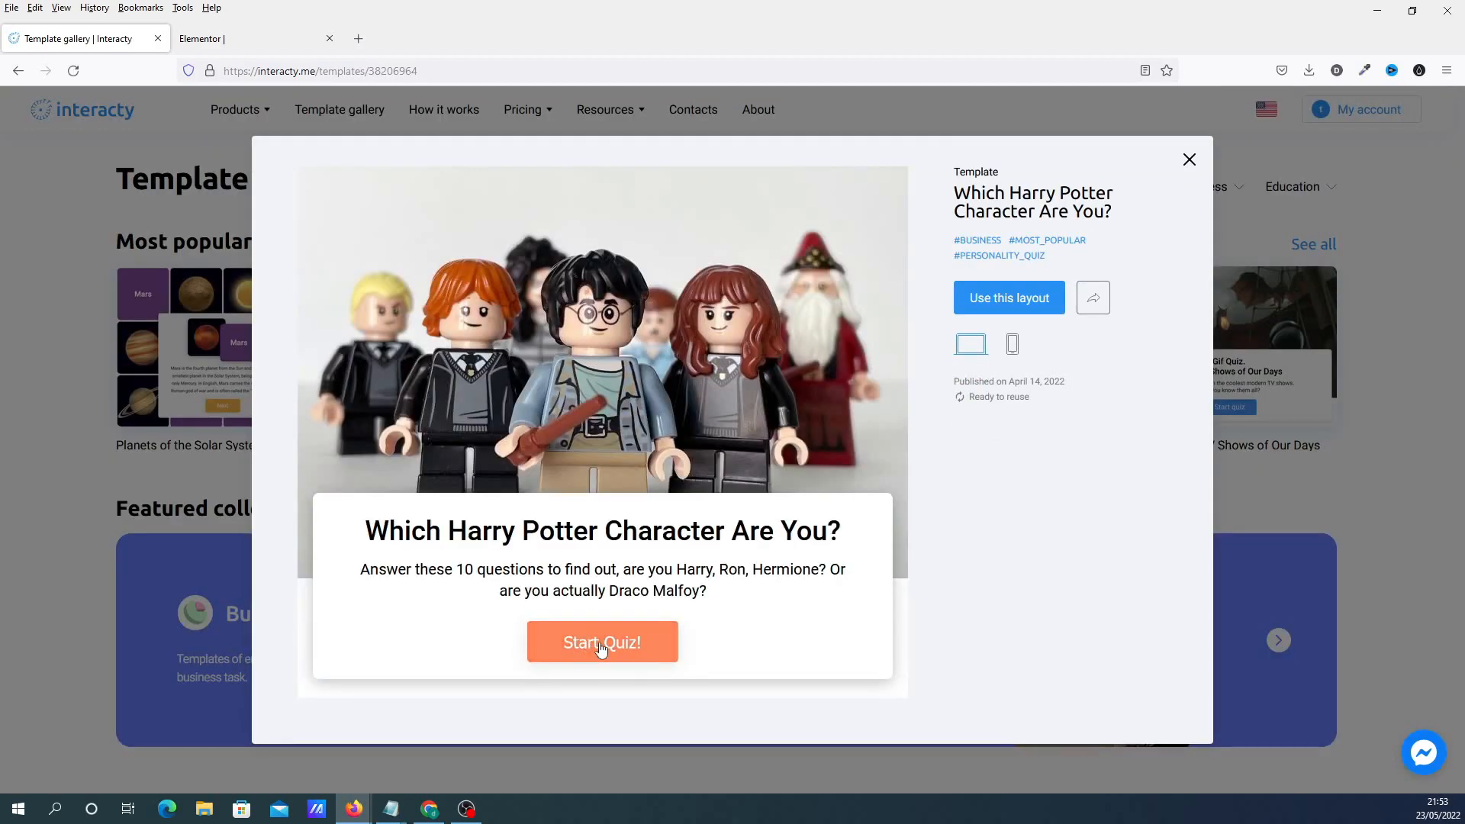
{"action": "left_click", "coordinate": [601, 640]}
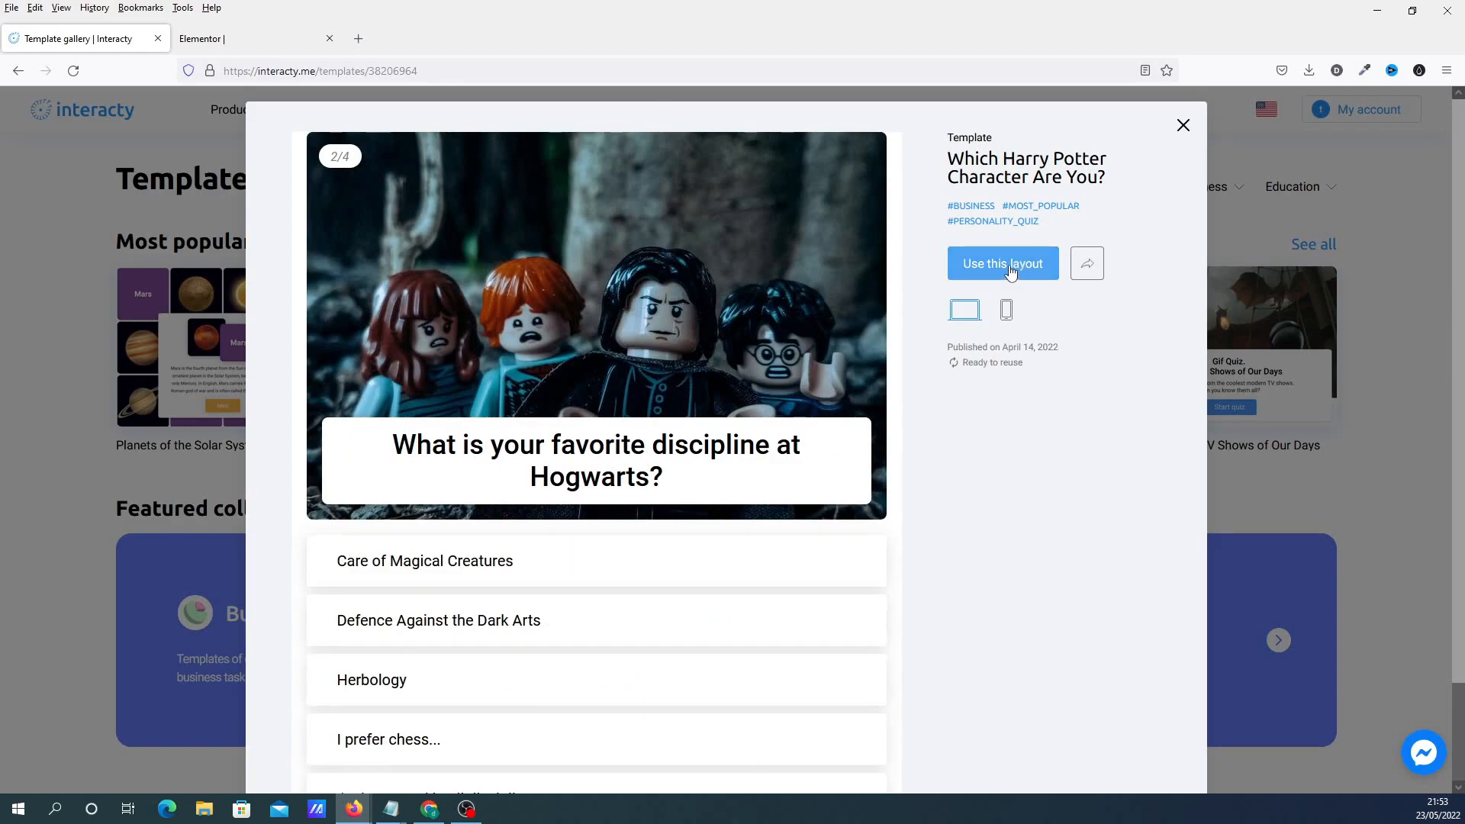
{"action": "left_click", "coordinate": [1182, 125]}
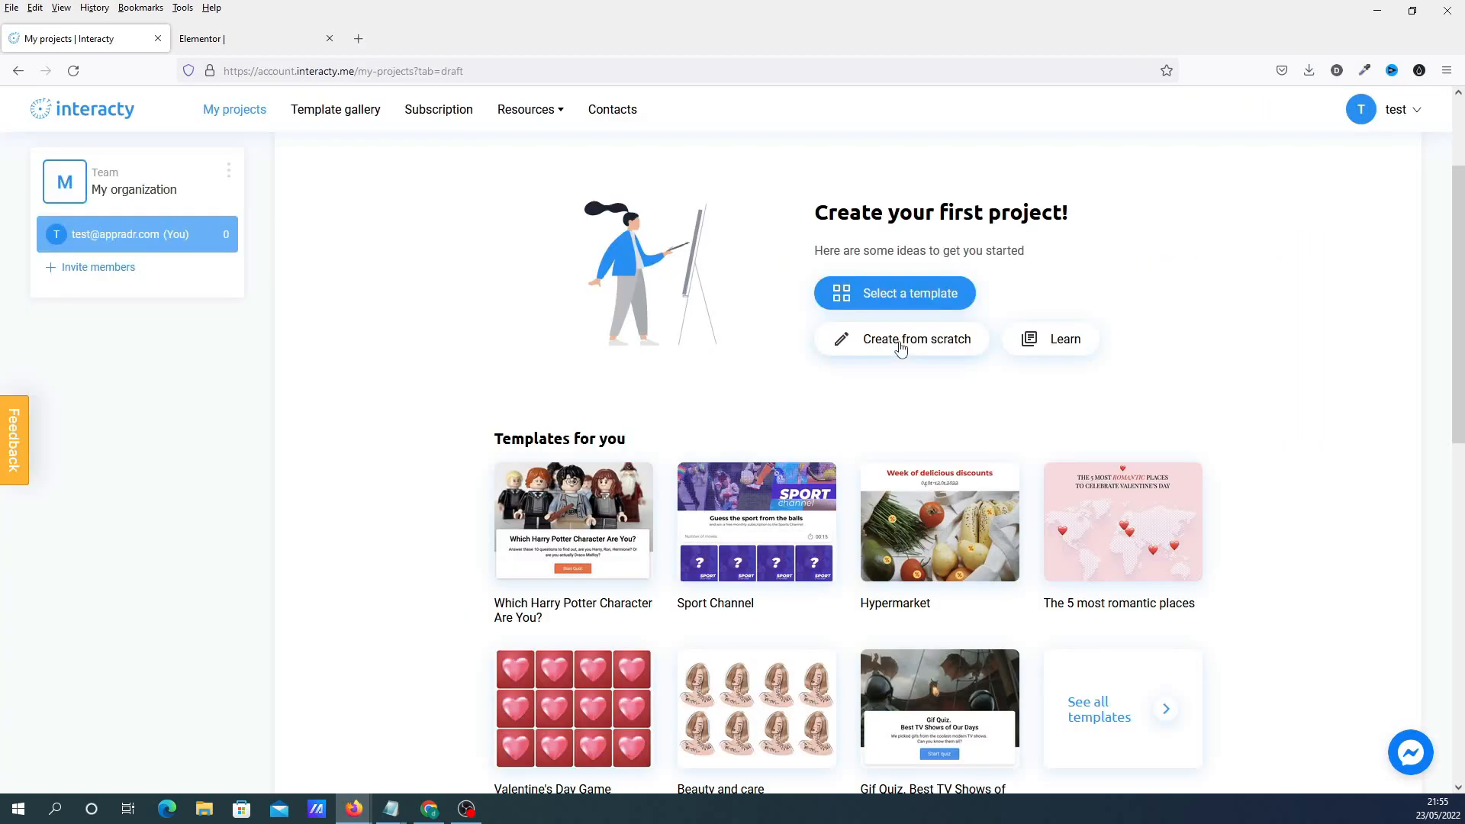
- Create a project from scratch, delete its default heading block, and show all content blocks
{"action": "left_click", "coordinate": [901, 338]}
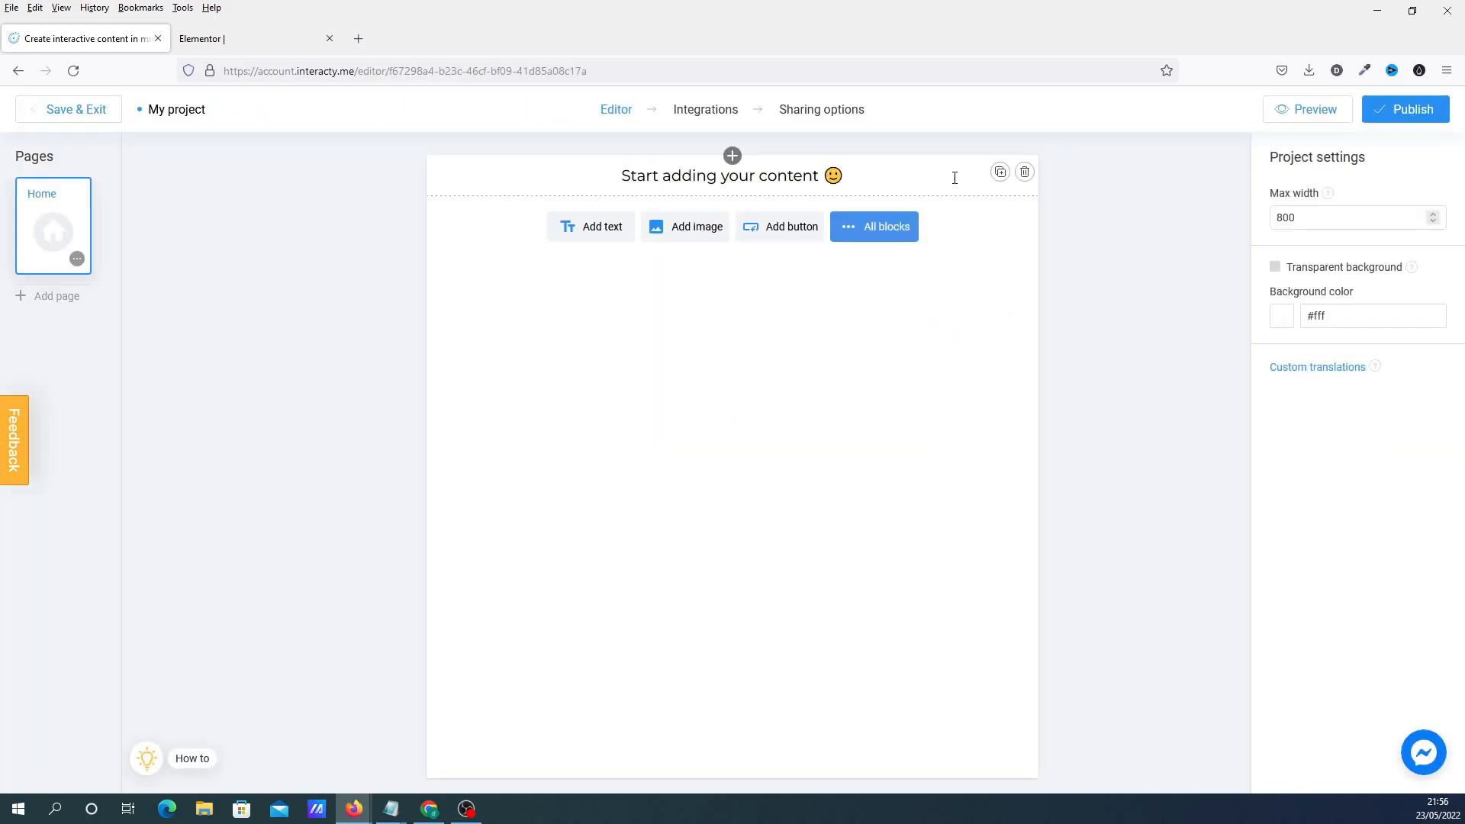
{"action": "left_click", "coordinate": [1025, 171]}
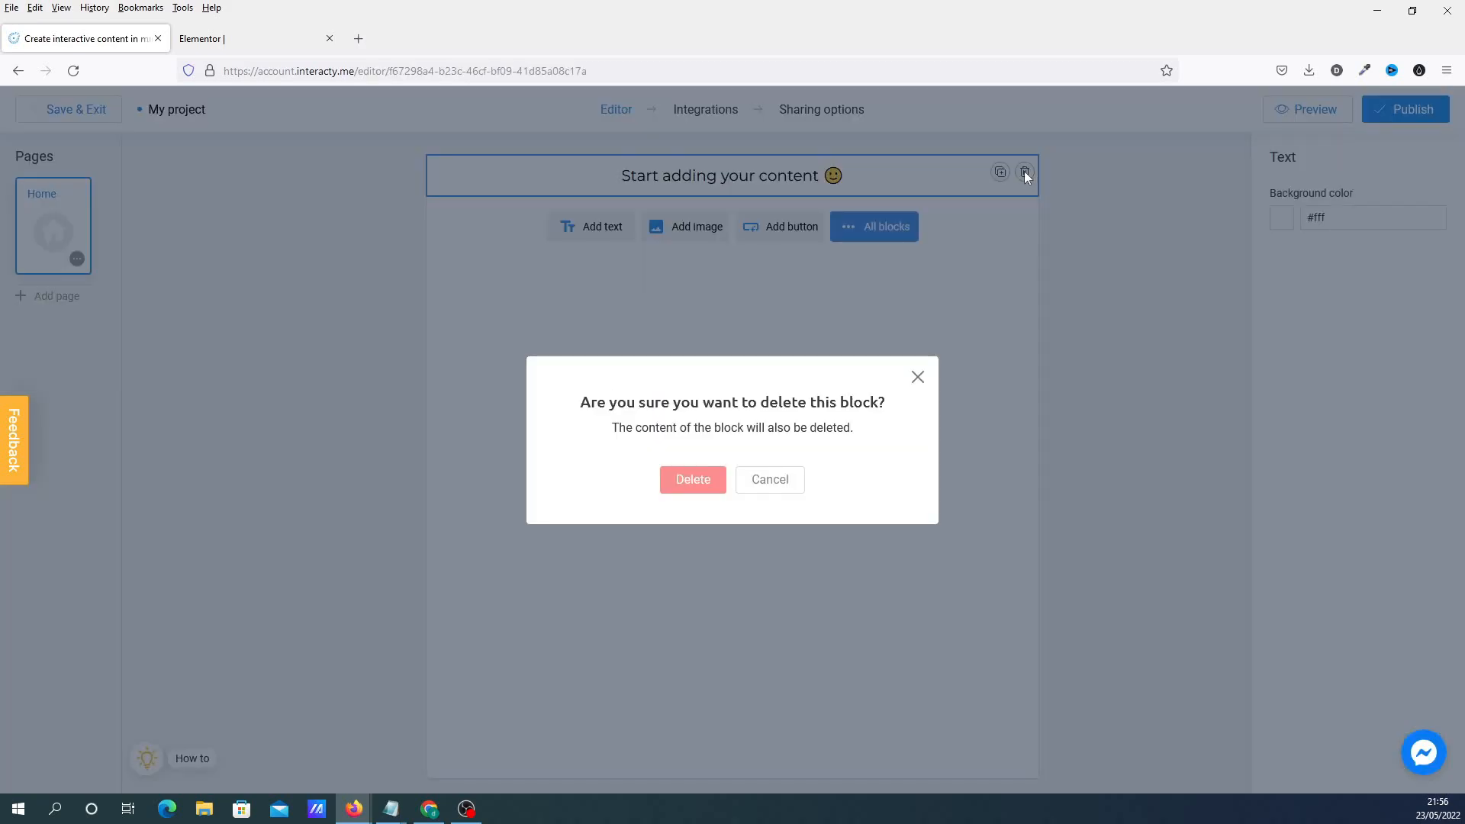
{"action": "left_click", "coordinate": [693, 479]}
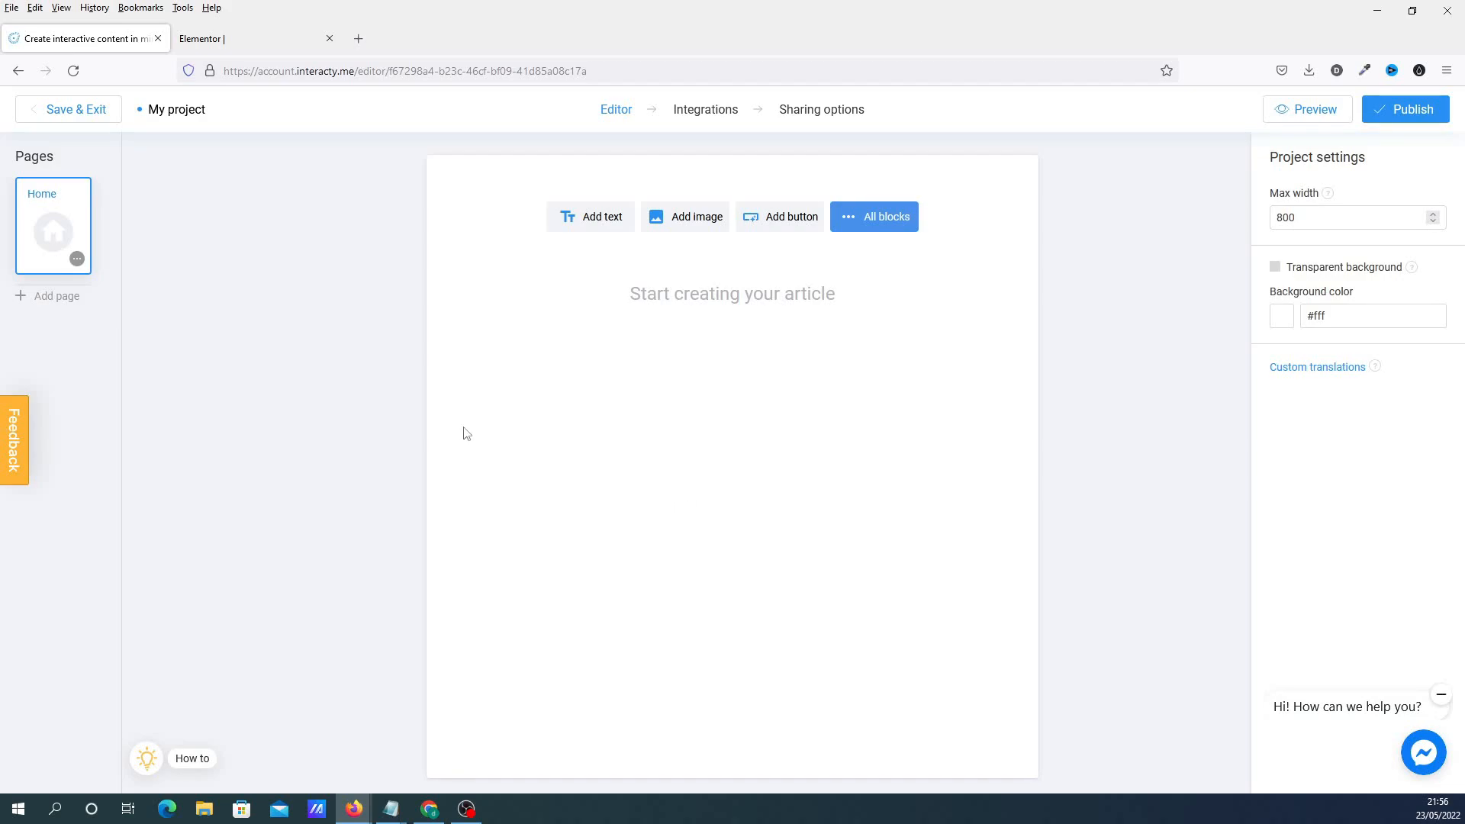
{"action": "left_click", "coordinate": [874, 217]}
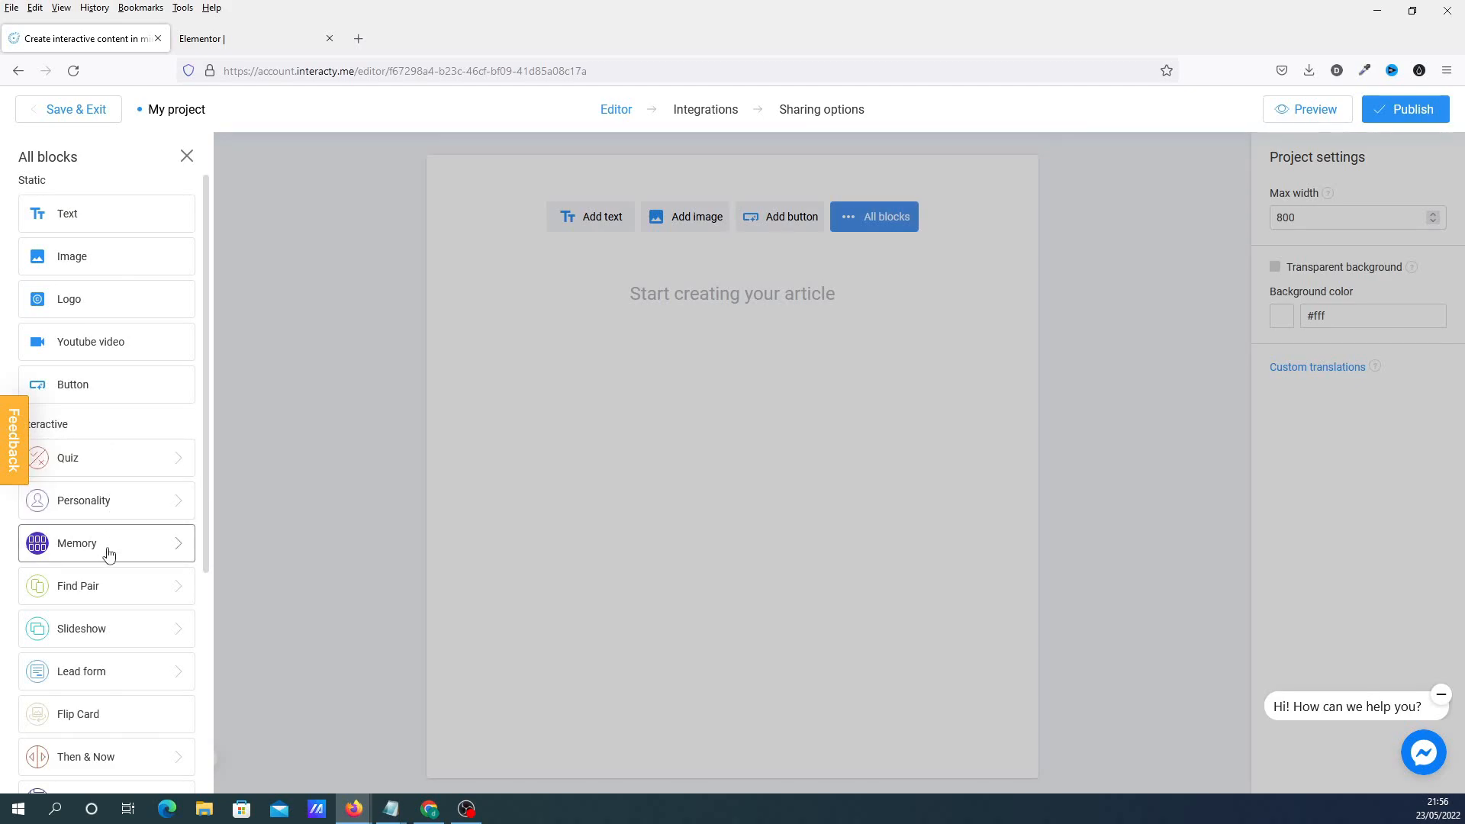
{"action": "mouse_move", "coordinate": [118, 622]}
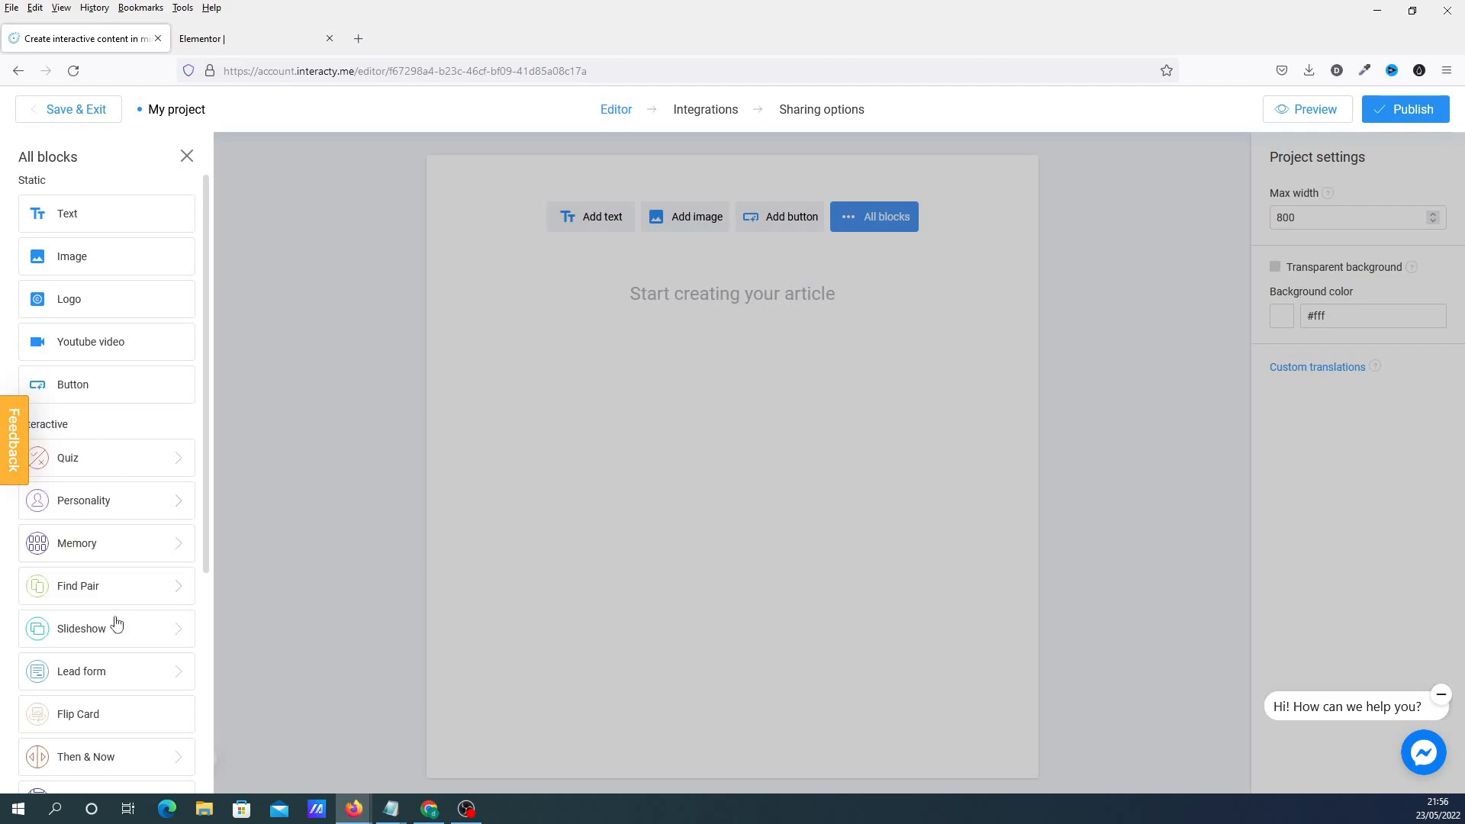
{"action": "mouse_move", "coordinate": [110, 508]}
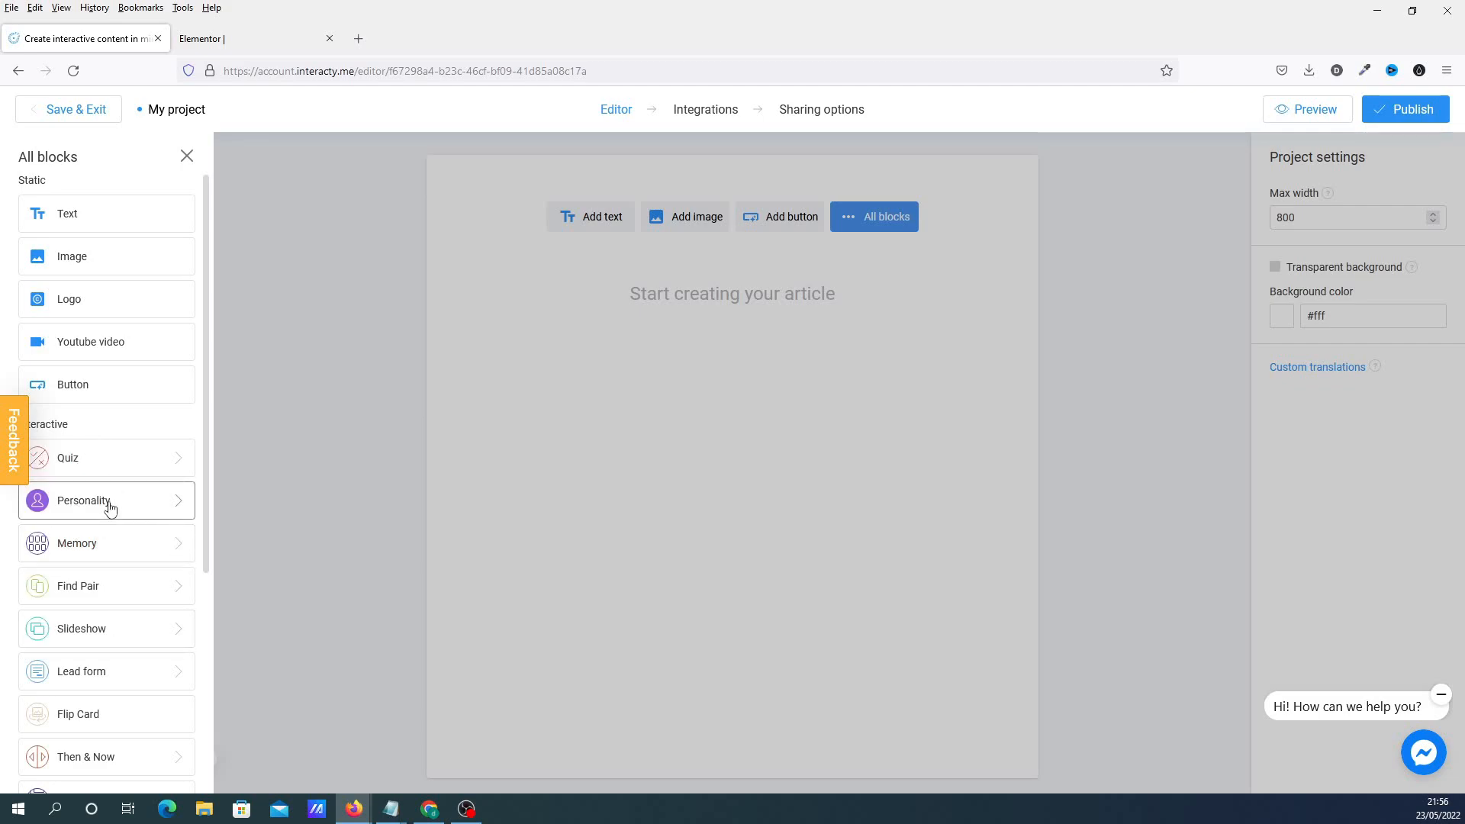
- Add a Personality quiz block to the page and open its options editor
{"action": "left_click", "coordinate": [106, 501]}
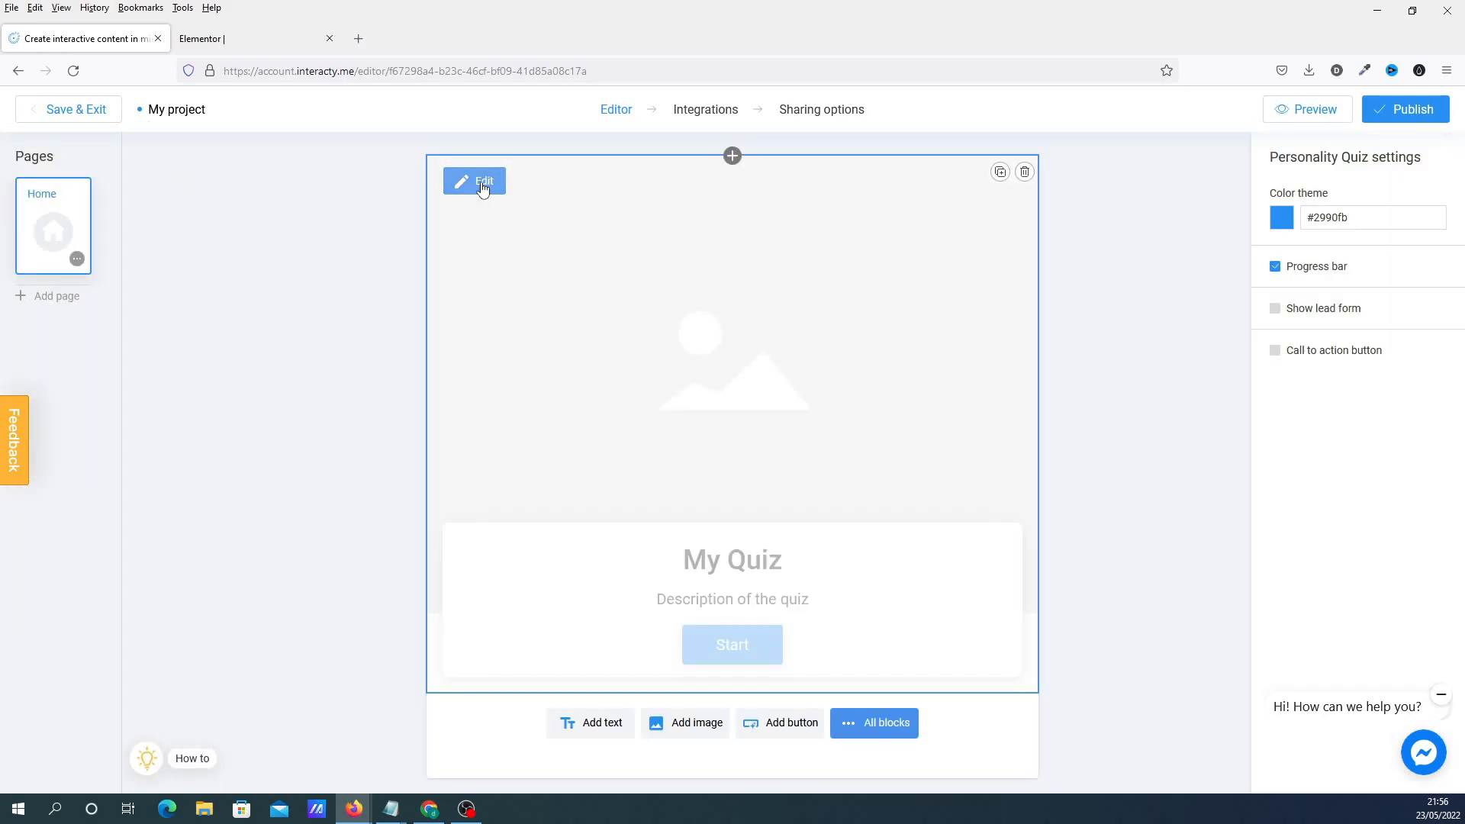
{"action": "left_click", "coordinate": [474, 180]}
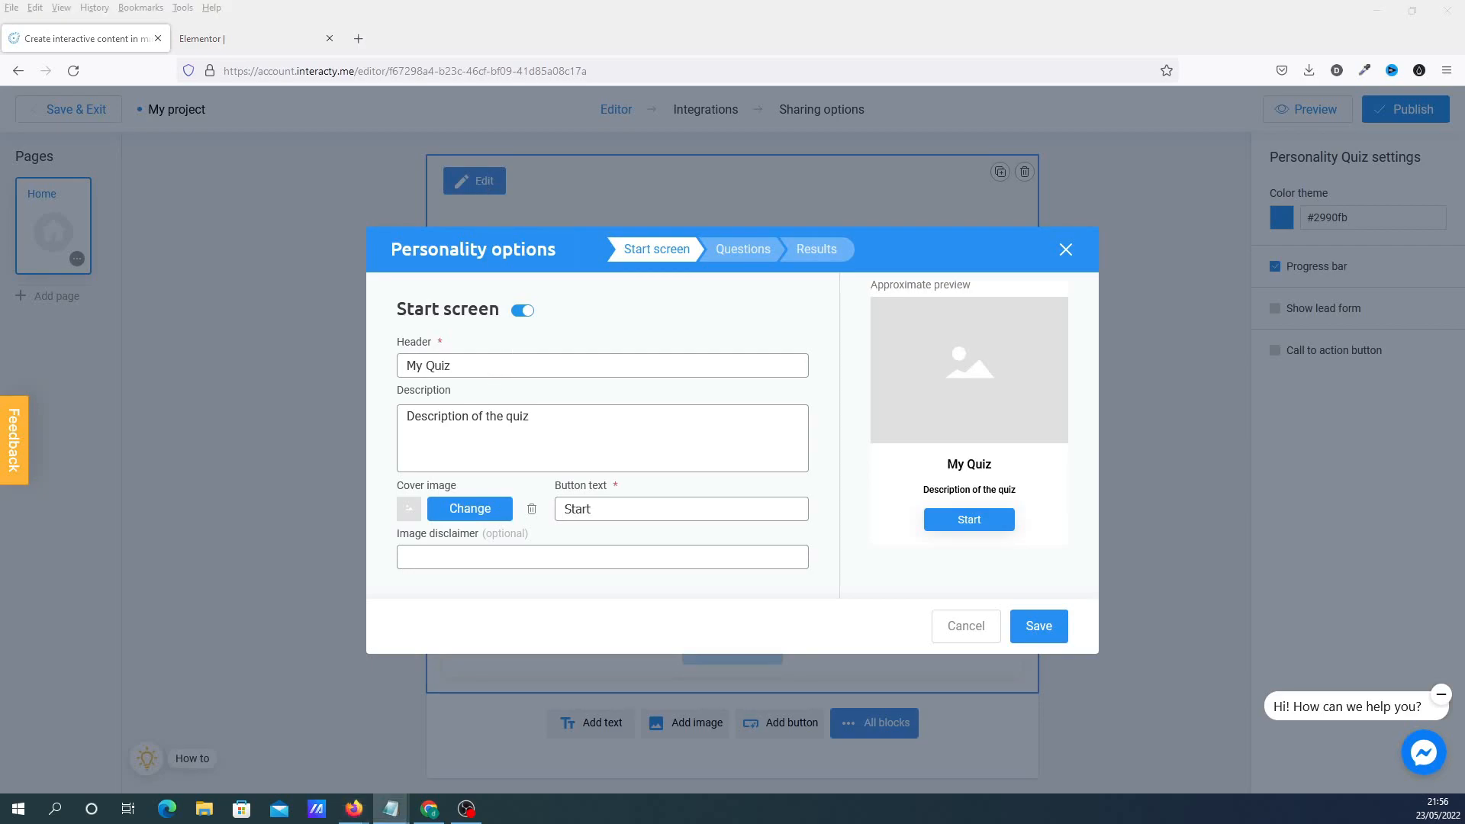
- Title the start screen 'Which Page Builder Should You Choose' with a 'Wondering what page builder is right for you?' description
{"action": "left_click", "coordinate": [462, 366]}
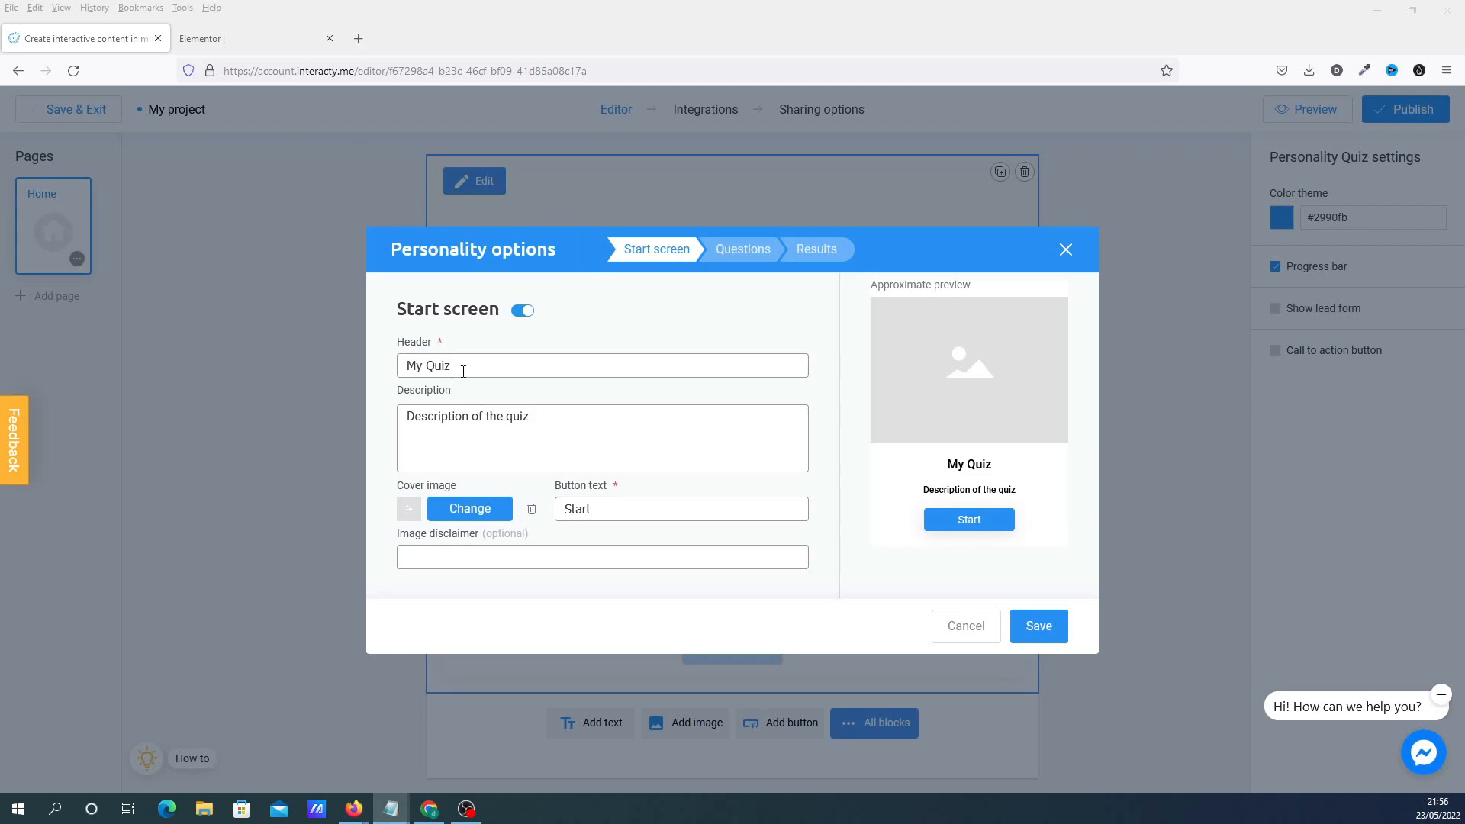
{"action": "type", "text": "Which Page Builder Should You Choose"}
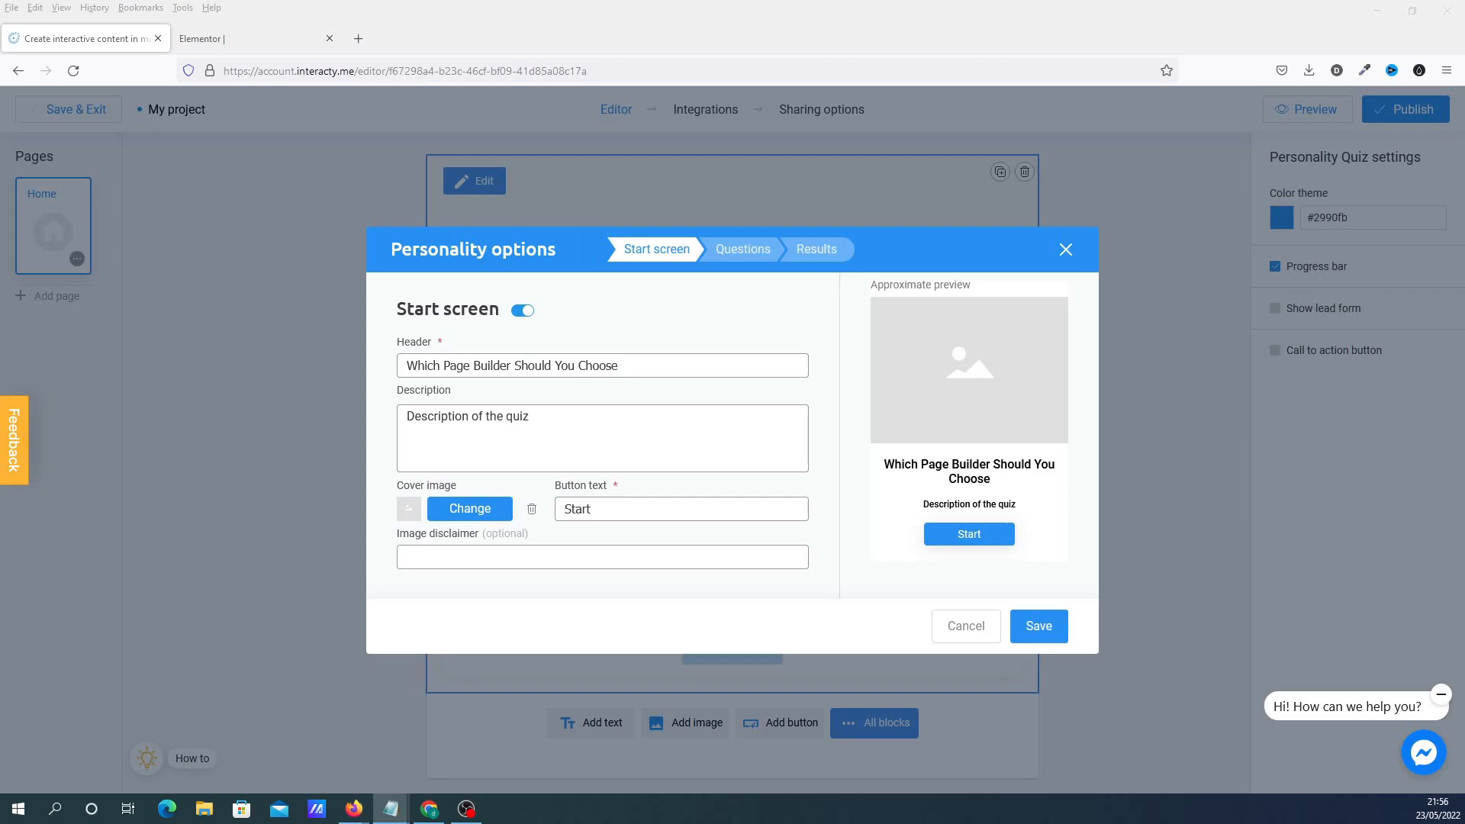
{"action": "double_click", "coordinate": [467, 415]}
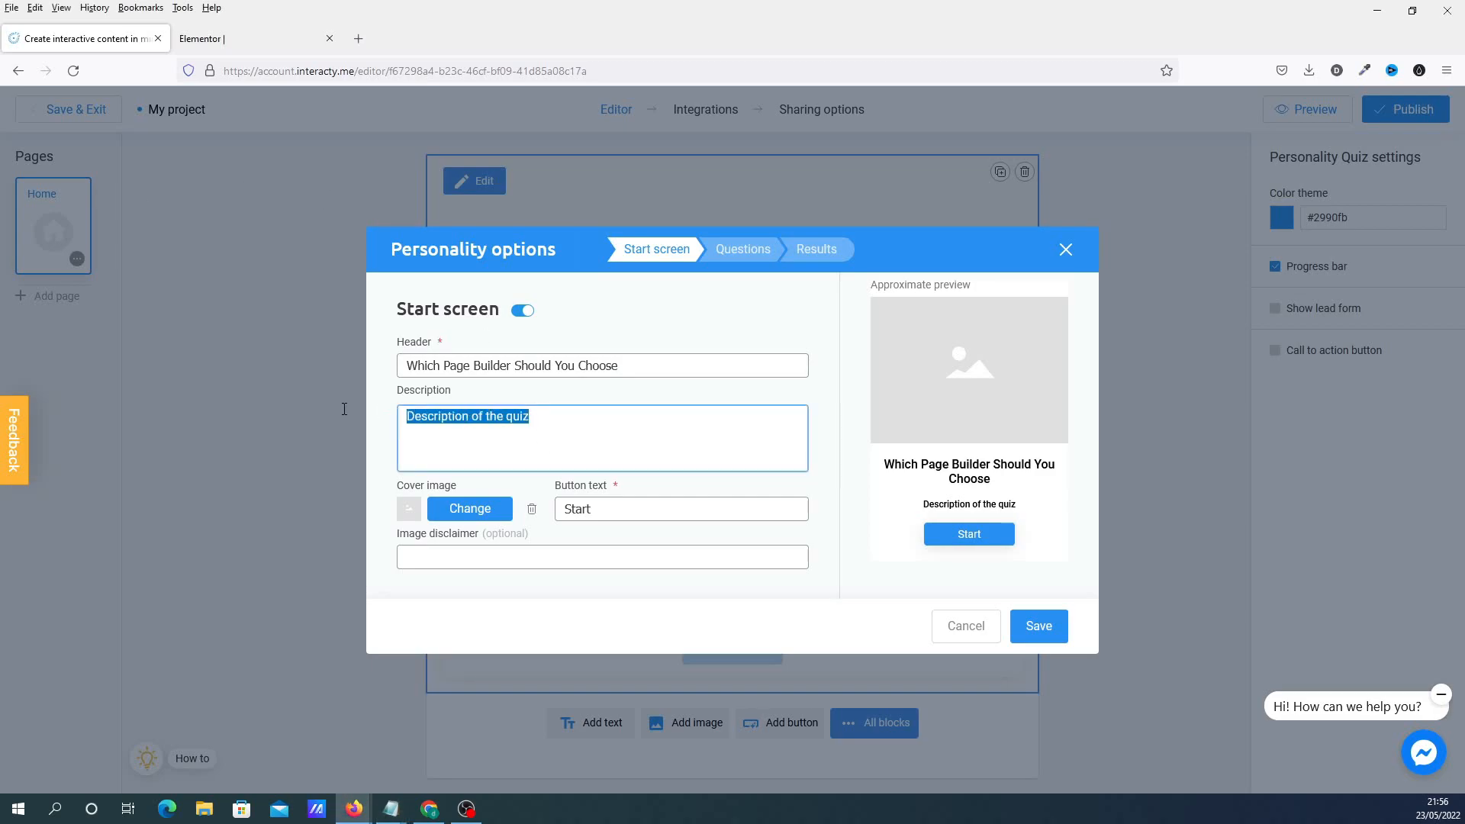
{"action": "type", "text": "Wondering what page builder is right for you? Take my short quiz and let me choose the right product for you."}
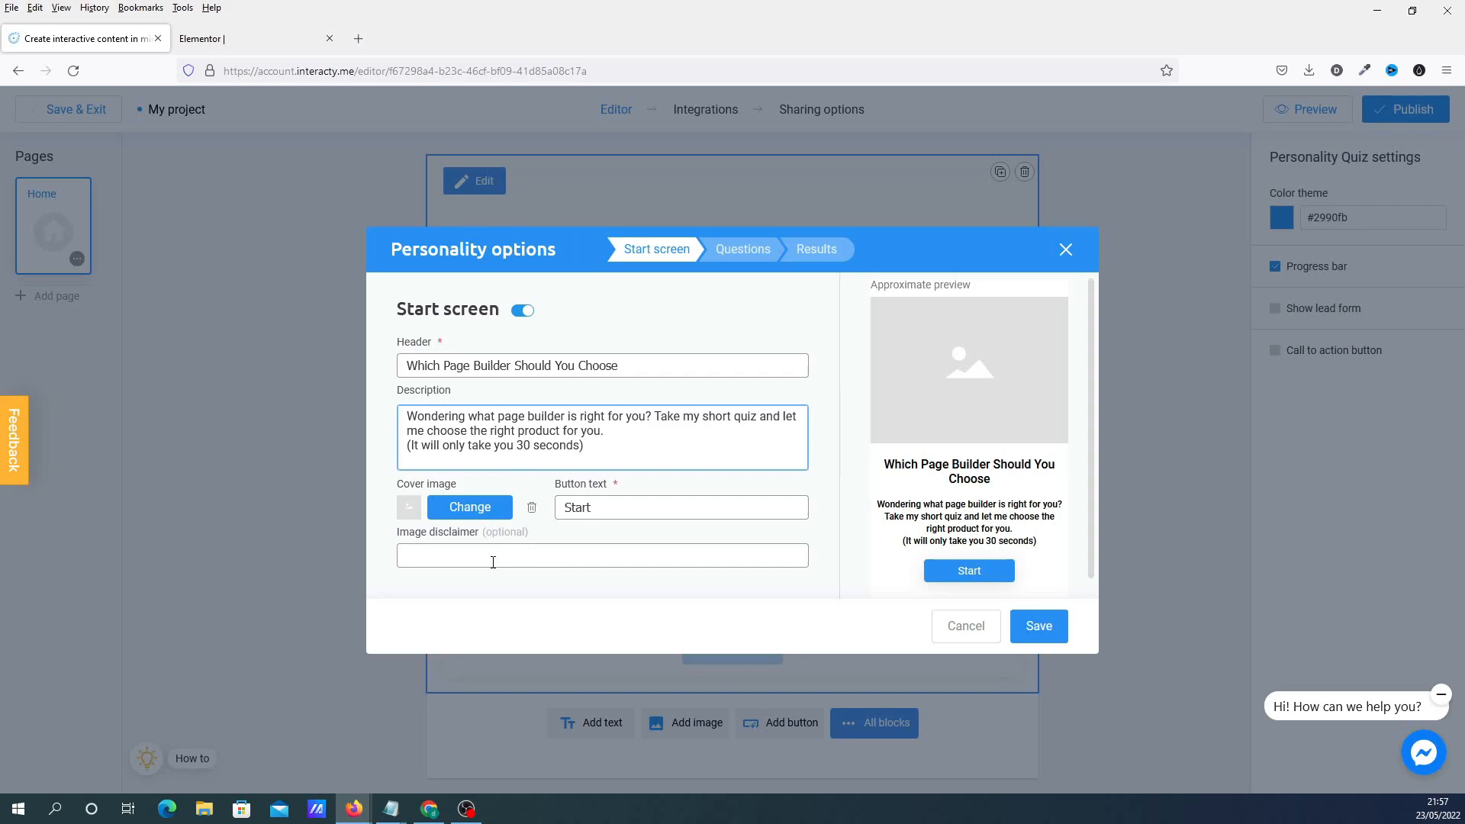
{"action": "left_click", "coordinate": [470, 508]}
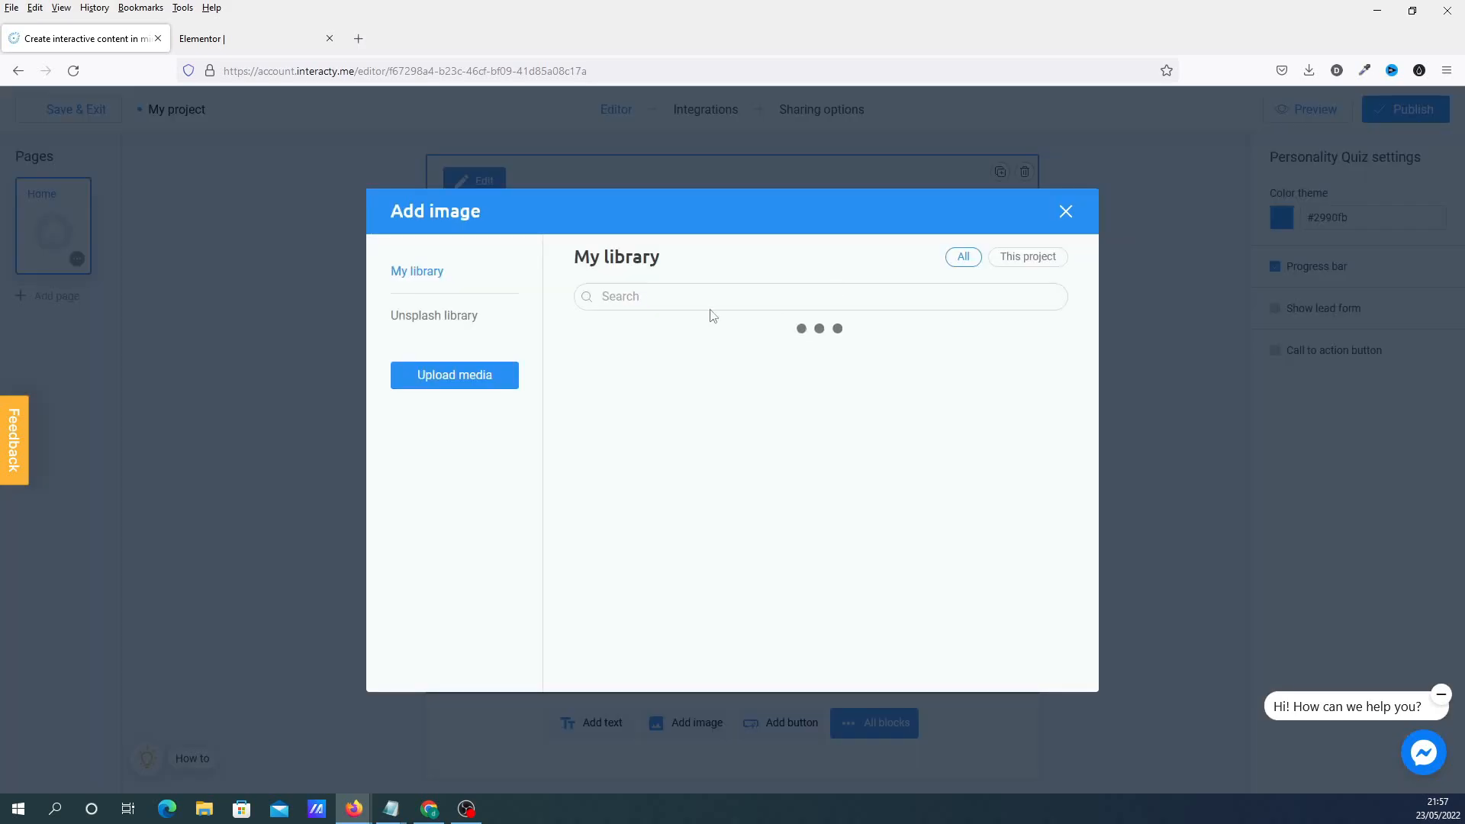
- Search Unsplash for 'website' and place a website photo as the start screen cover image
{"action": "type", "text": "website"}
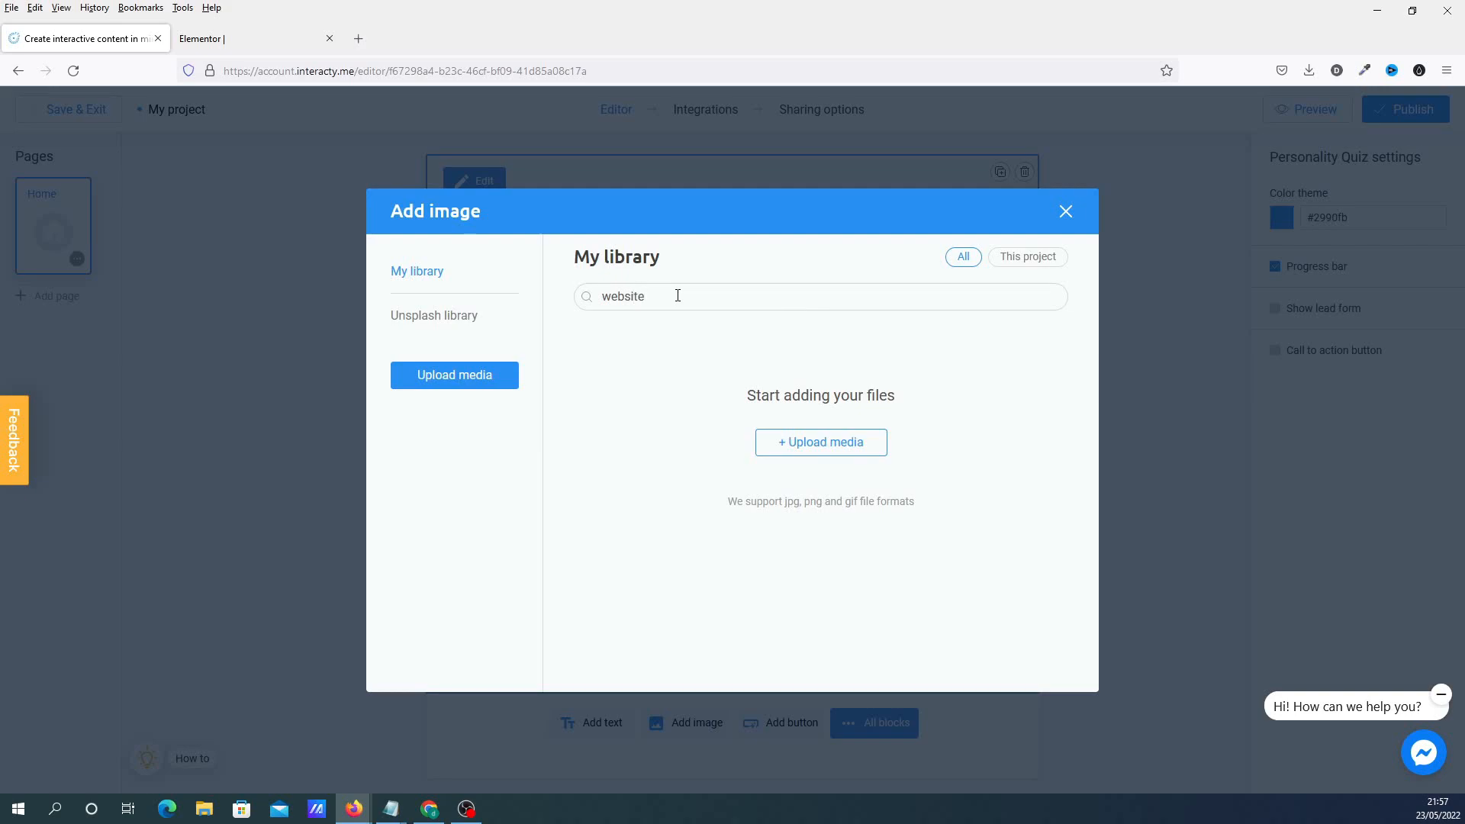
{"action": "left_click", "coordinate": [433, 315]}
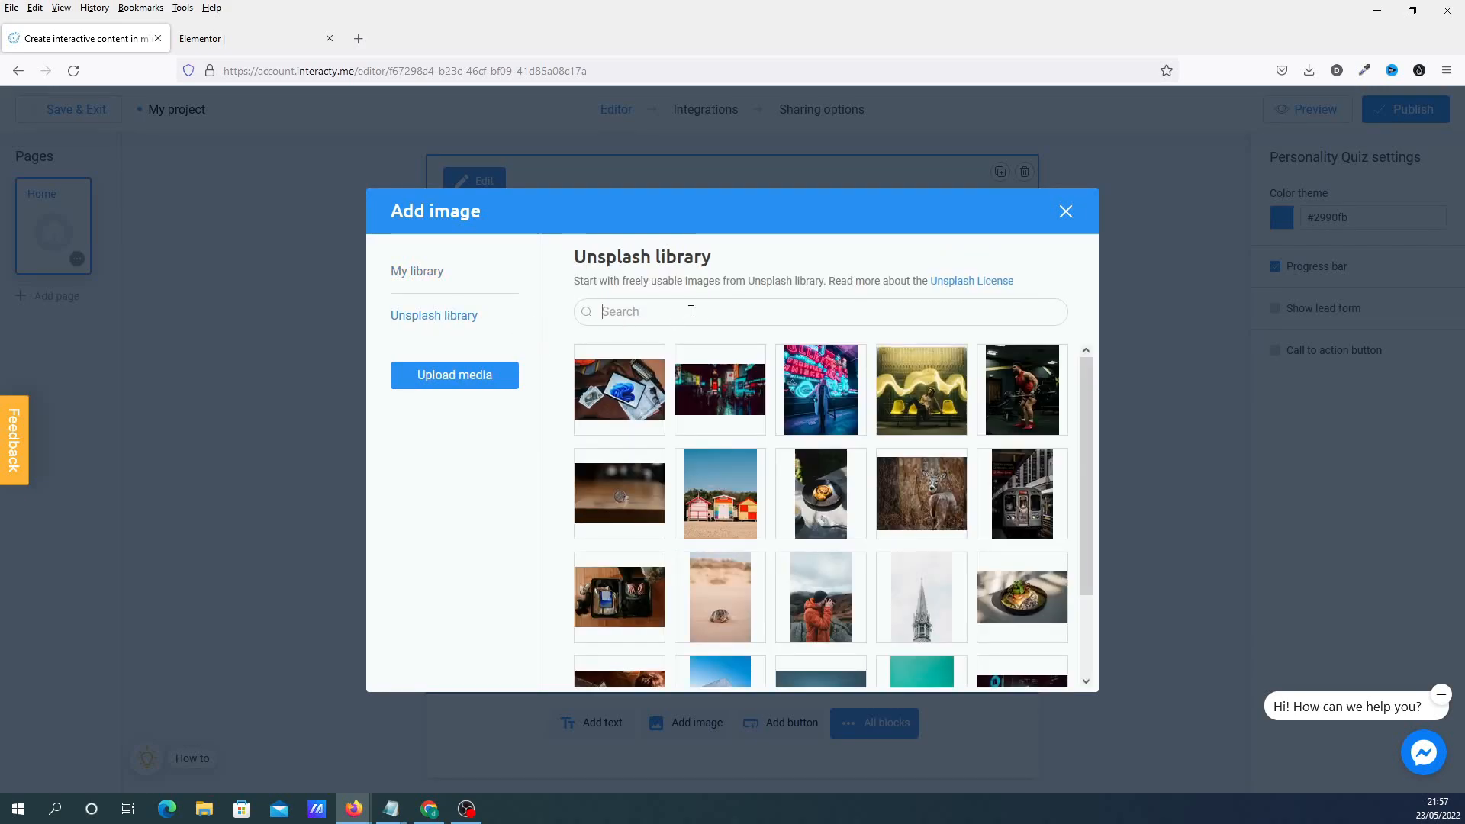
{"action": "type", "text": "website"}
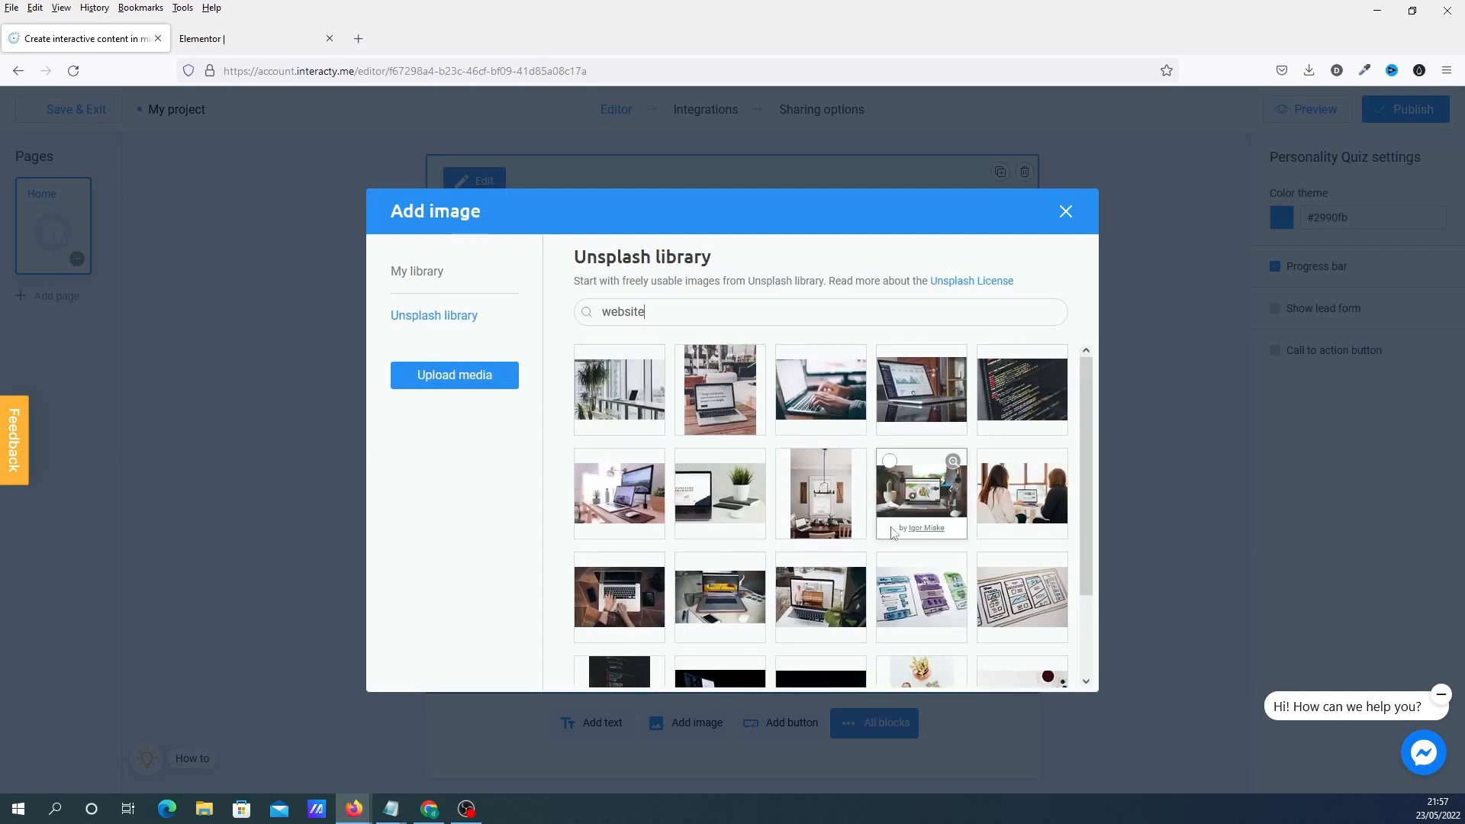
{"action": "scroll", "scroll_direction": "down", "scroll_amount": 3}
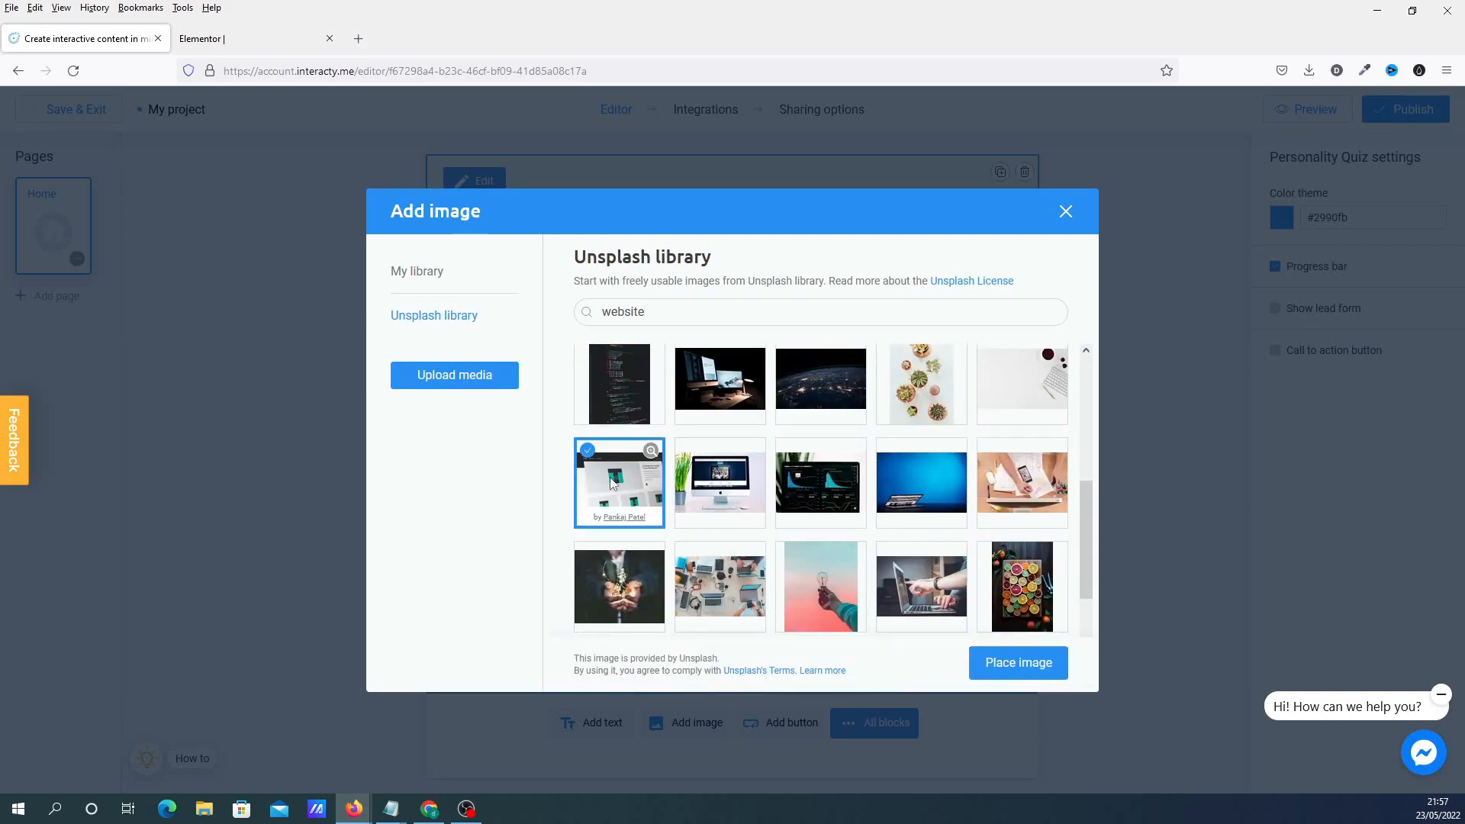
{"action": "left_click", "coordinate": [1018, 662]}
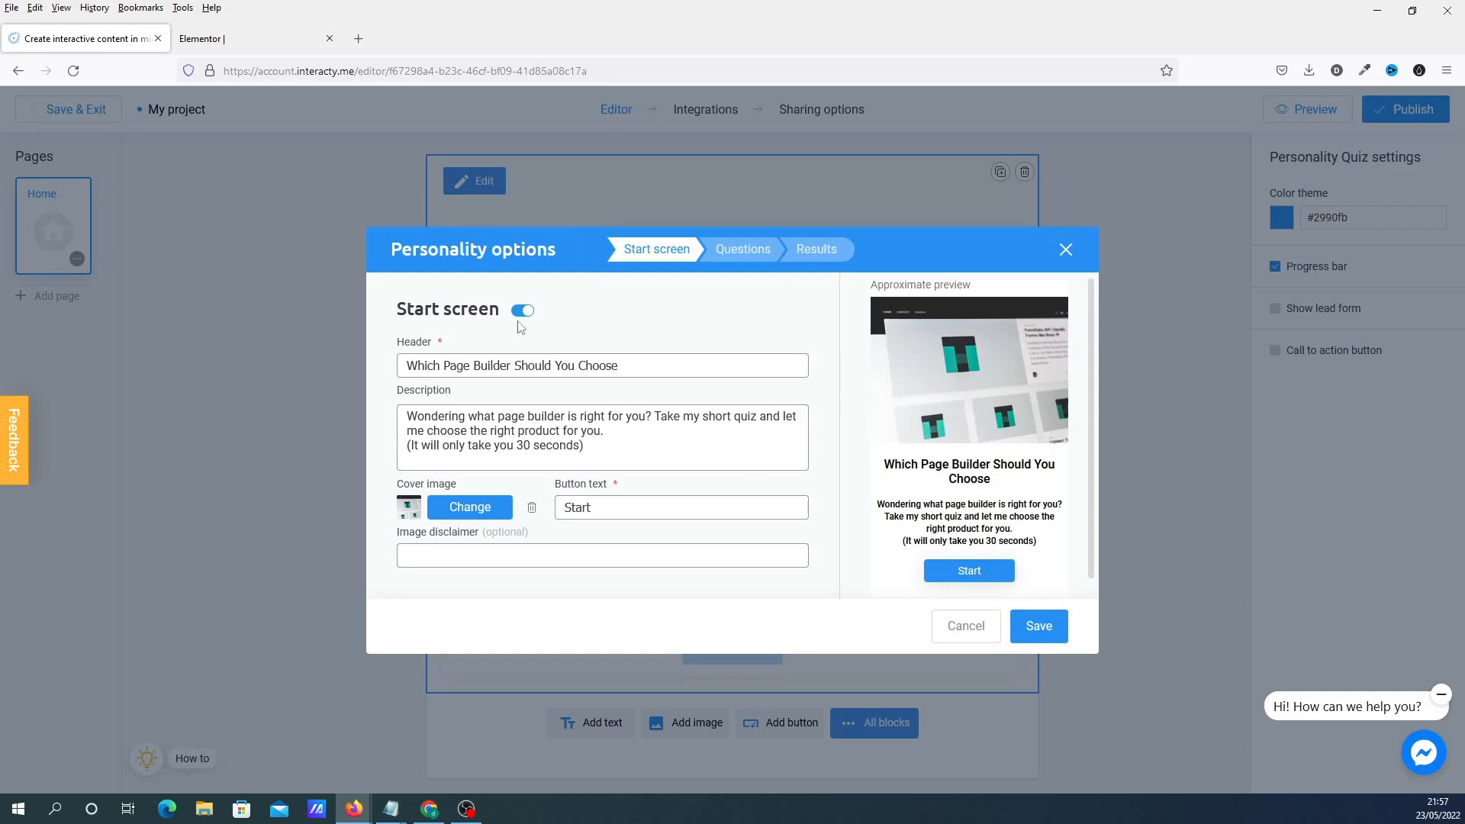
{"action": "mouse_move", "coordinate": [518, 335]}
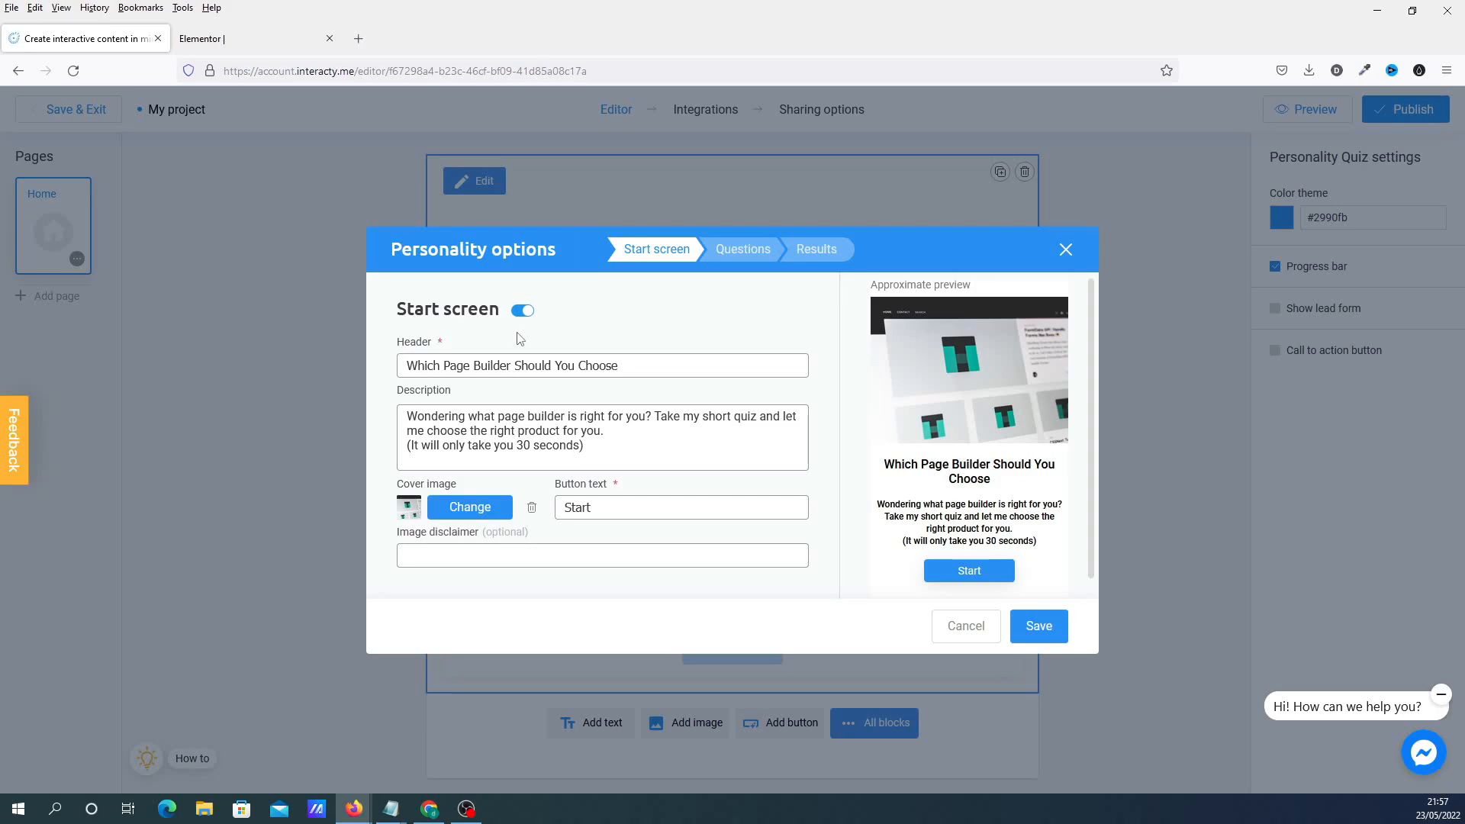
{"action": "mouse_move", "coordinate": [653, 244]}
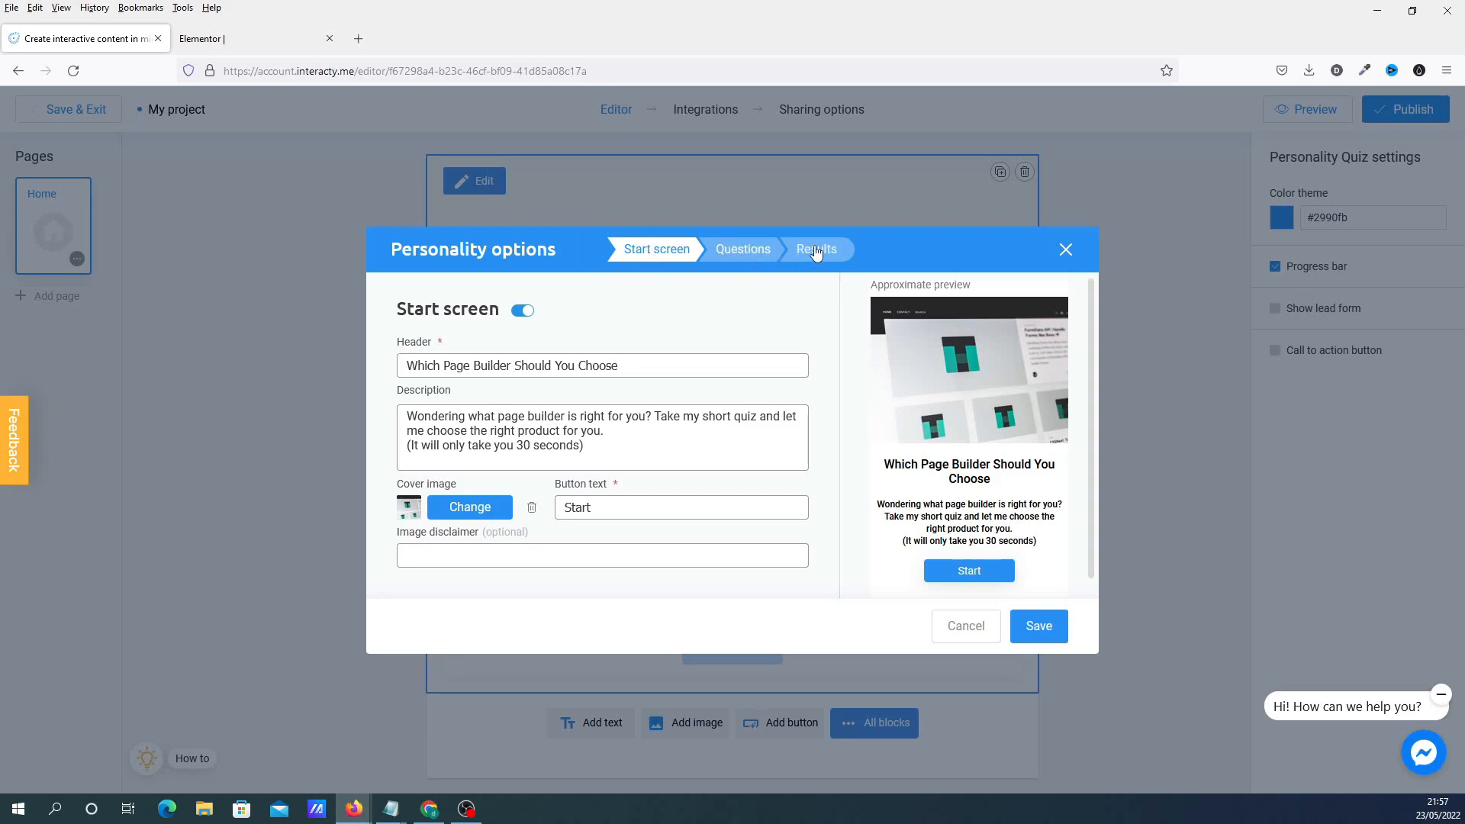
- Move the quiz options on to the Questions step
{"action": "left_click", "coordinate": [743, 250]}
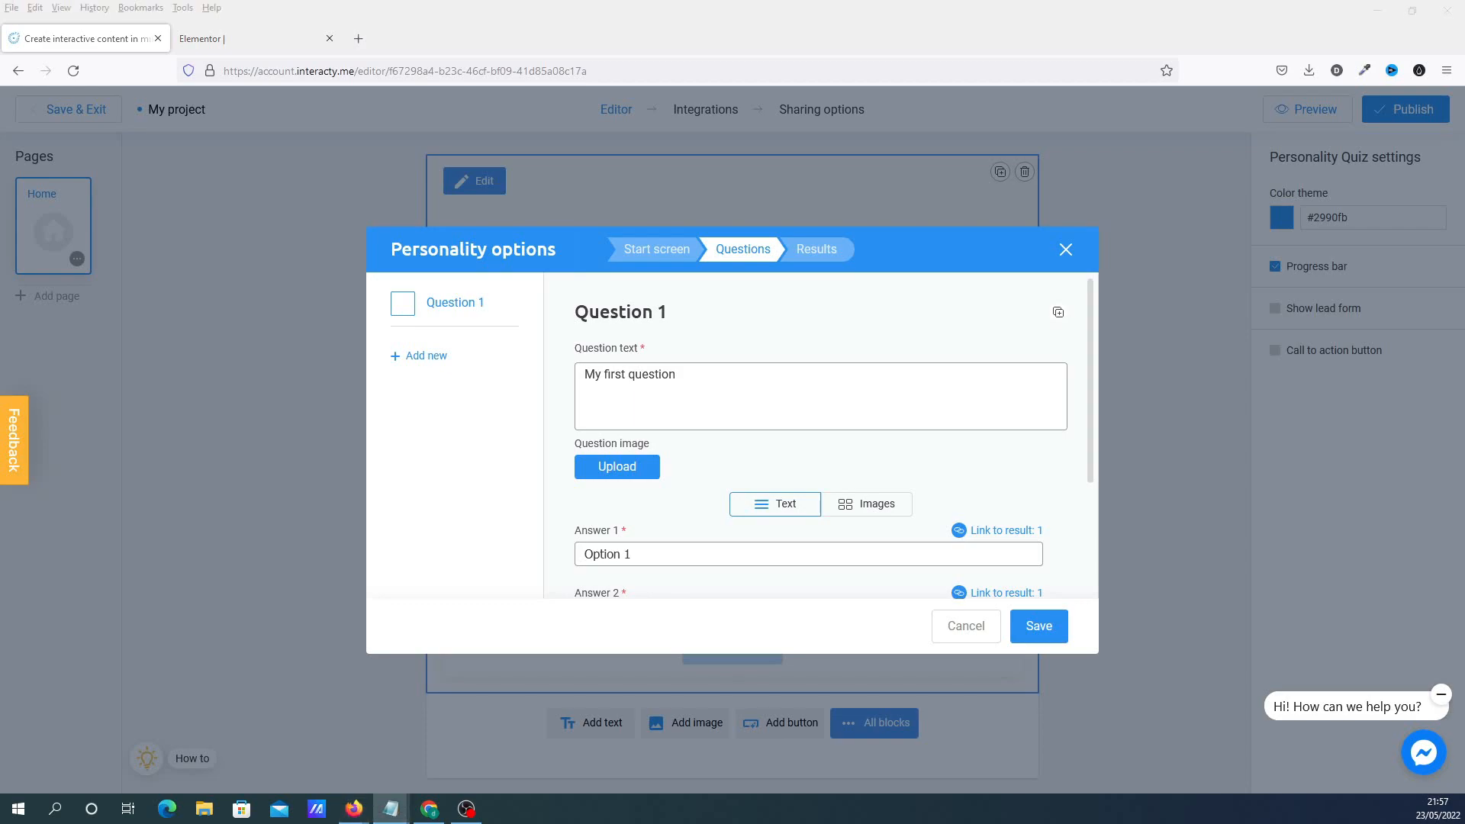
- Make Question 1 read 'Are You Tech Savvy' with answers Yes and No
{"action": "type", "text": "Are You Tech Savvy"}
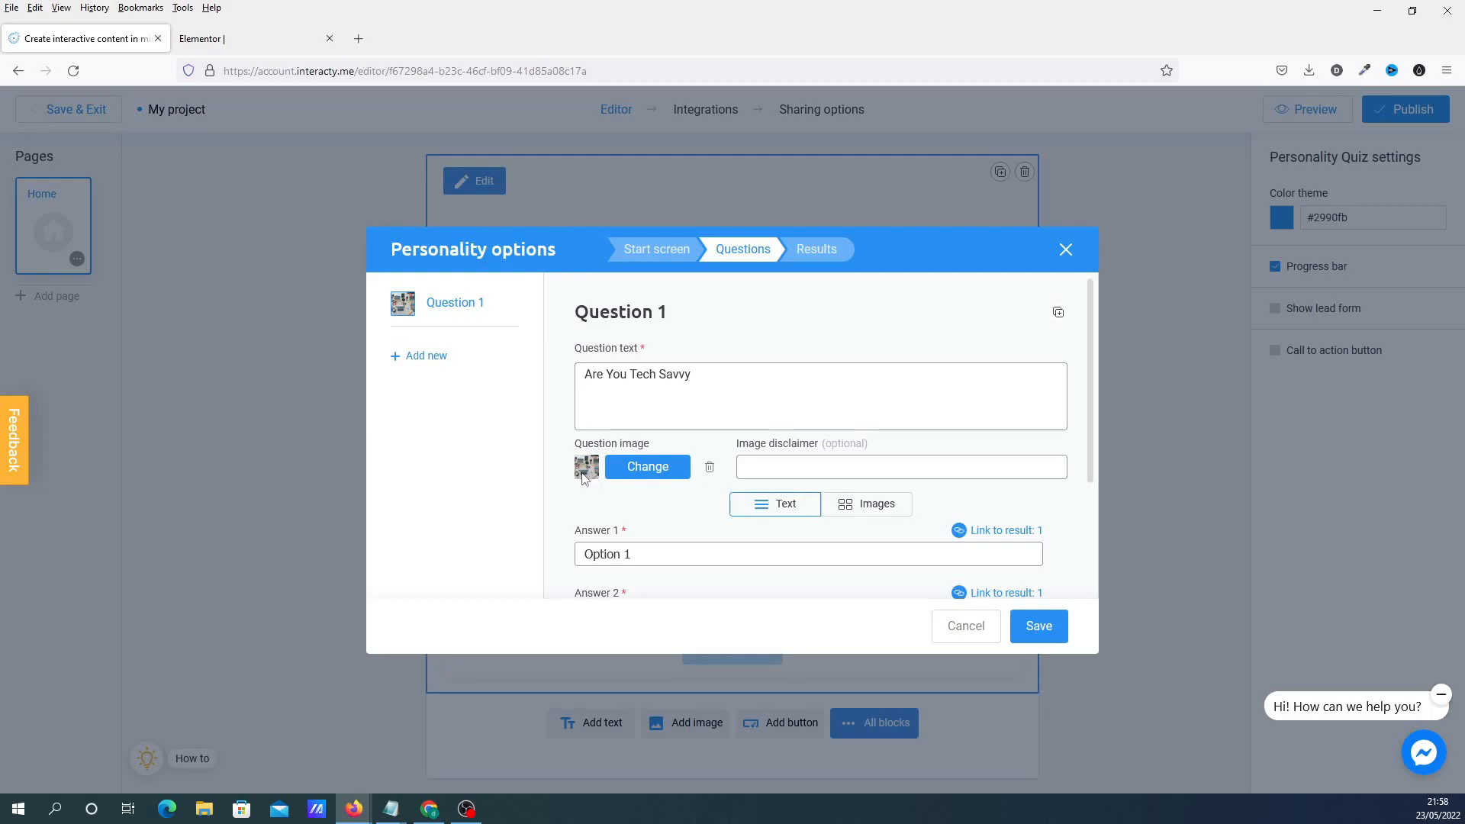
{"action": "scroll", "scroll_direction": "down", "scroll_amount": 3}
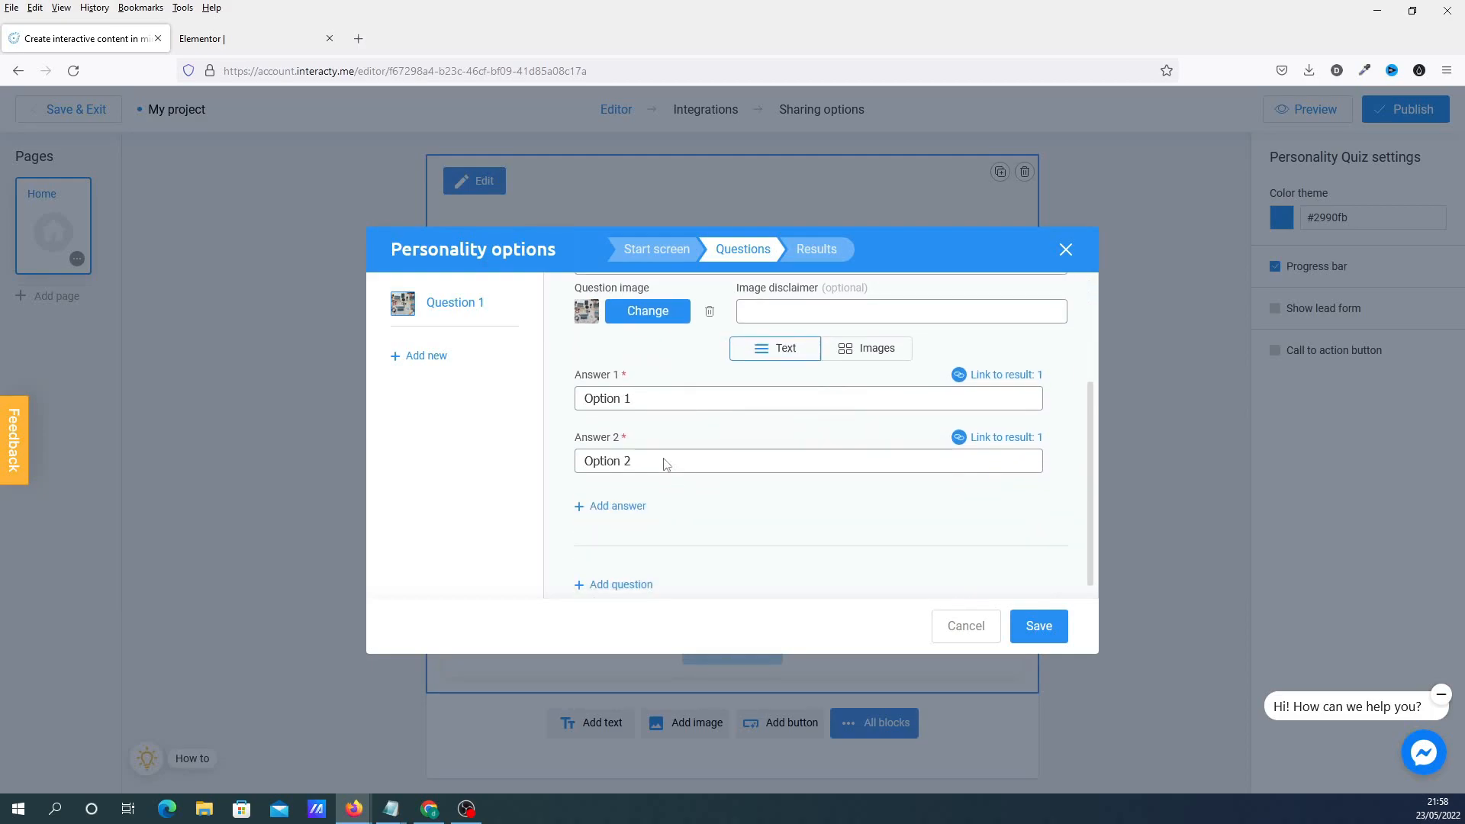
{"action": "mouse_move", "coordinate": [576, 246]}
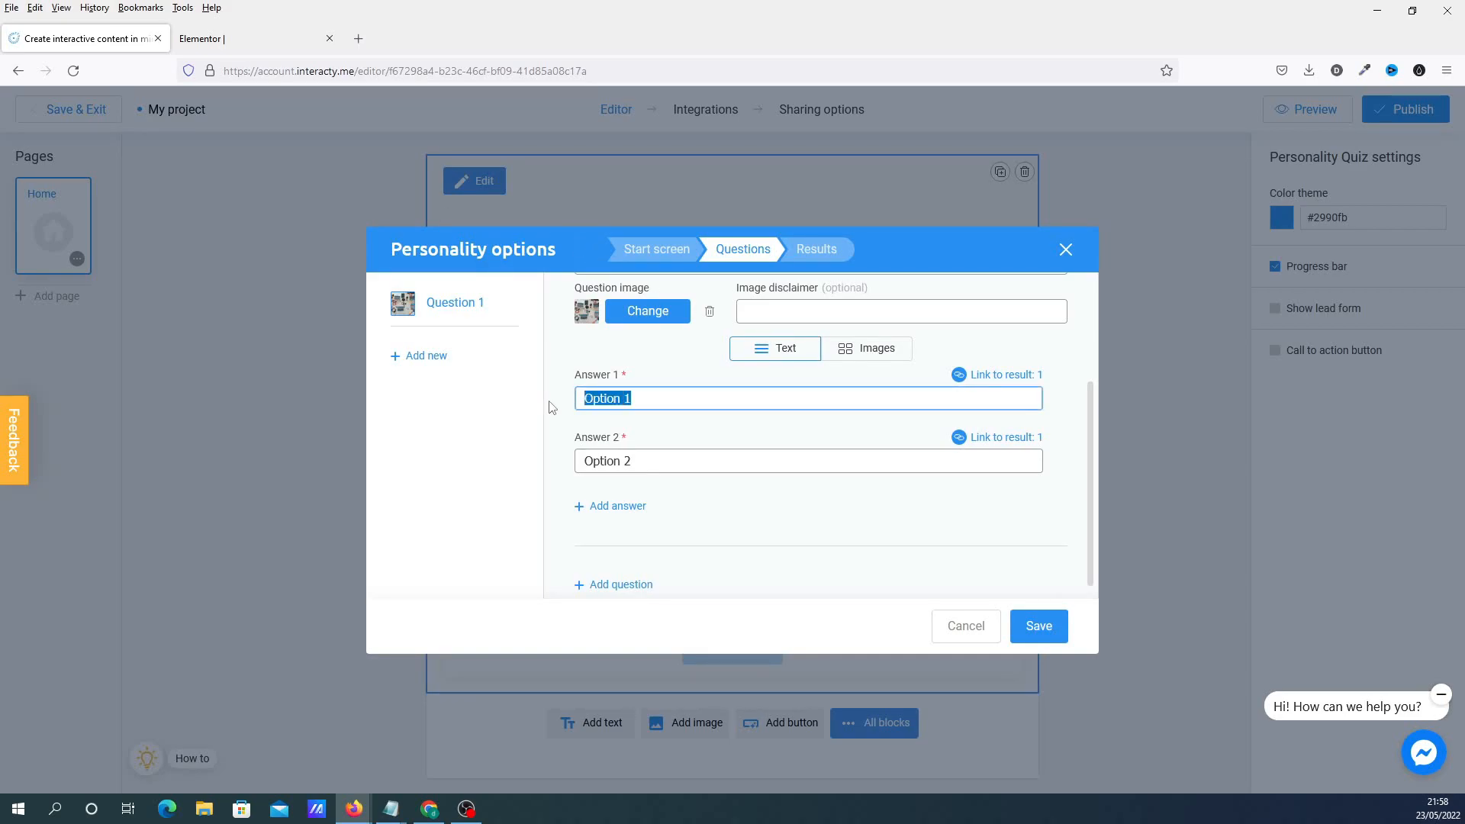
{"action": "type", "text": "Yes"}
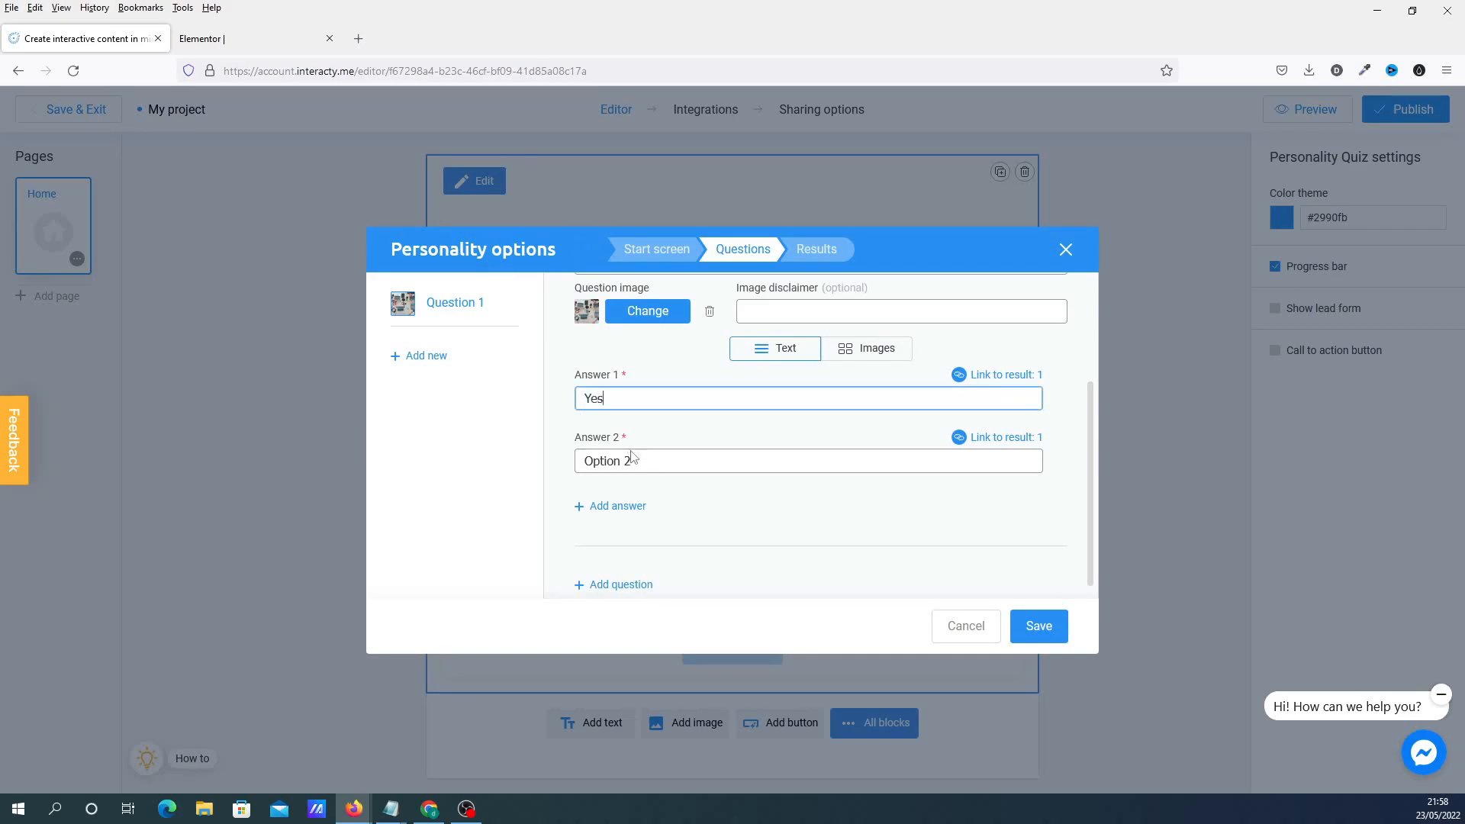
{"action": "type", "text": "N"}
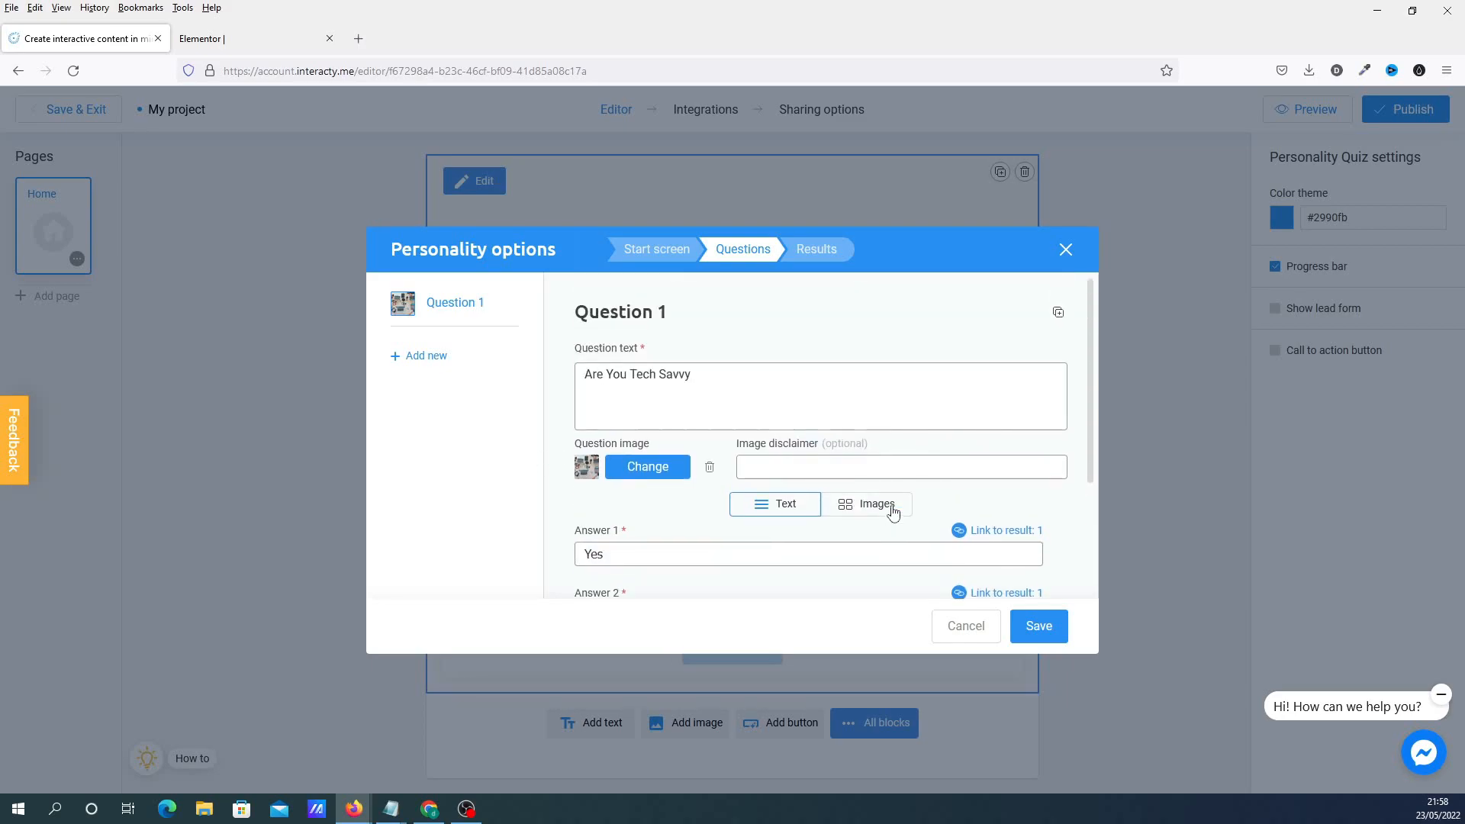
{"action": "scroll", "scroll_direction": "down", "scroll_amount": 3}
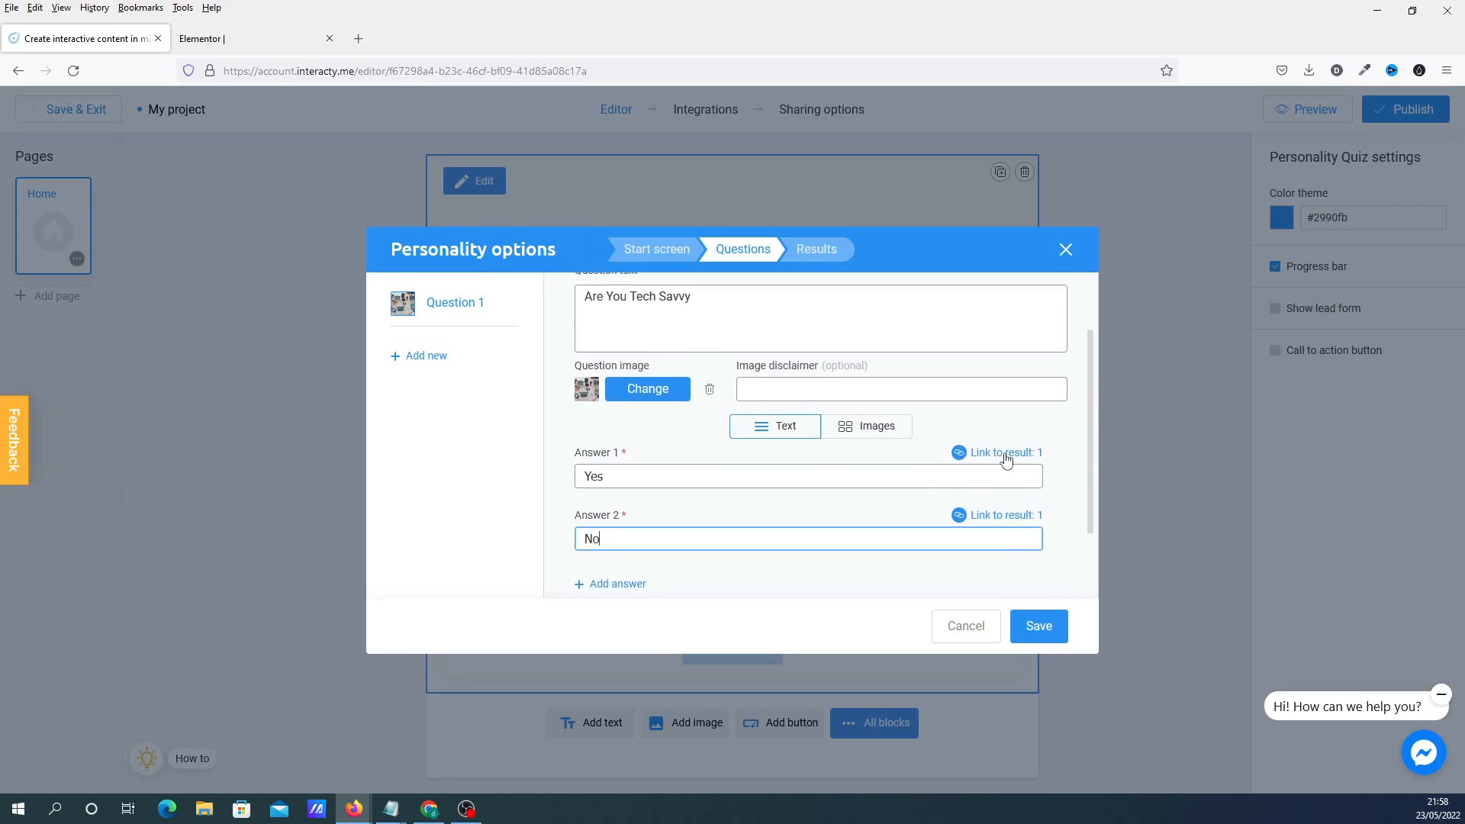
- Link the Yes and No answers each to one result, marking Result 1 related and Result 2 unrelated for No
{"action": "left_click", "coordinate": [1005, 452]}
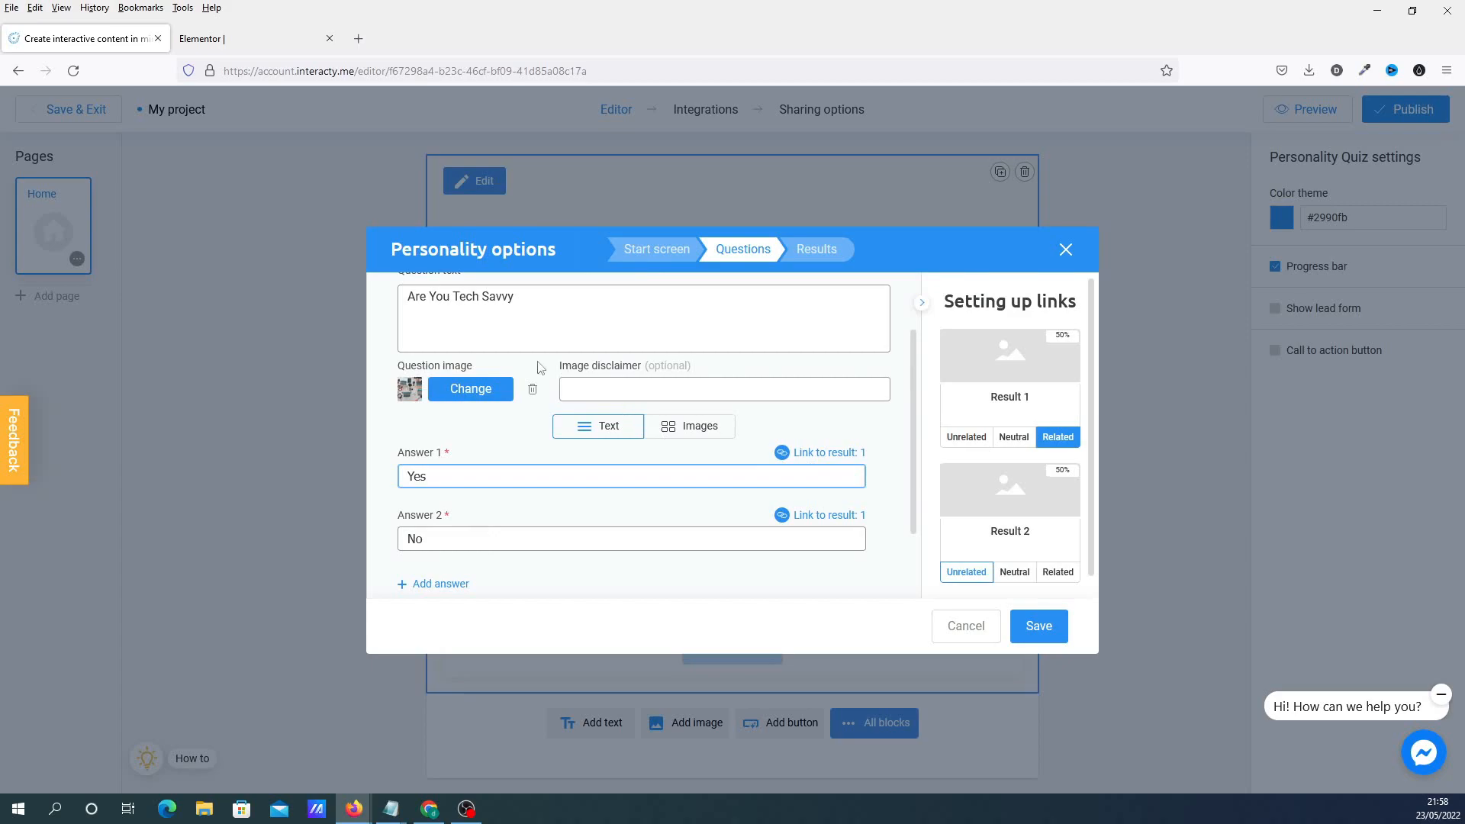
{"action": "mouse_move", "coordinate": [1028, 359]}
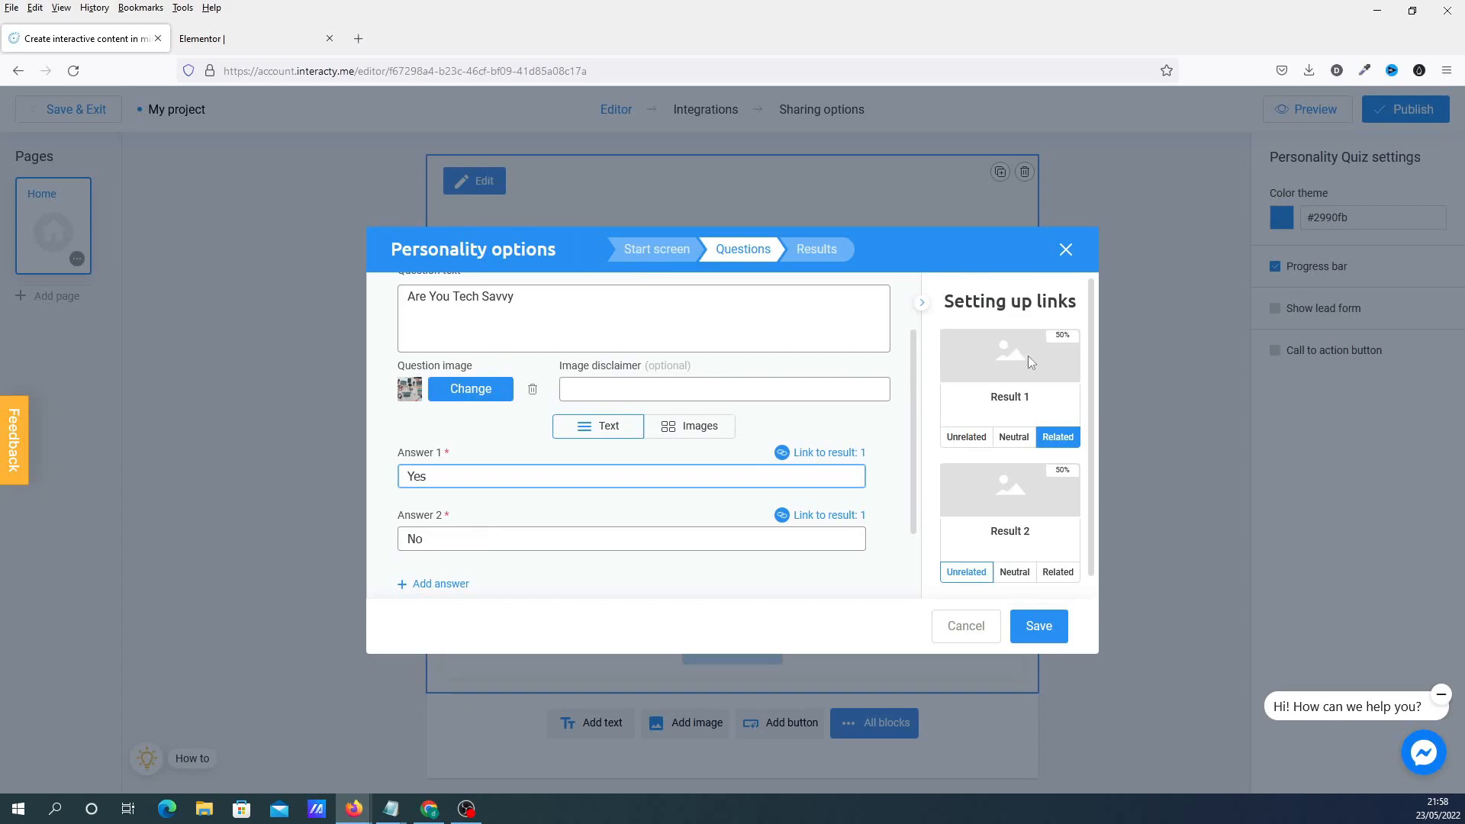
{"action": "mouse_move", "coordinate": [1022, 481]}
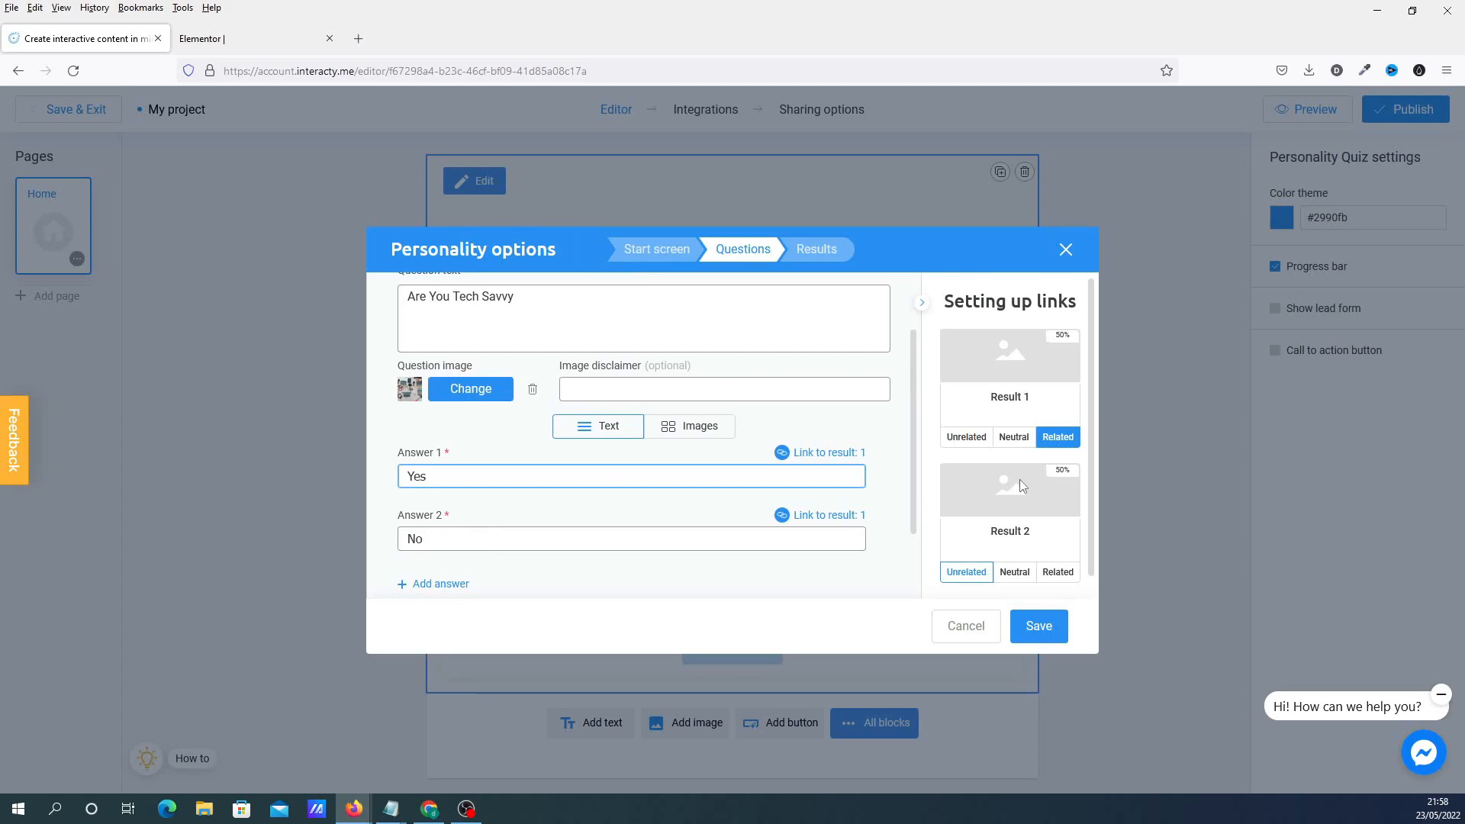
{"action": "mouse_move", "coordinate": [1008, 369]}
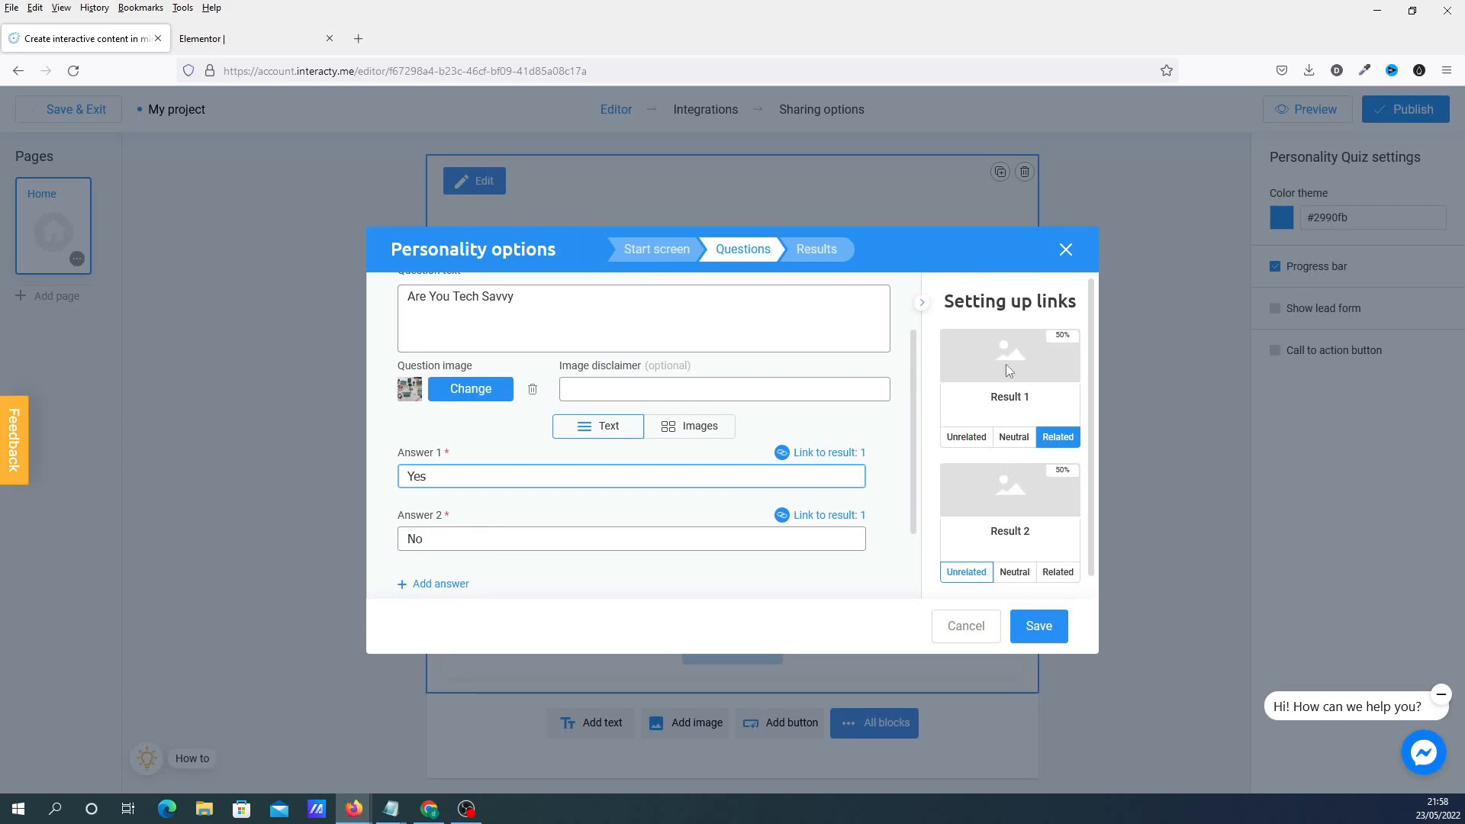
{"action": "mouse_move", "coordinate": [1007, 505]}
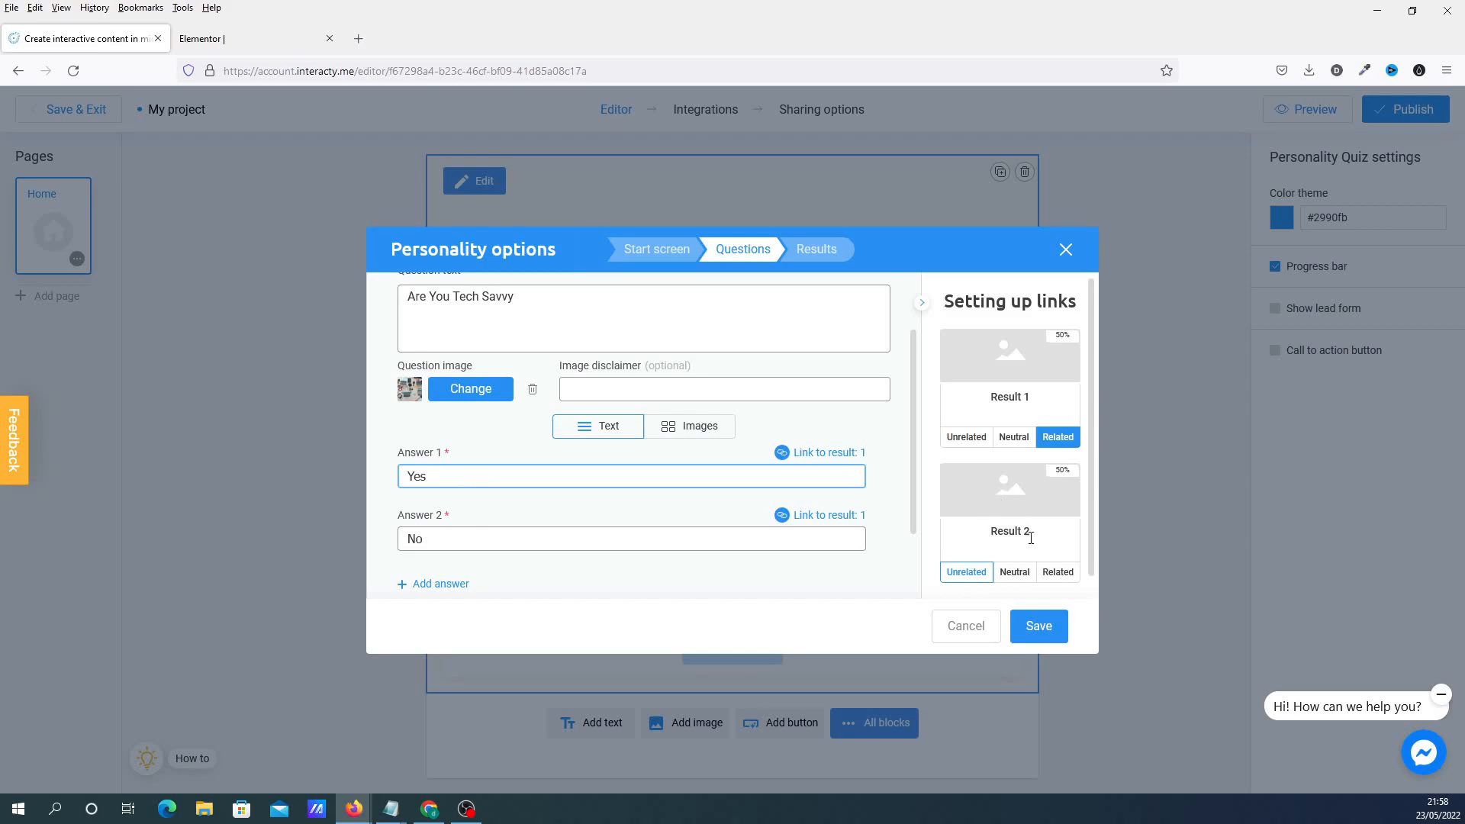
{"action": "mouse_move", "coordinate": [595, 523]}
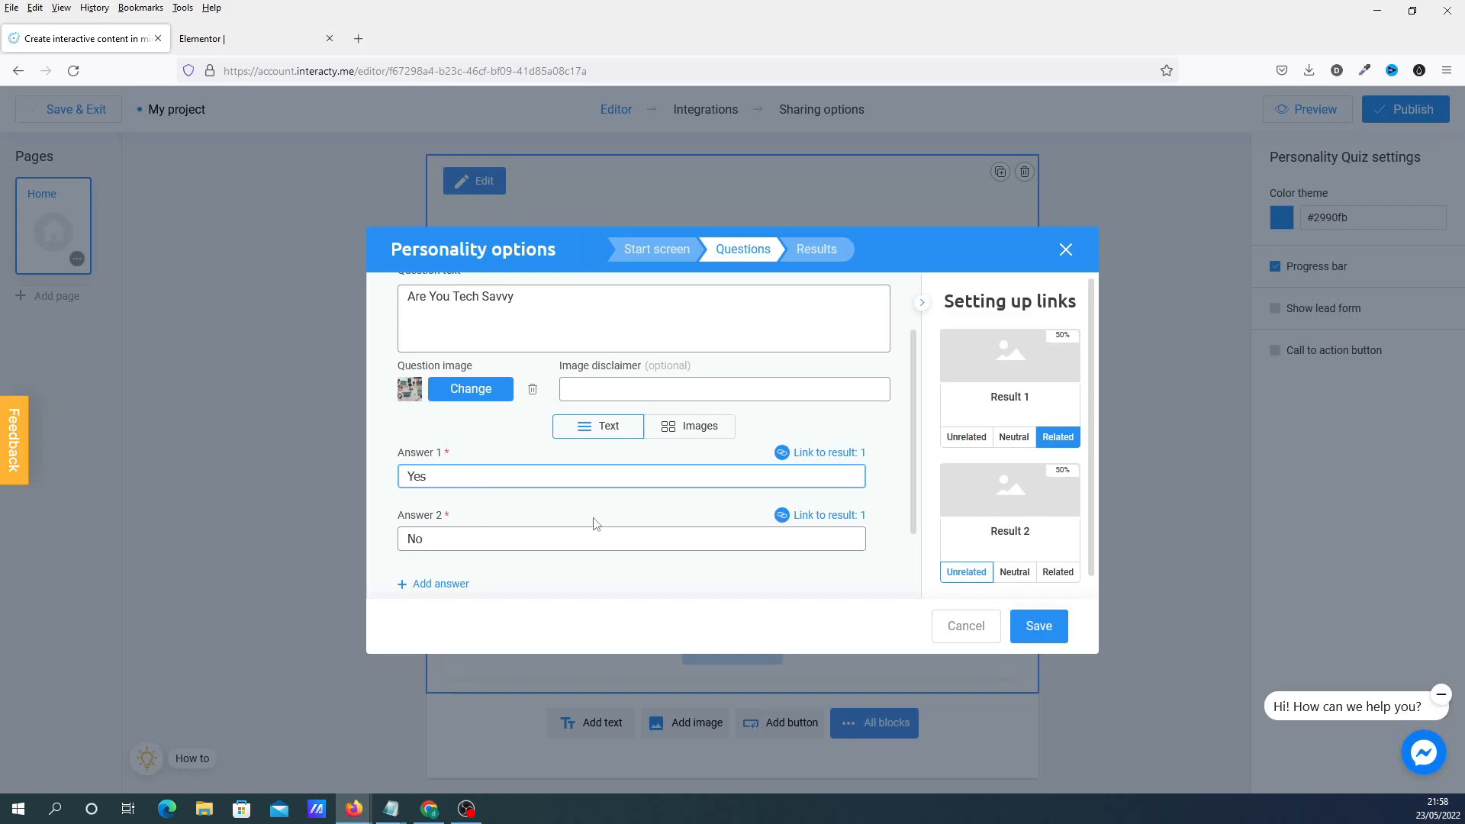
{"action": "left_click", "coordinate": [527, 476]}
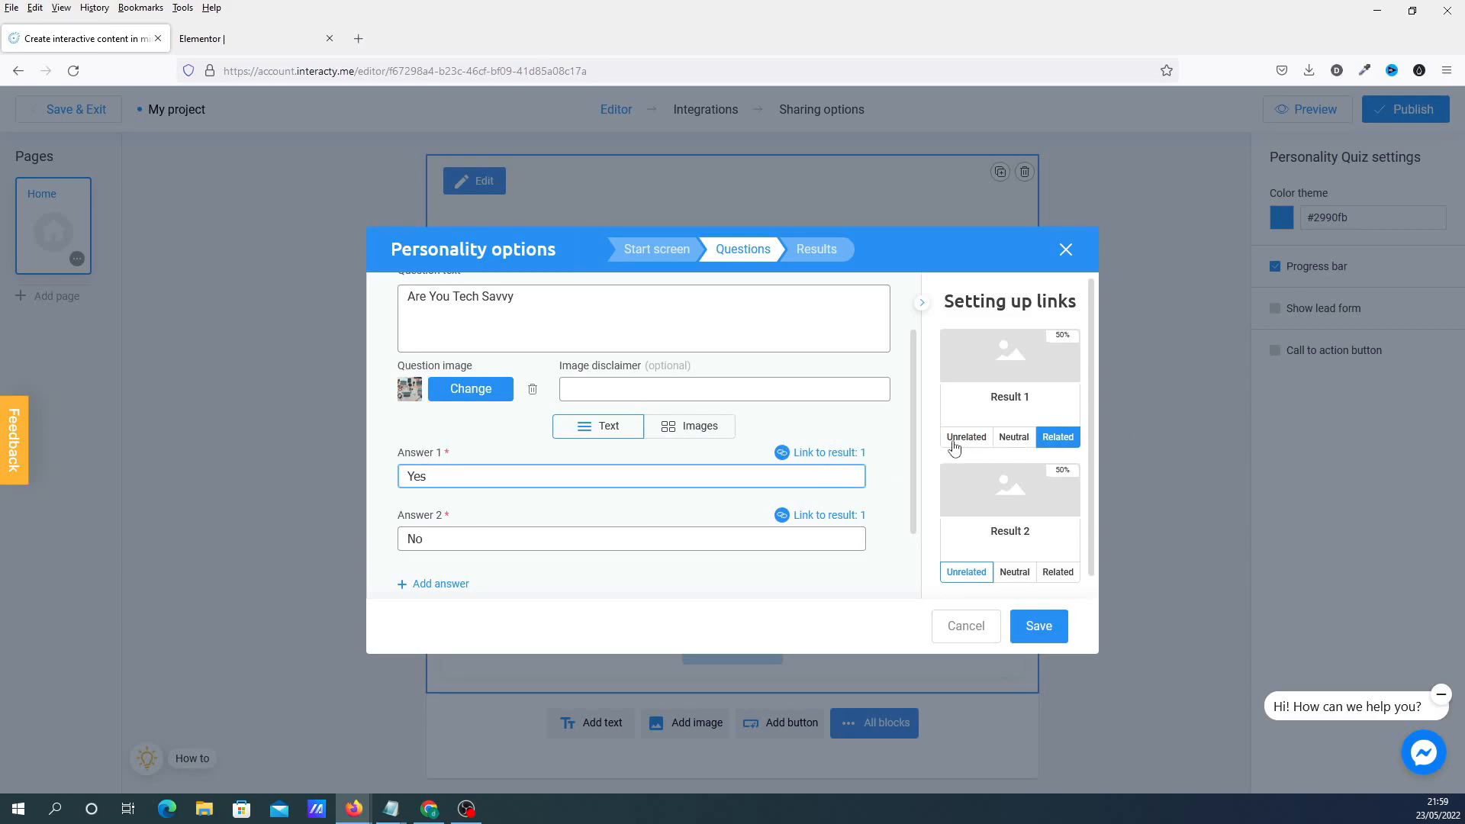
{"action": "mouse_move", "coordinate": [969, 447]}
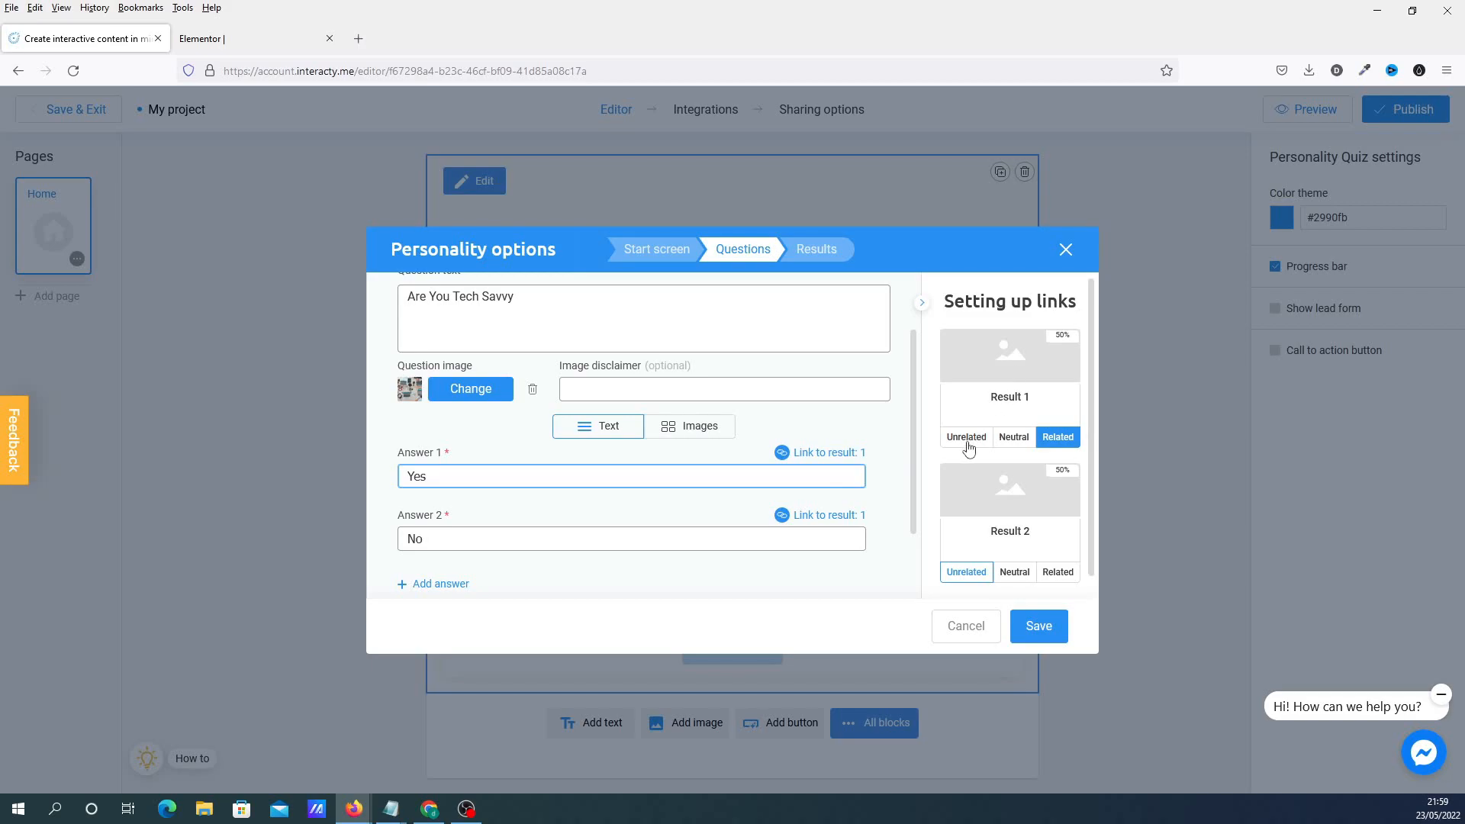
{"action": "left_click", "coordinate": [1057, 572]}
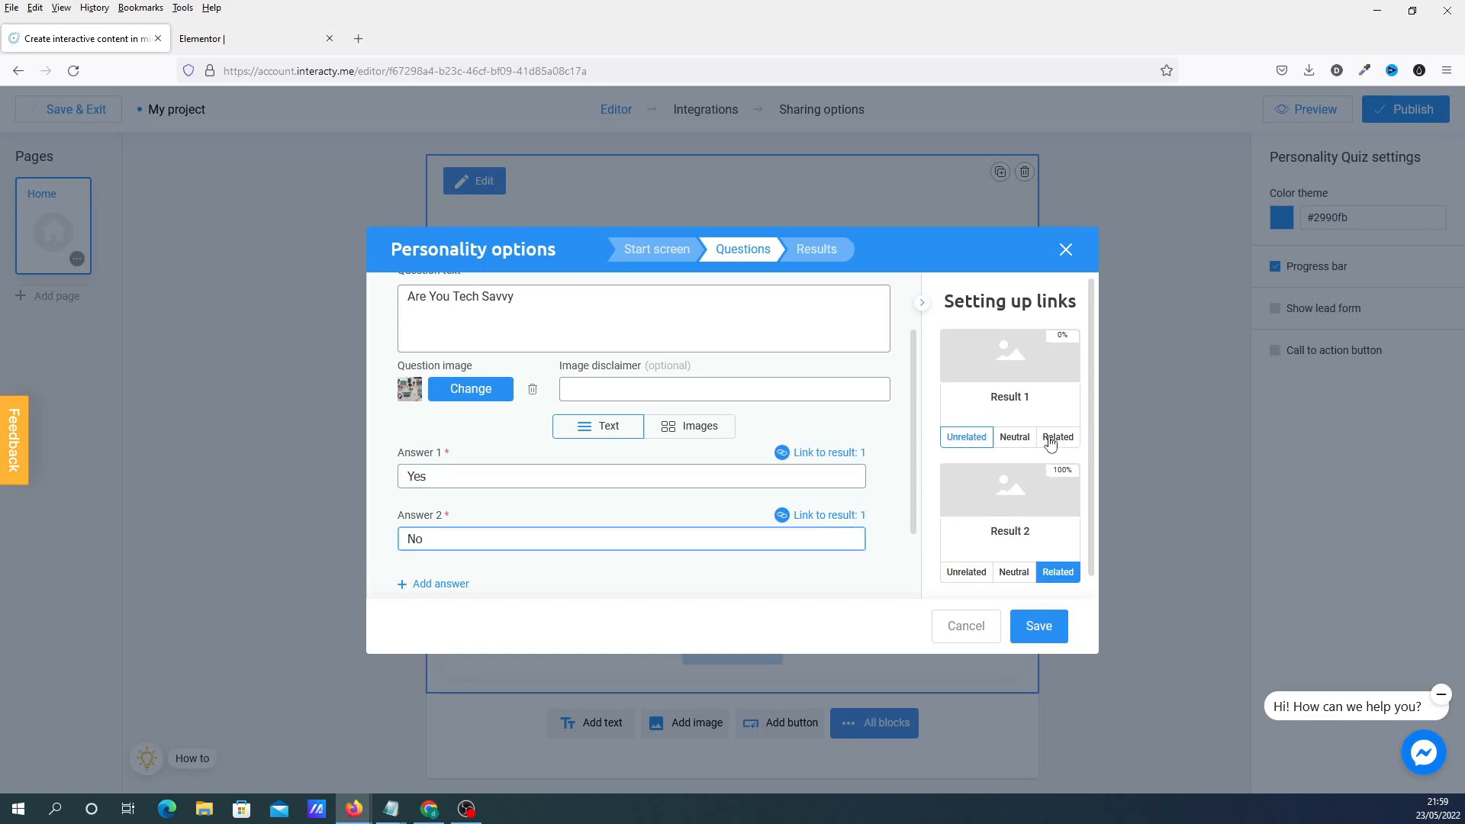
{"action": "left_click", "coordinate": [1057, 436]}
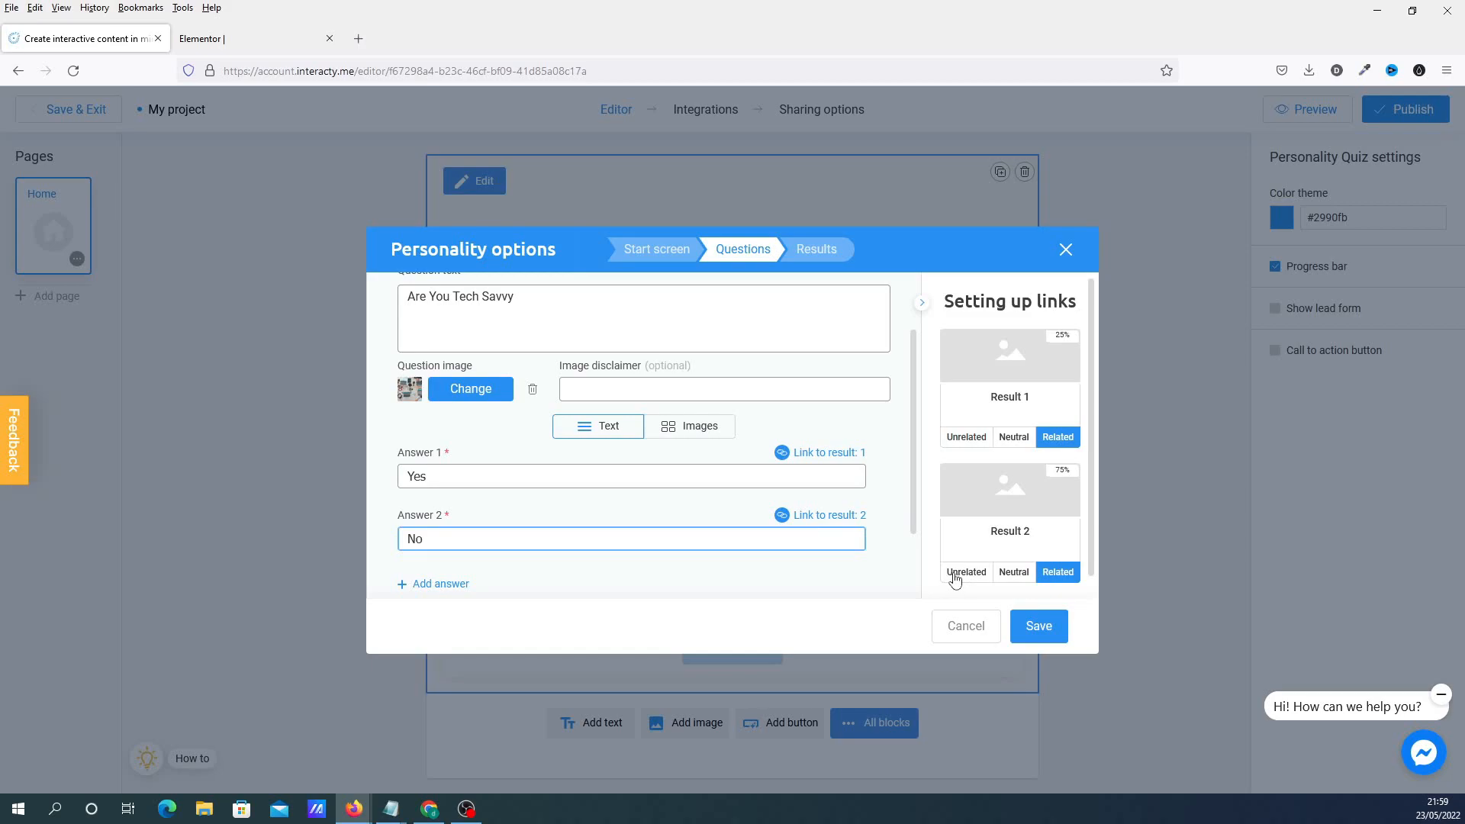
{"action": "left_click", "coordinate": [966, 572]}
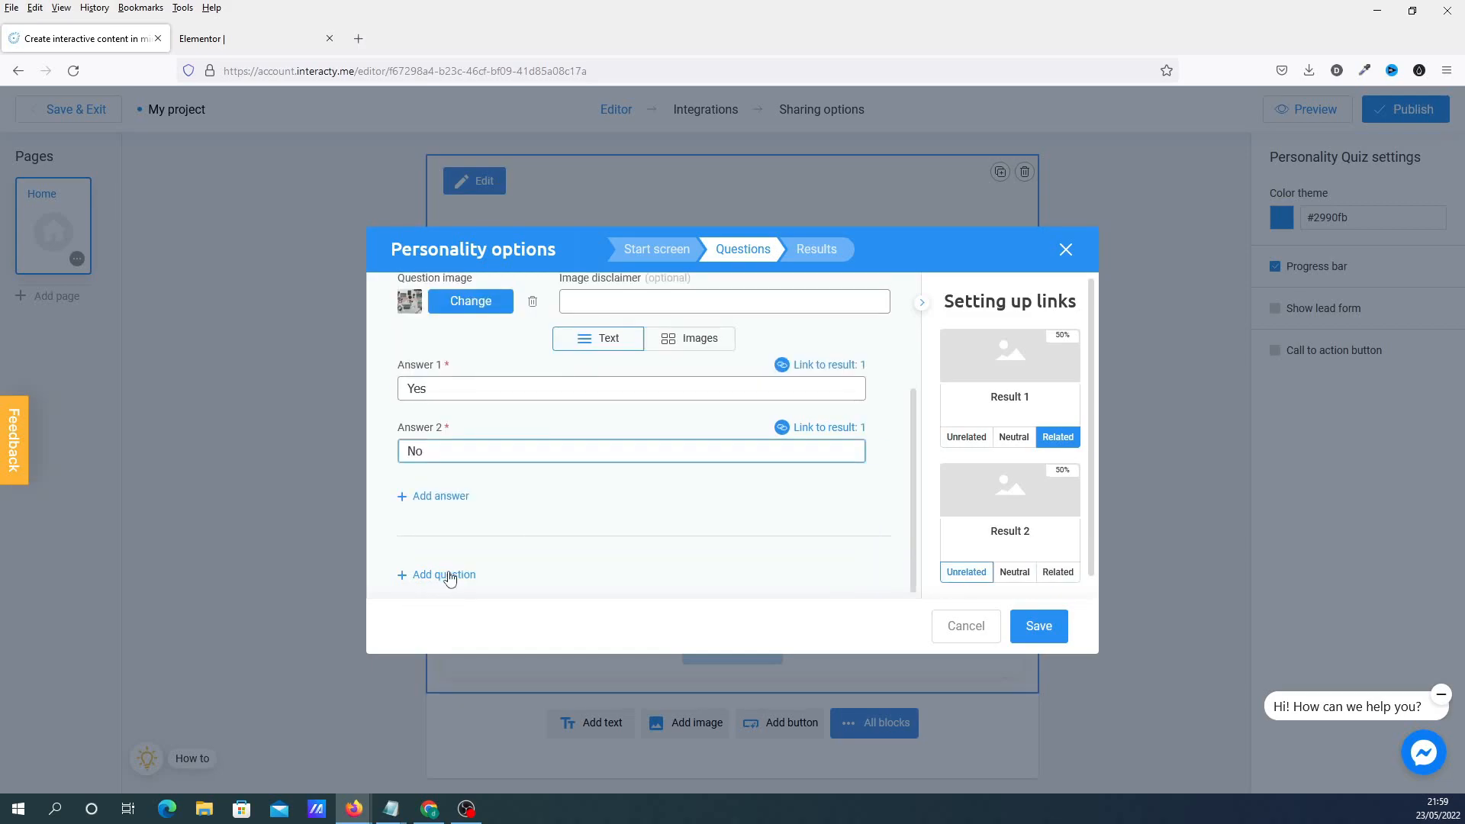
- Add Question 2 with a 'planning' Unsplash image and link its Yes answer to Result 2
{"action": "left_click", "coordinate": [436, 573]}
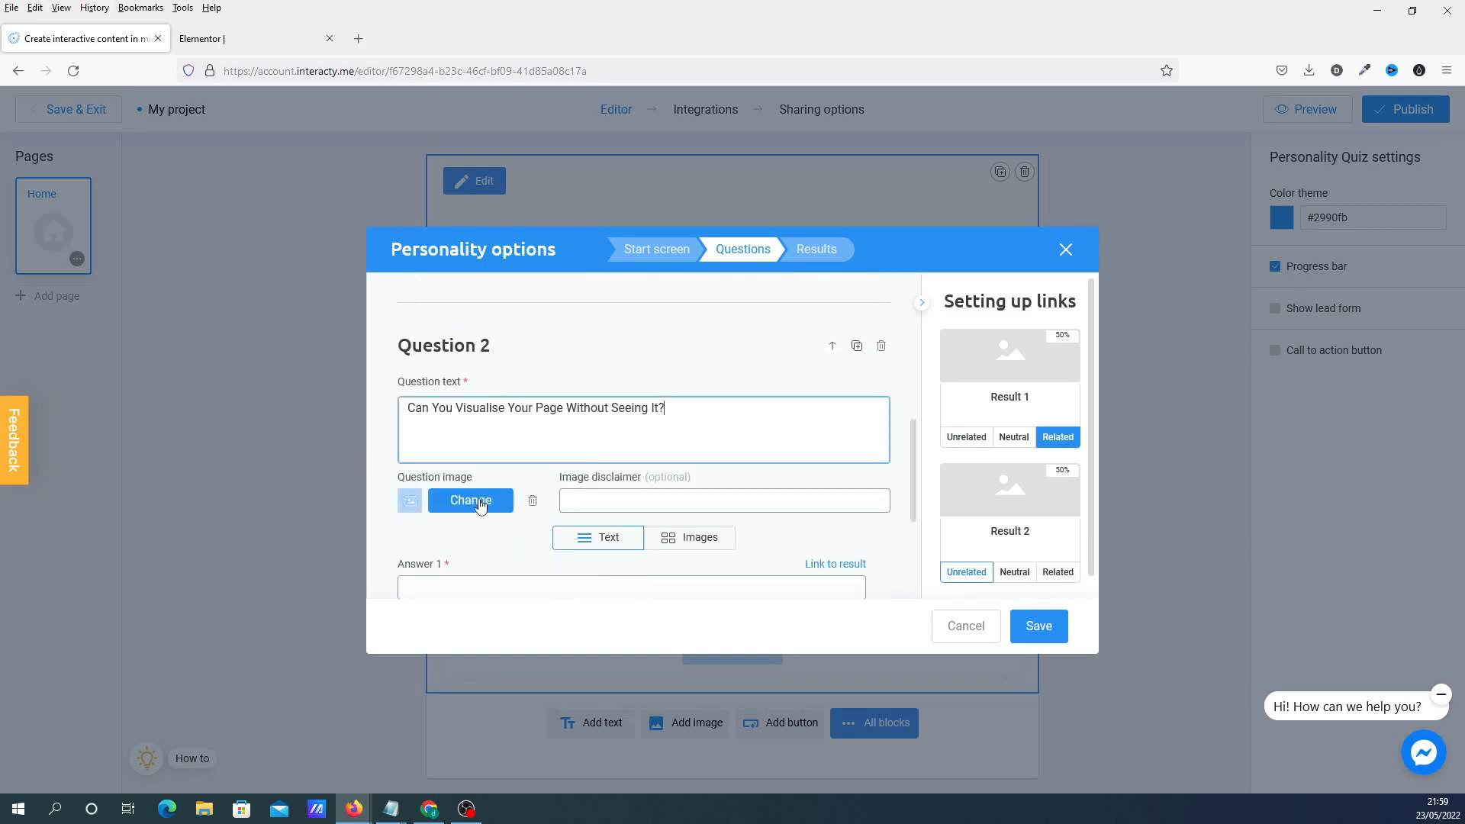
{"action": "left_click", "coordinate": [470, 501]}
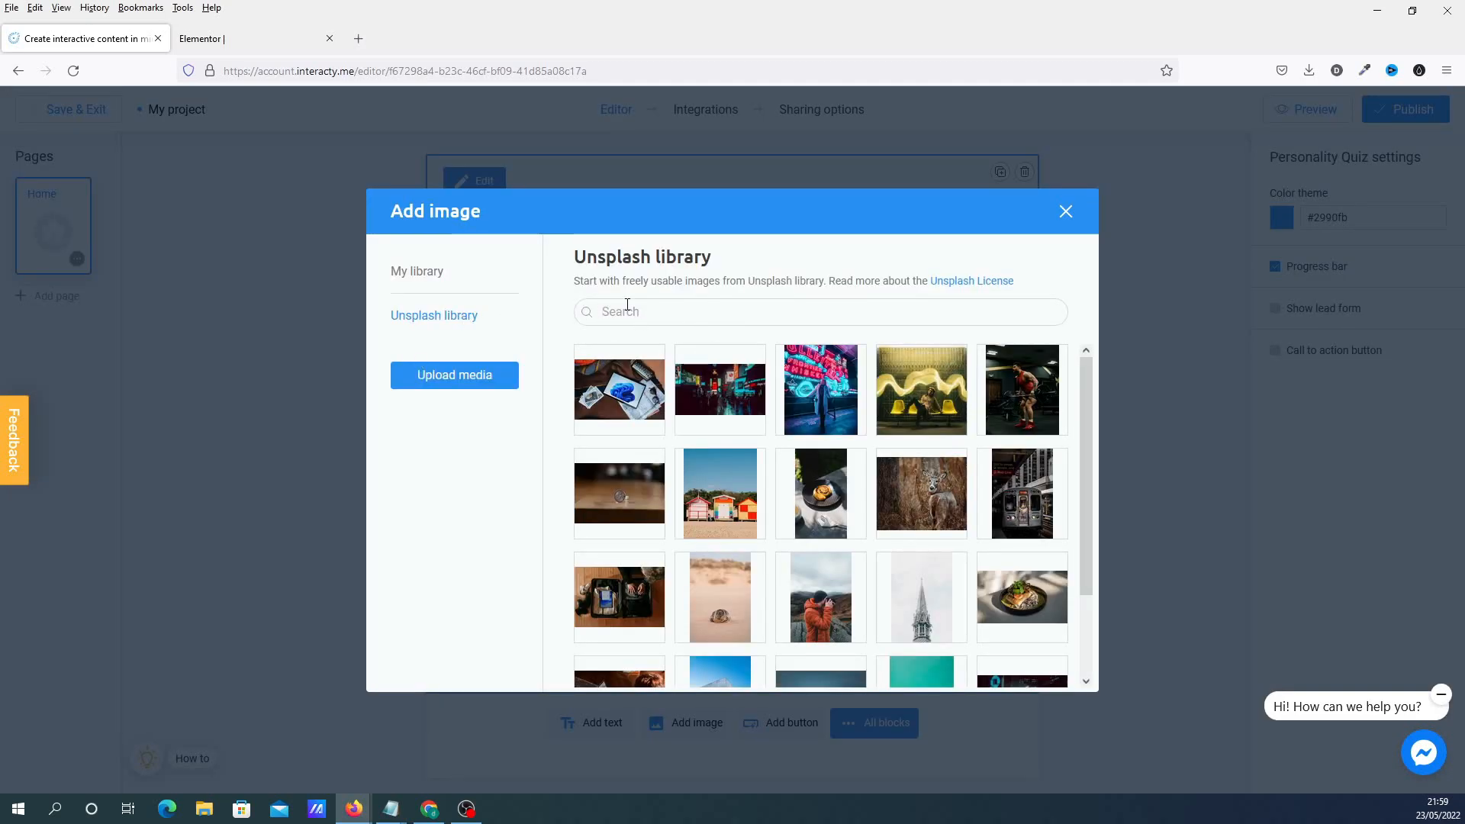
{"action": "type", "text": "planning"}
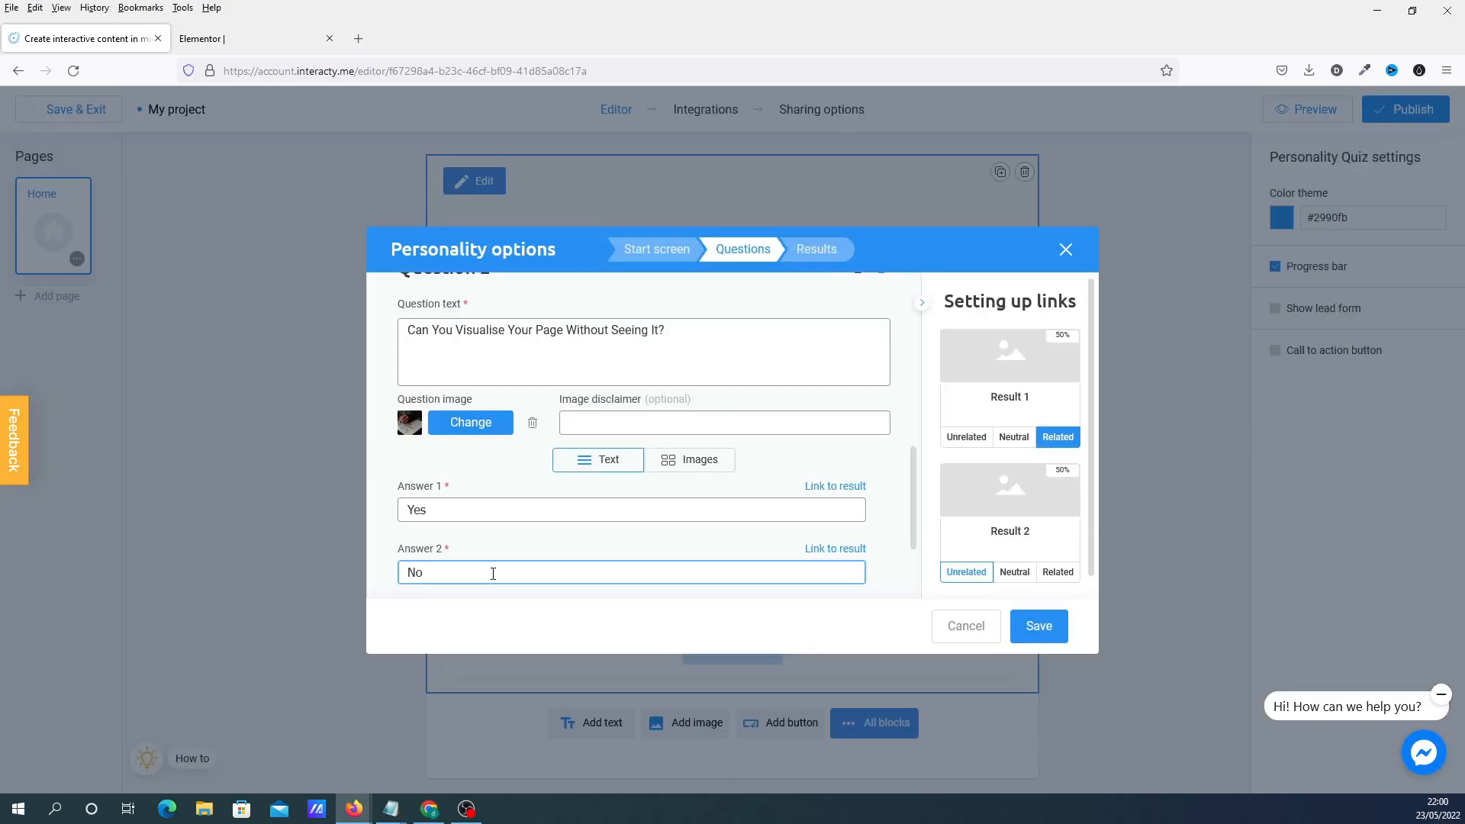
{"action": "mouse_move", "coordinate": [853, 490]}
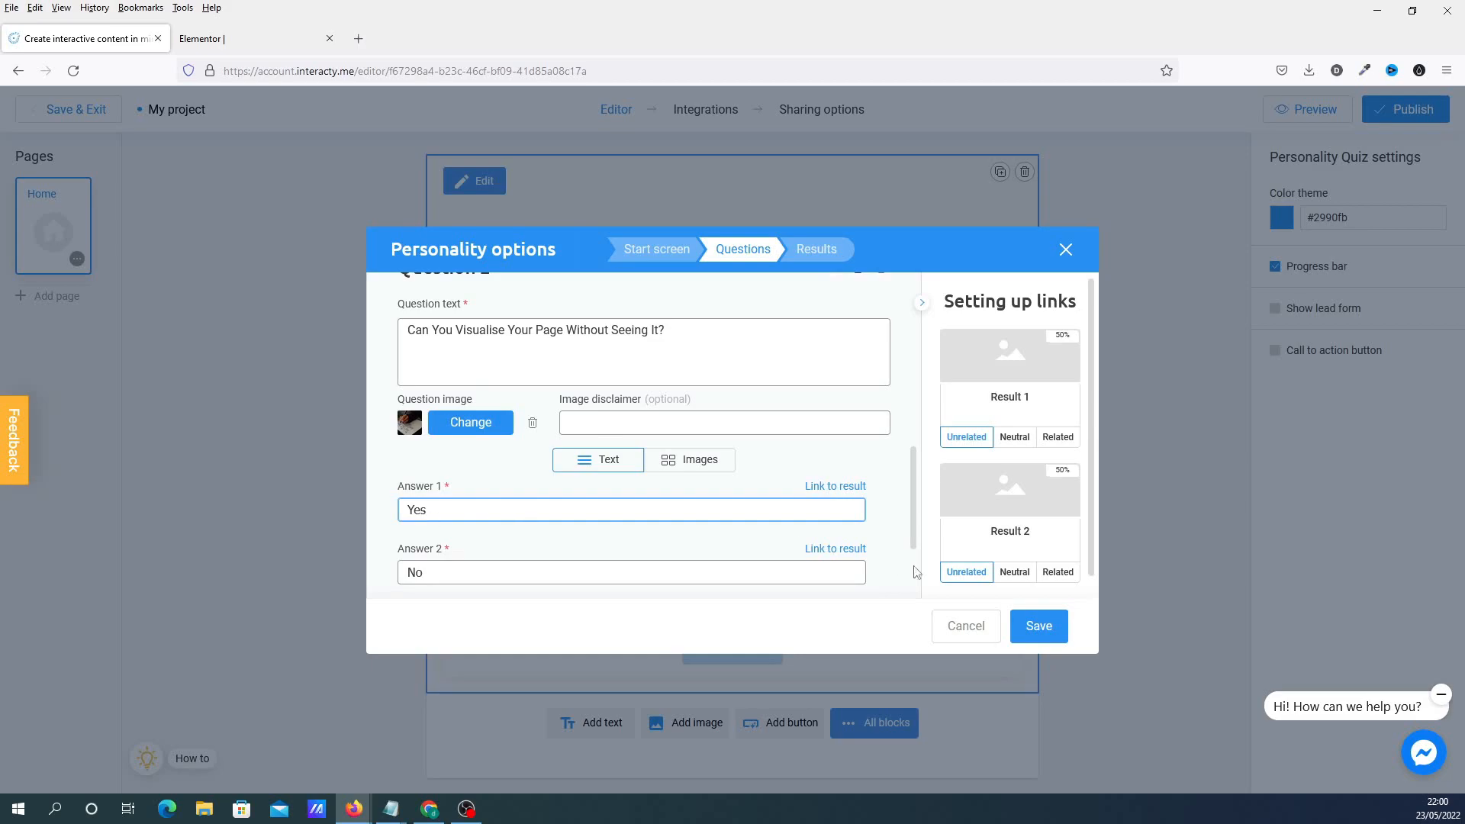
{"action": "left_click", "coordinate": [1058, 572]}
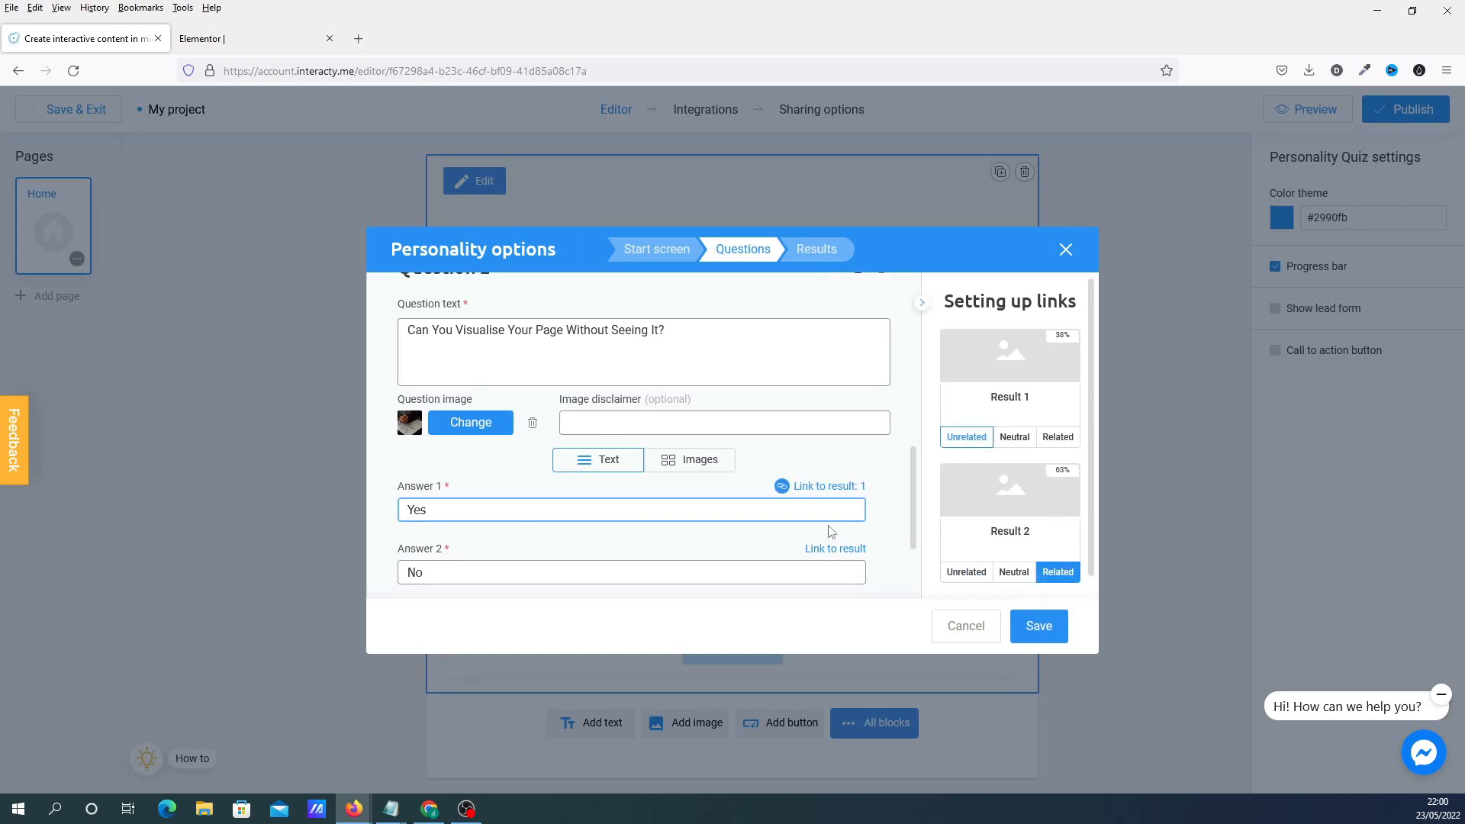
{"action": "mouse_move", "coordinate": [854, 554]}
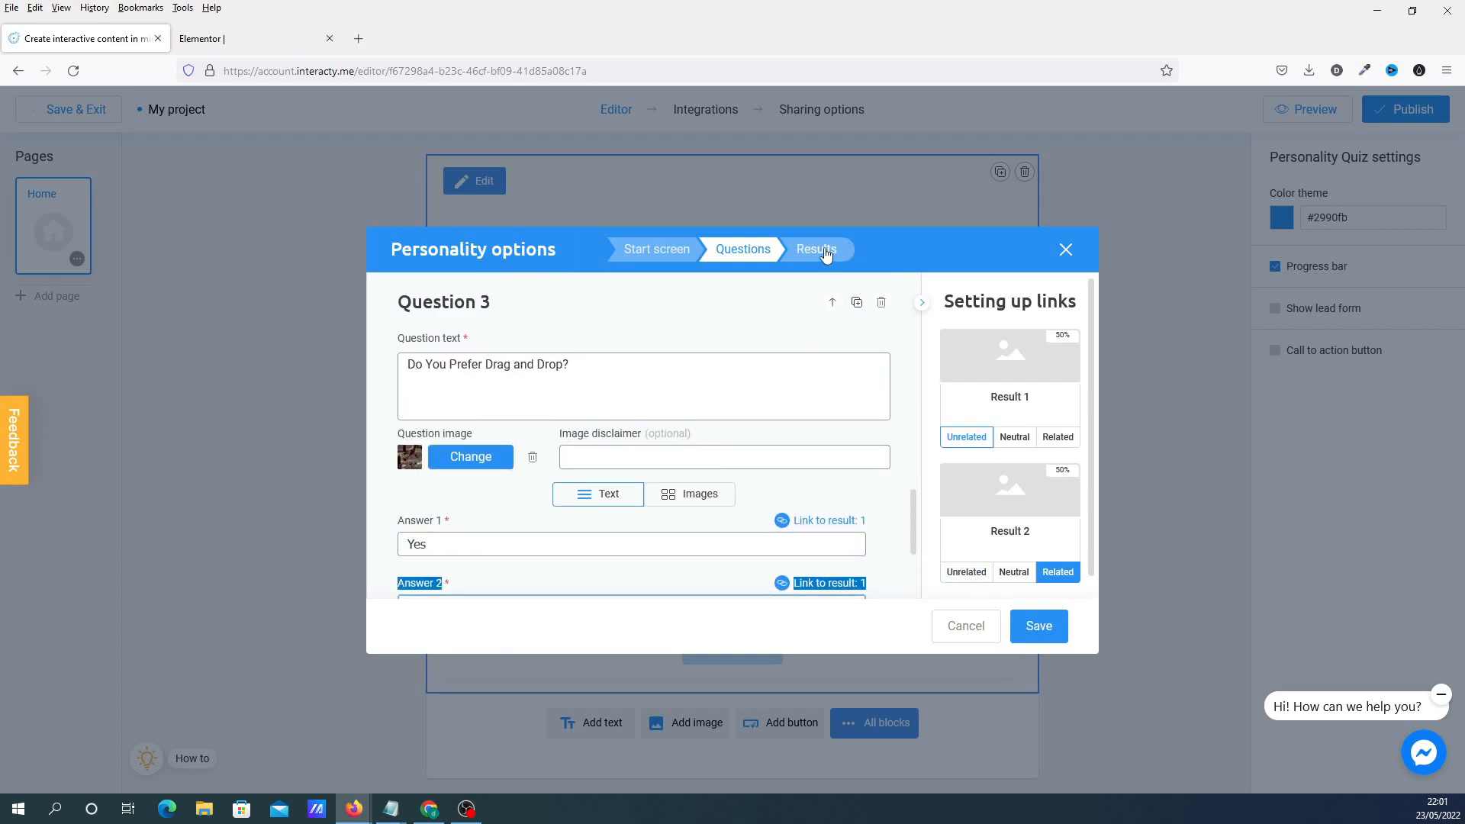
- Name Result 1's header 'Elementor', fill its button text and link, and save the personality options
{"action": "left_click", "coordinate": [816, 250]}
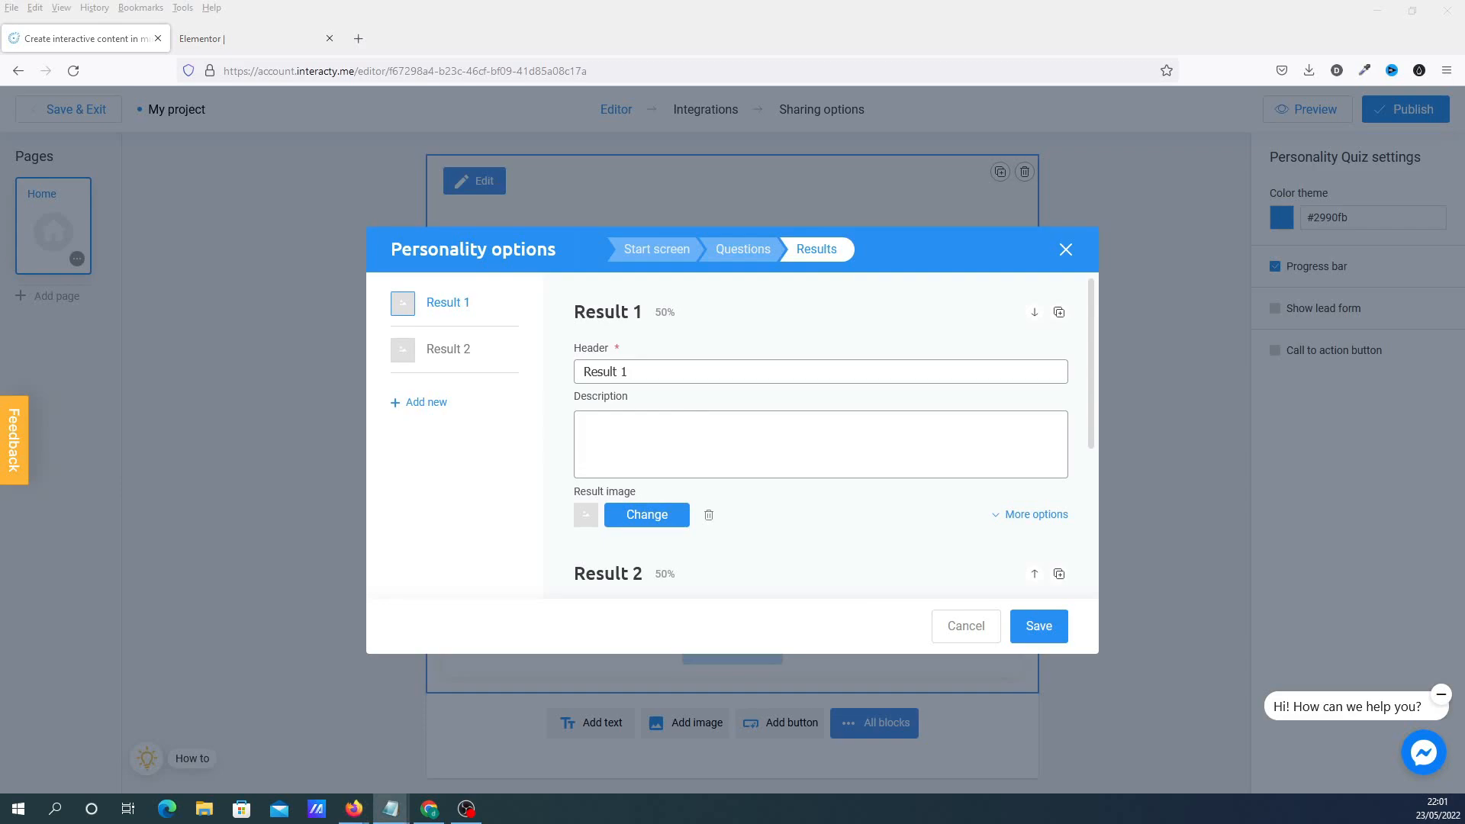
{"action": "double_click", "coordinate": [604, 370]}
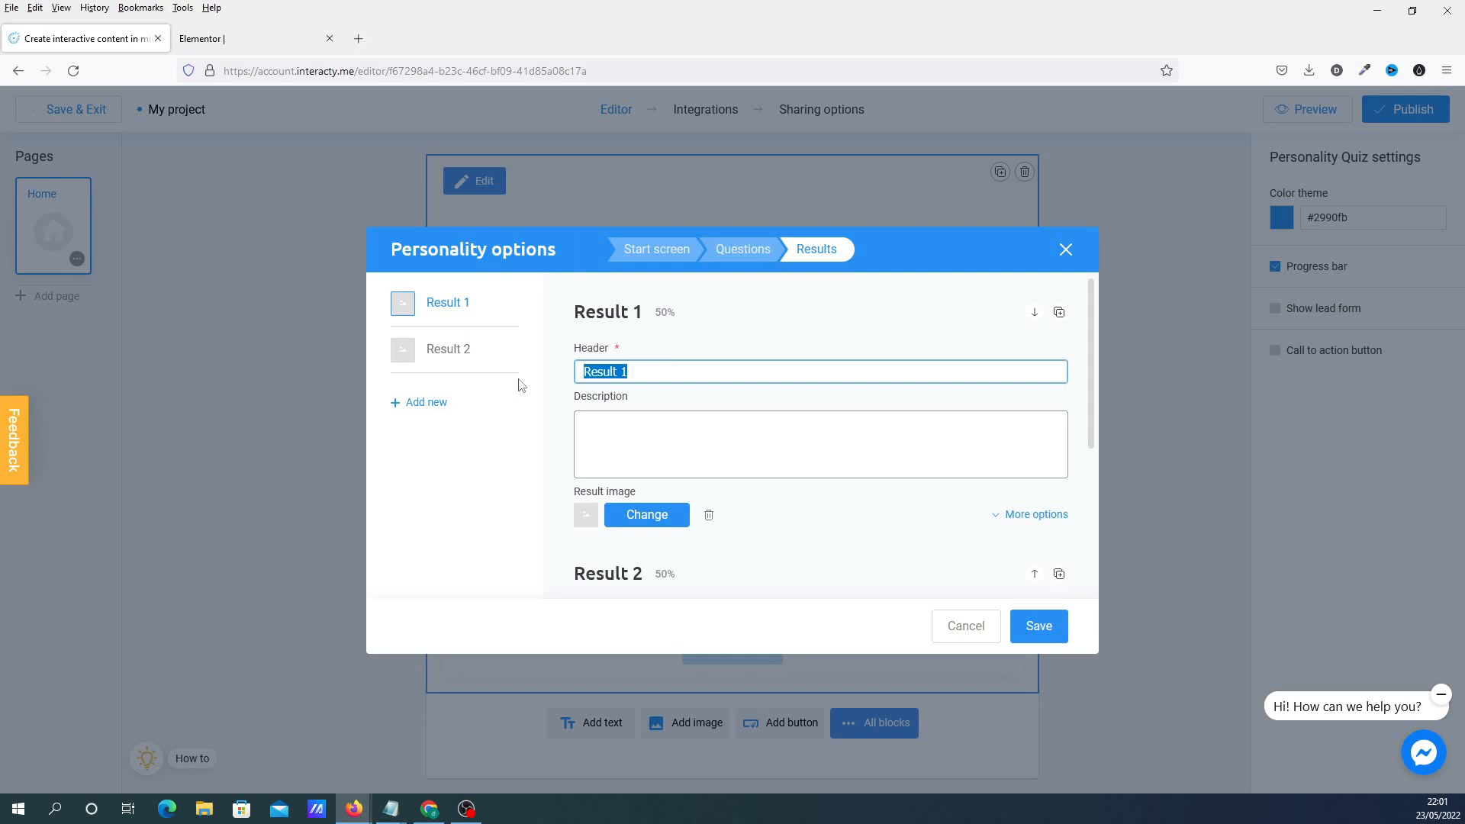
{"action": "type", "text": "Elementor"}
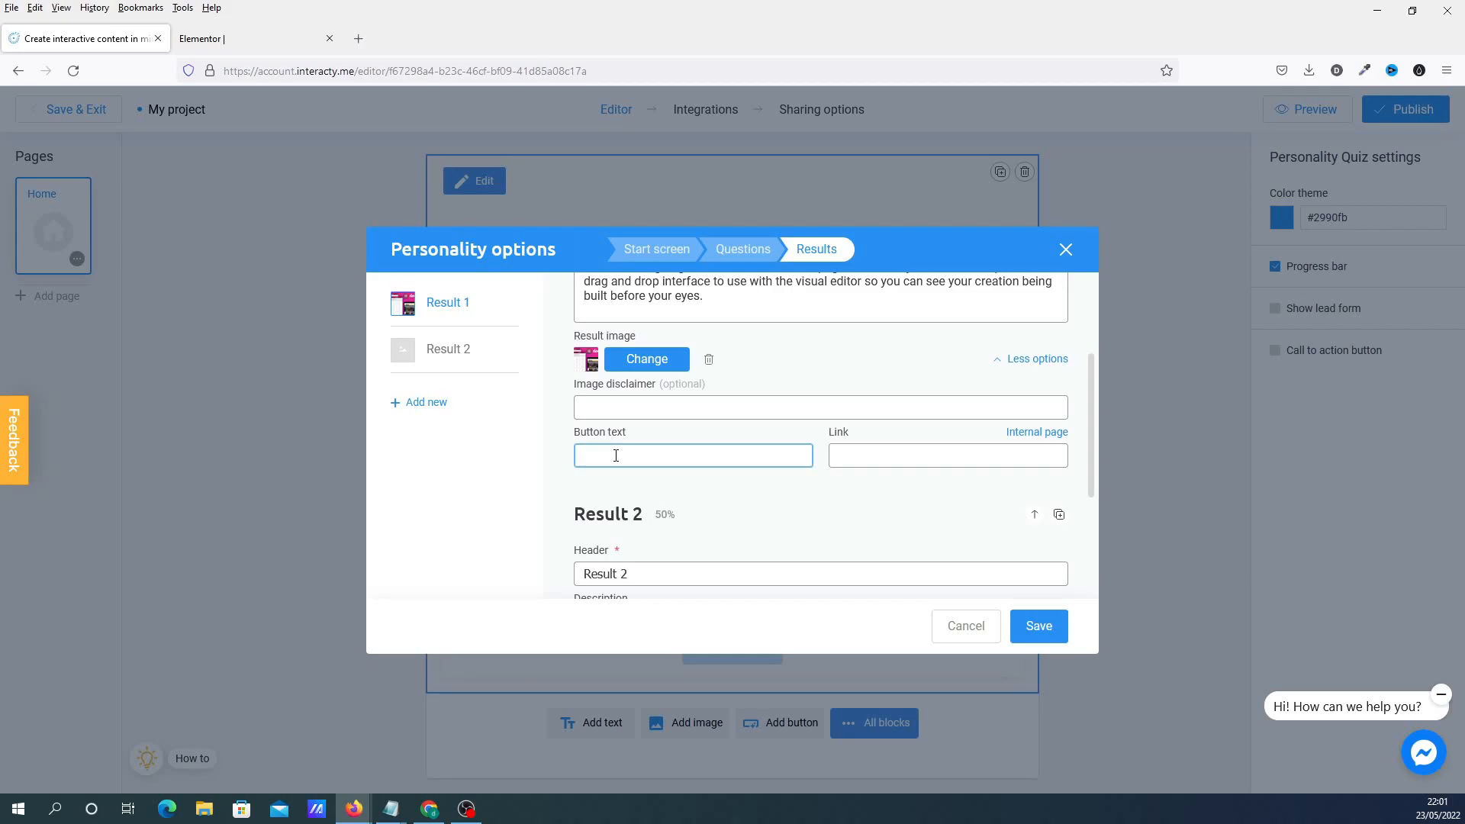
{"action": "left_click", "coordinate": [692, 454]}
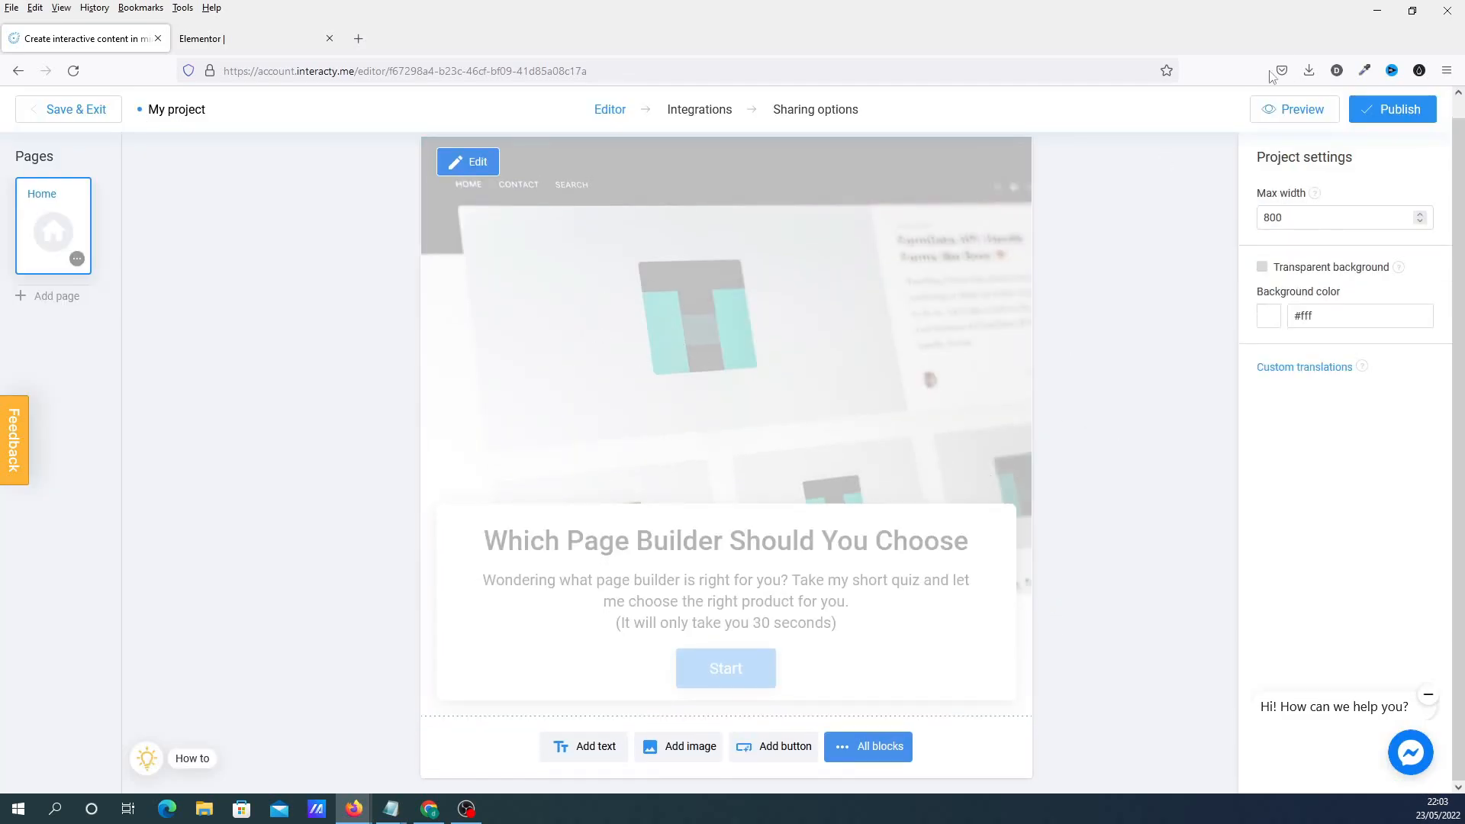
- Preview the quiz answering No, No, Yes to reach the Elementor result
{"action": "left_click", "coordinate": [1294, 110]}
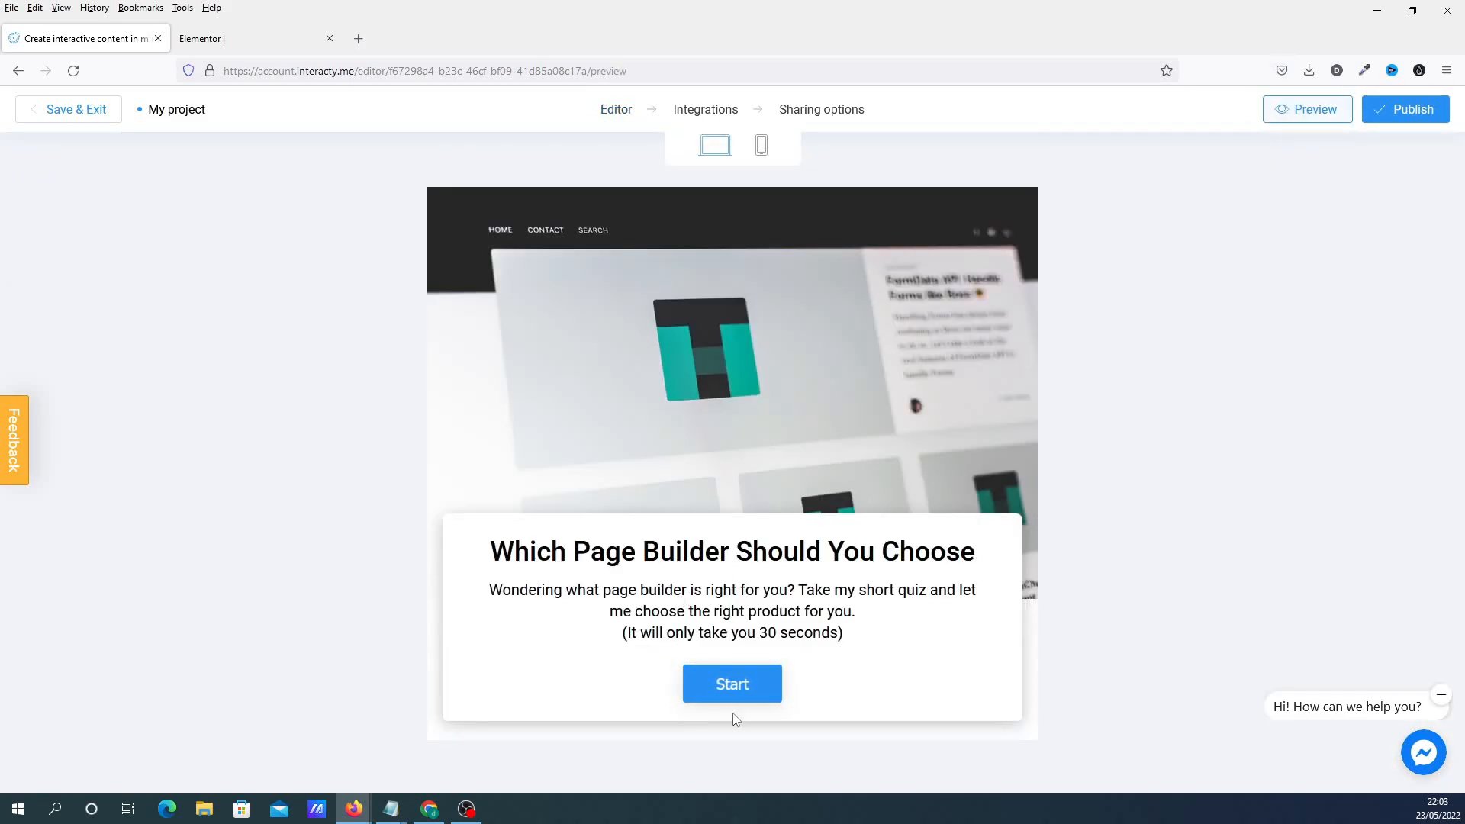
{"action": "left_click", "coordinate": [732, 683]}
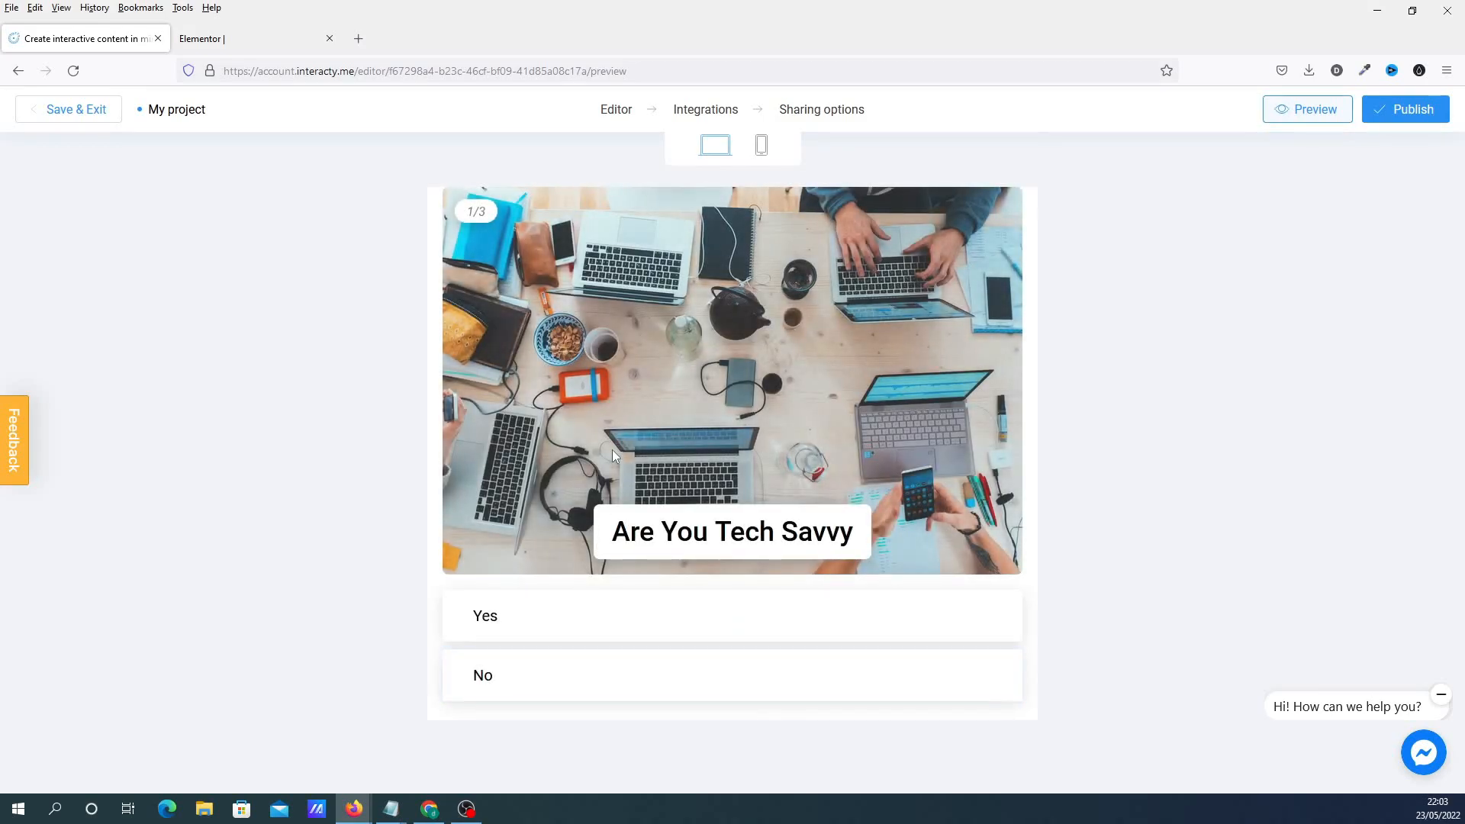
{"action": "mouse_move", "coordinate": [501, 674]}
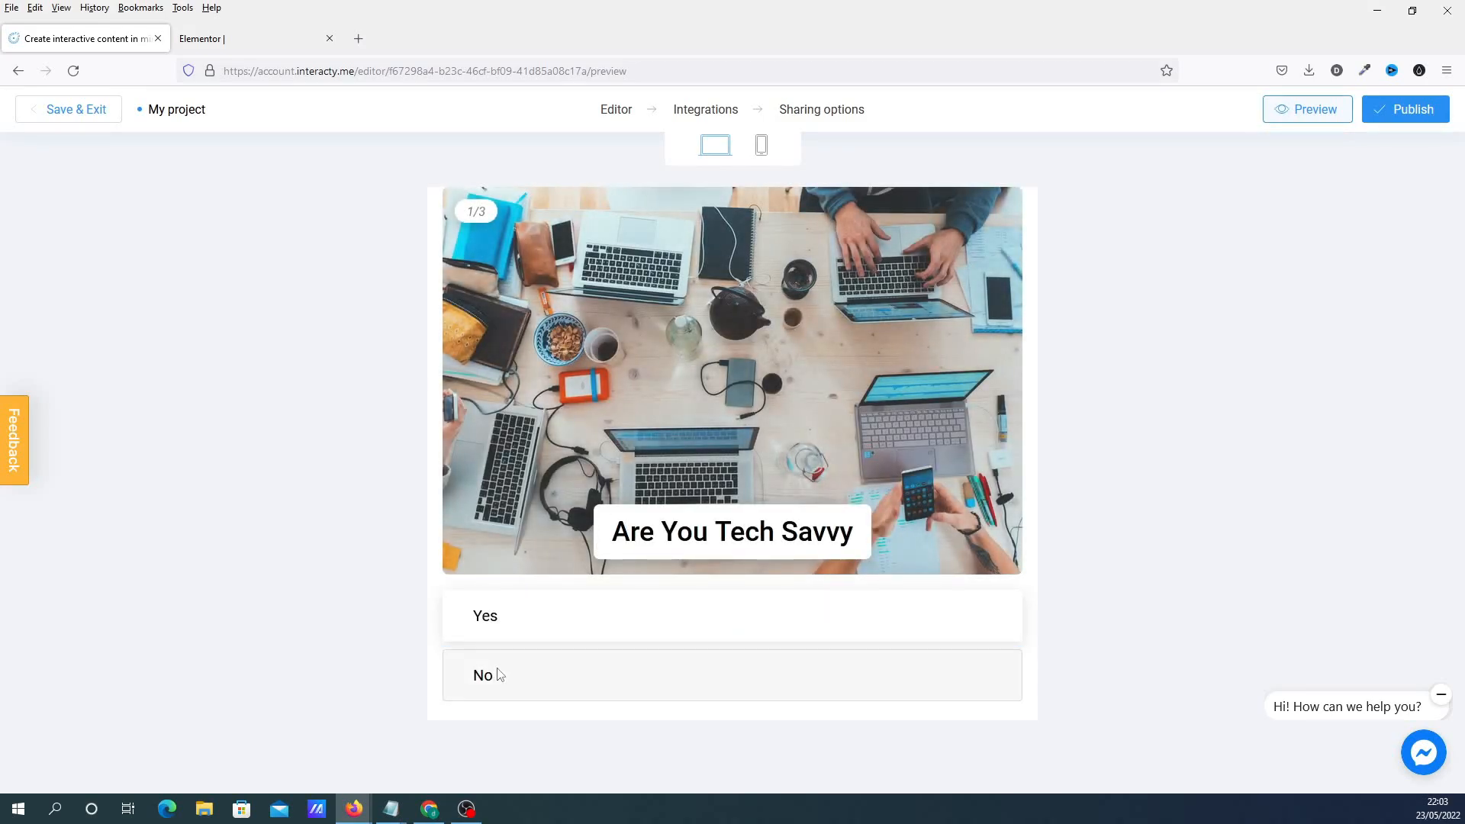
{"action": "left_click", "coordinate": [494, 674]}
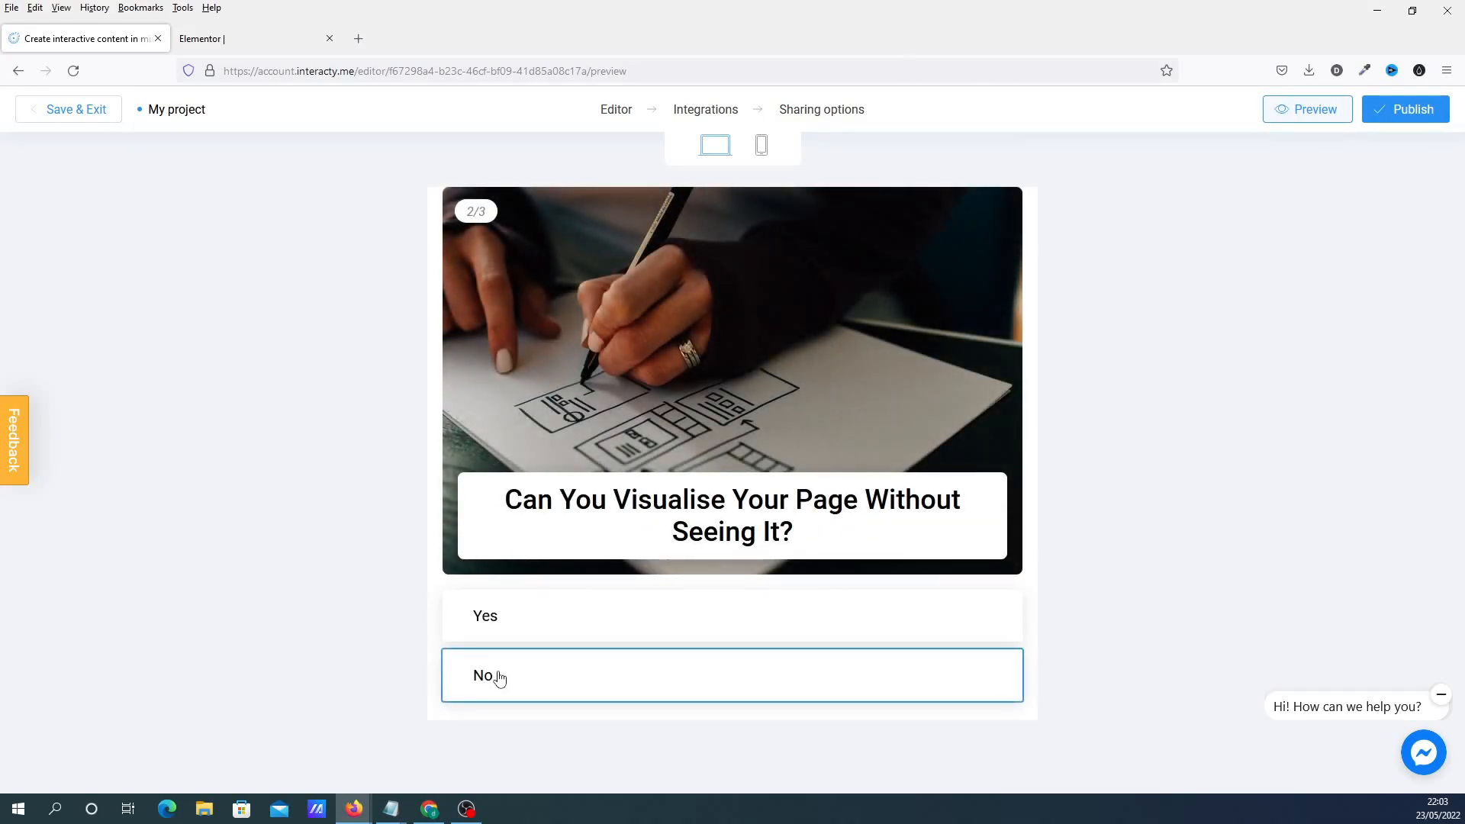
{"action": "left_click", "coordinate": [494, 674]}
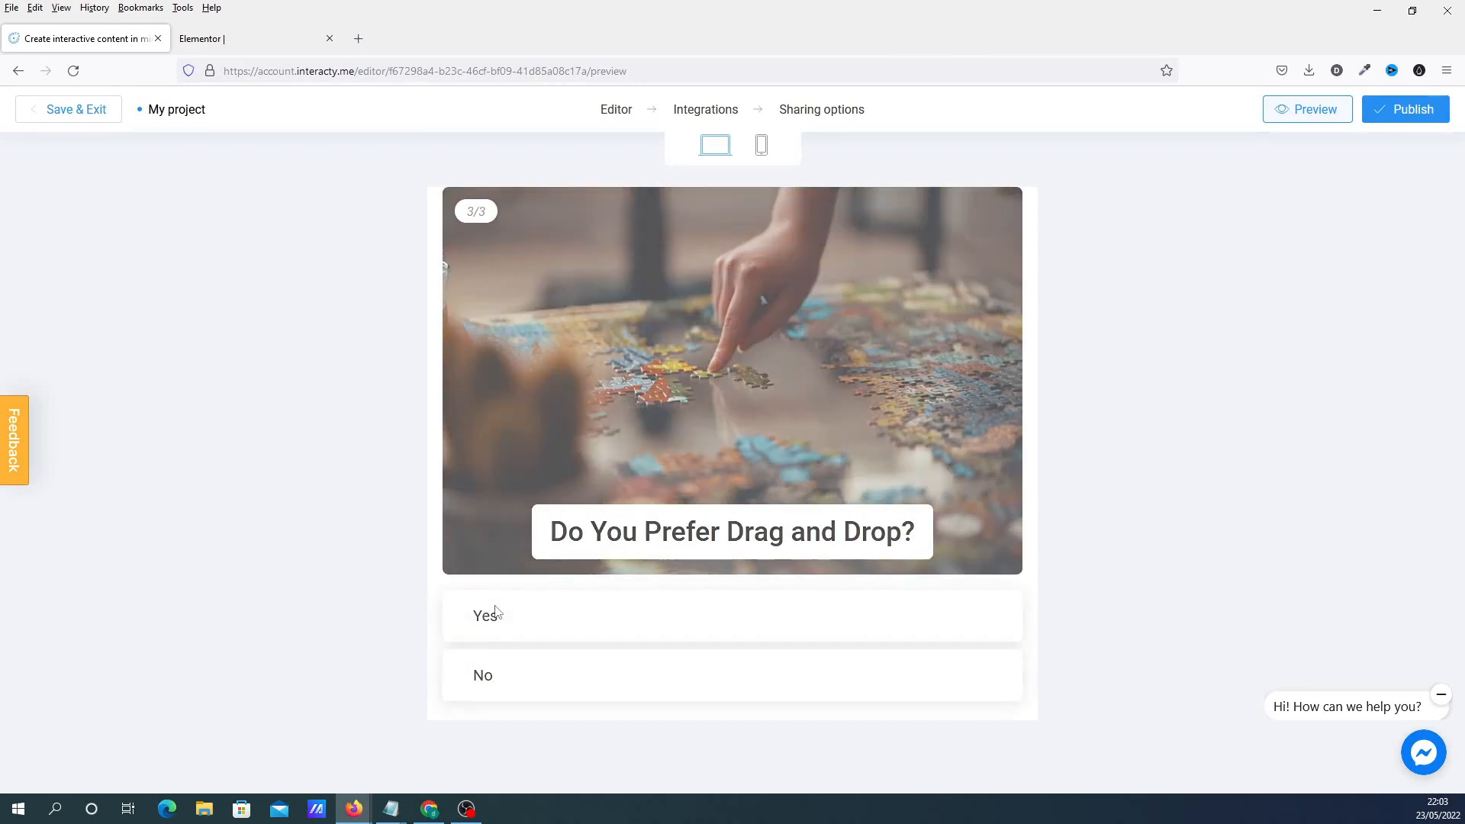
{"action": "left_click", "coordinate": [485, 615]}
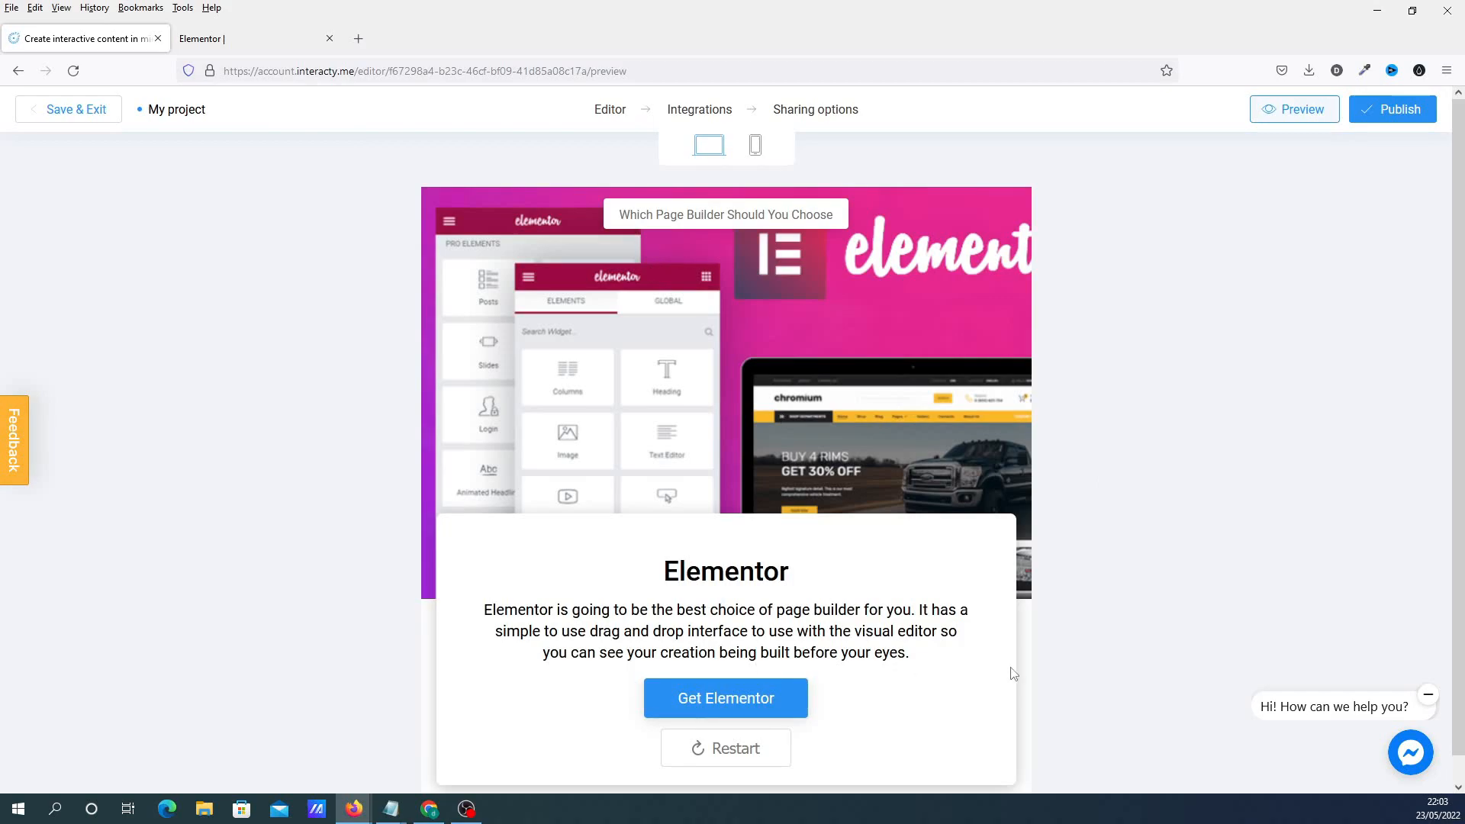
{"action": "mouse_move", "coordinate": [738, 747]}
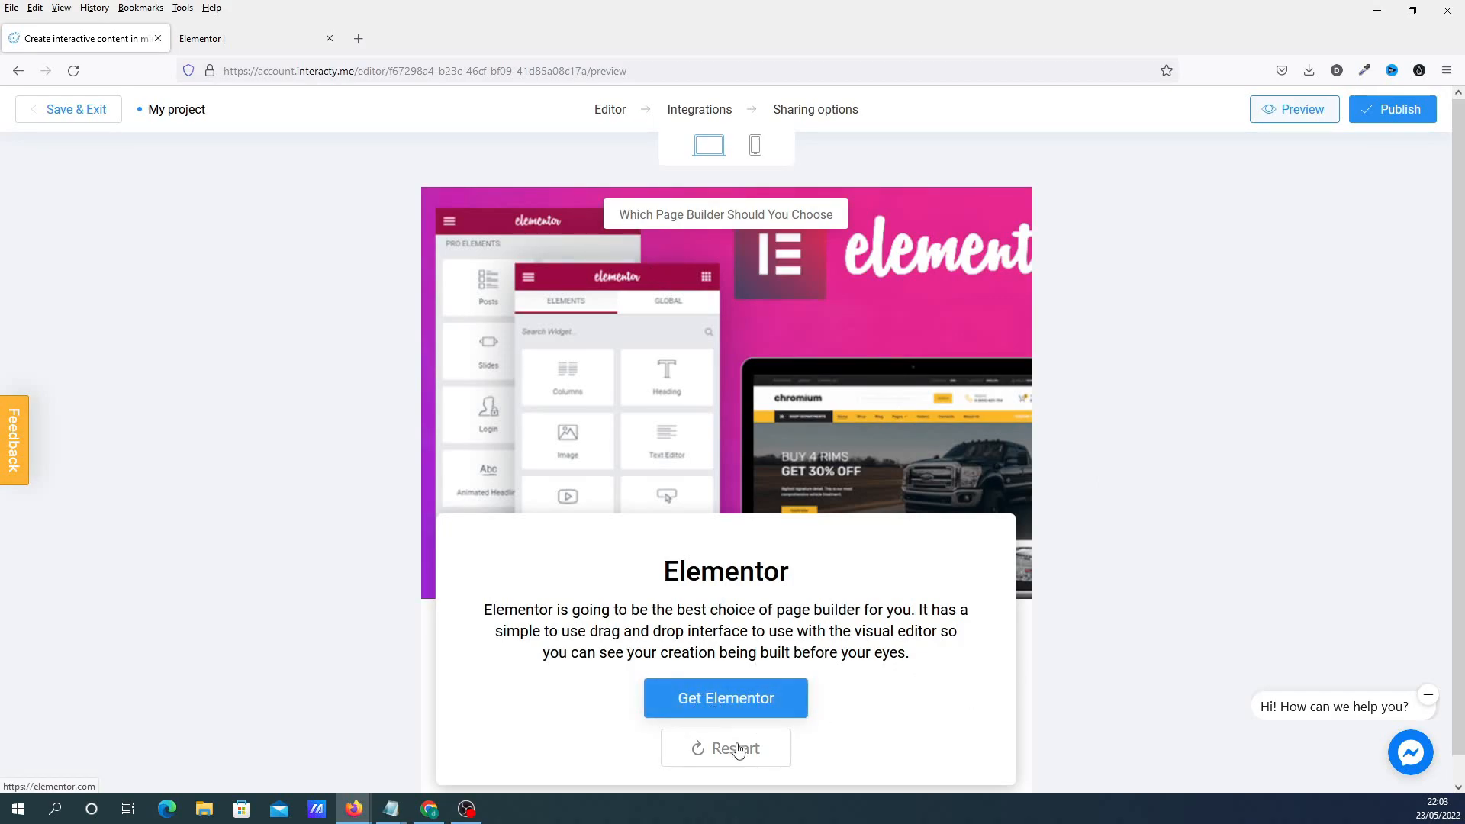
- Restart and answer Yes then No to reach the Kadence result, then start publishing
{"action": "left_click", "coordinate": [726, 747]}
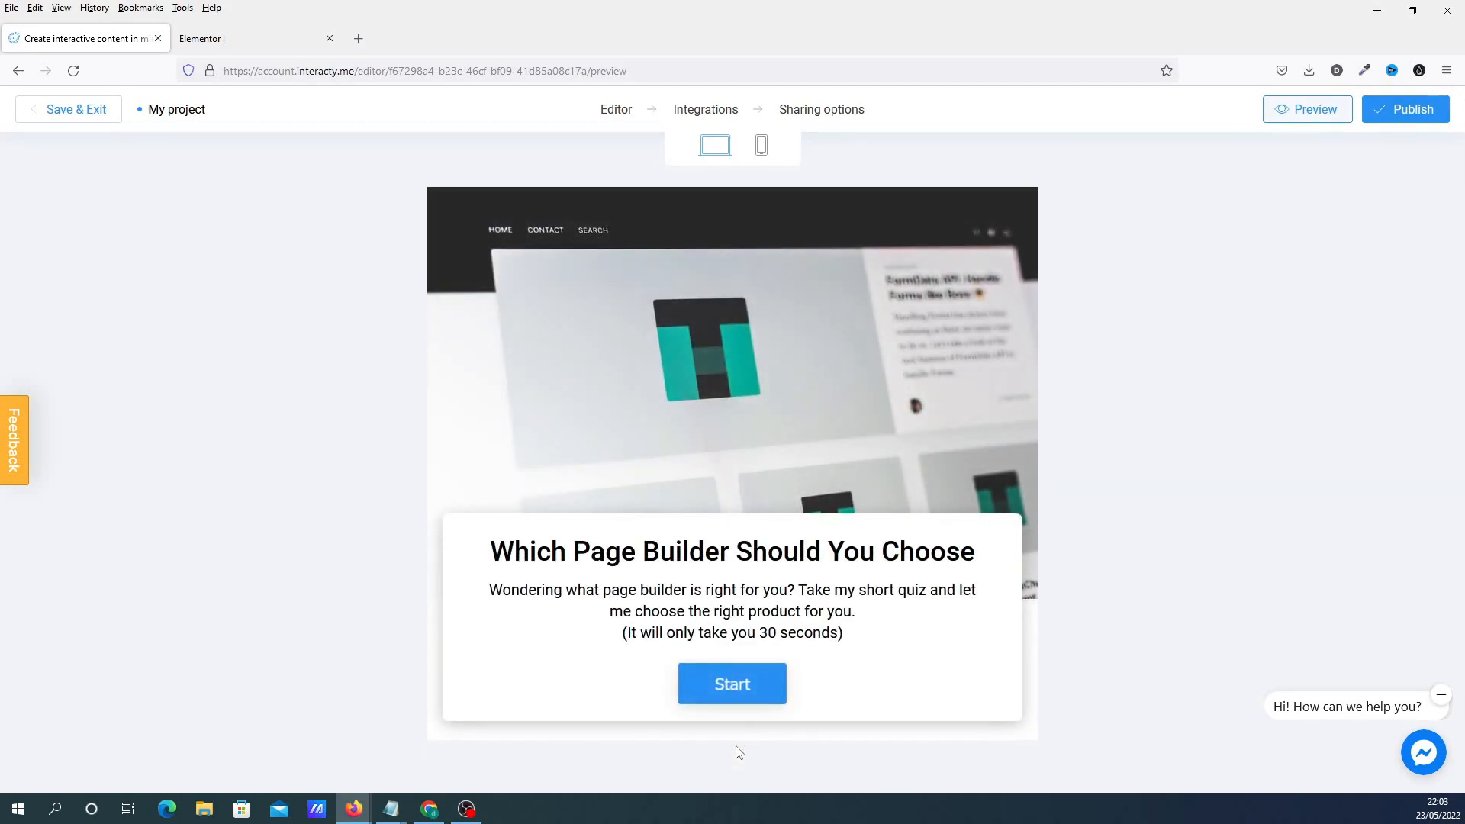
{"action": "left_click", "coordinate": [733, 684]}
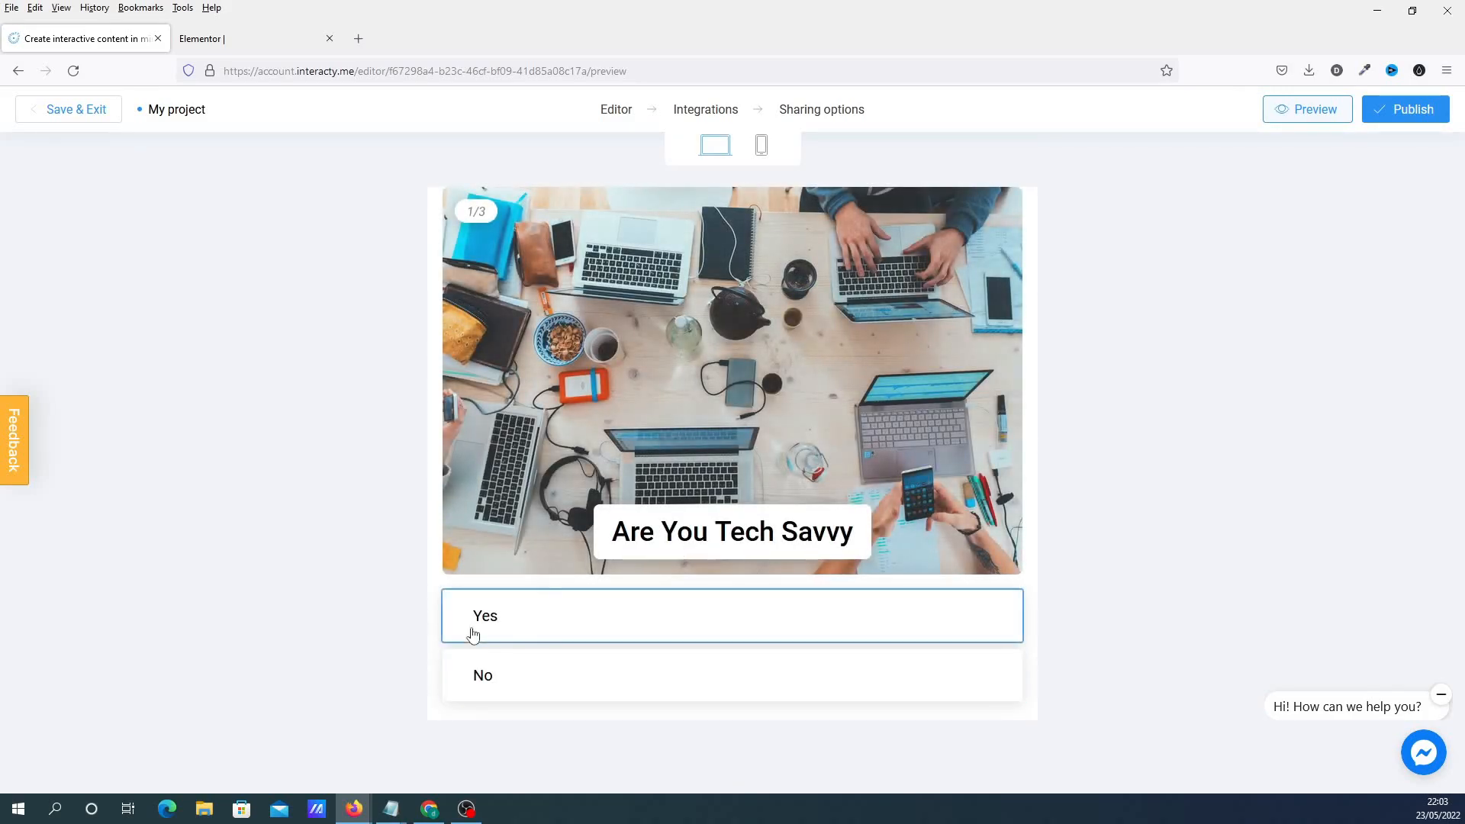
{"action": "left_click", "coordinate": [486, 622]}
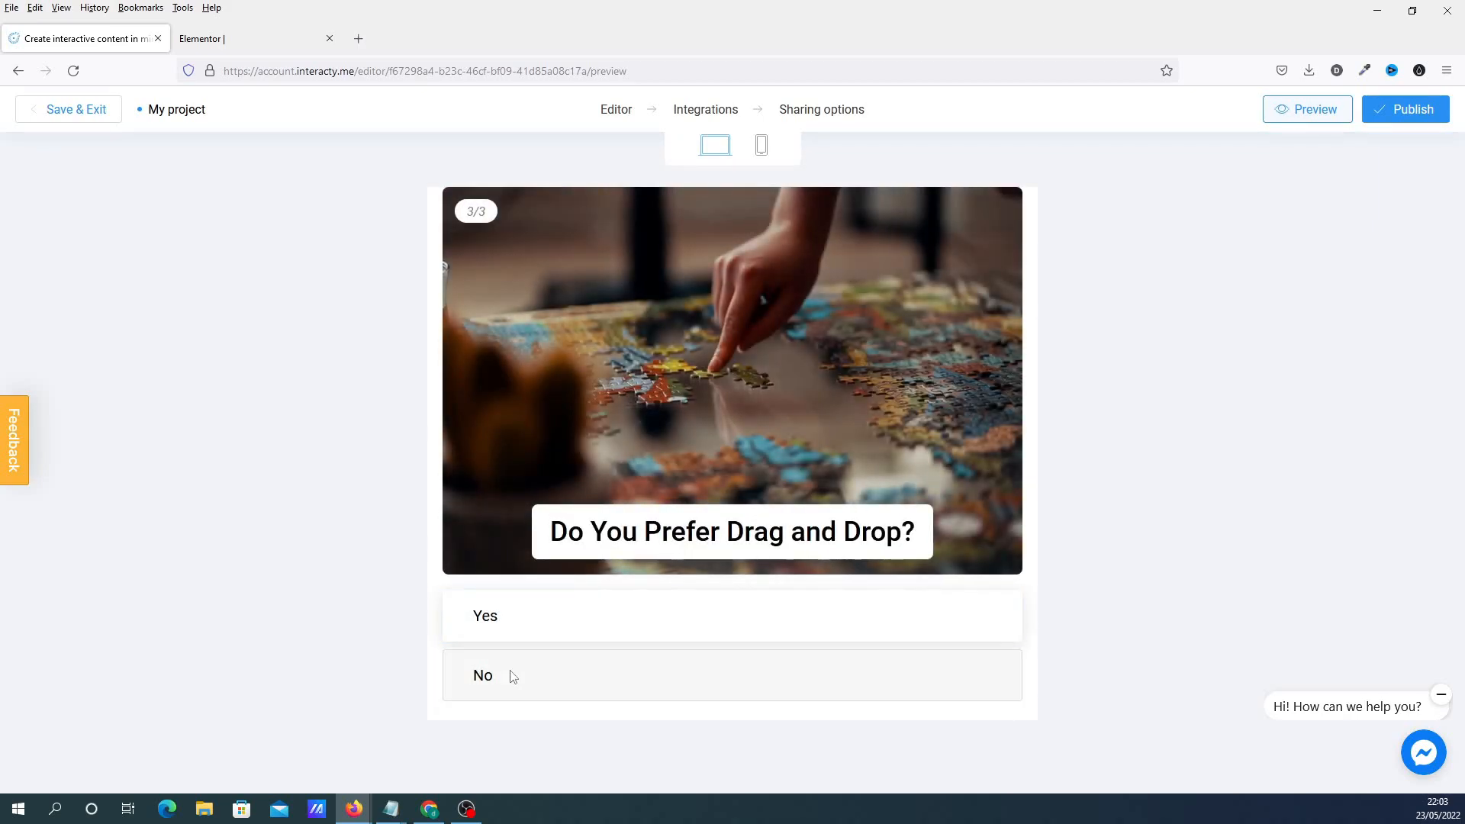
{"action": "left_click", "coordinate": [498, 674]}
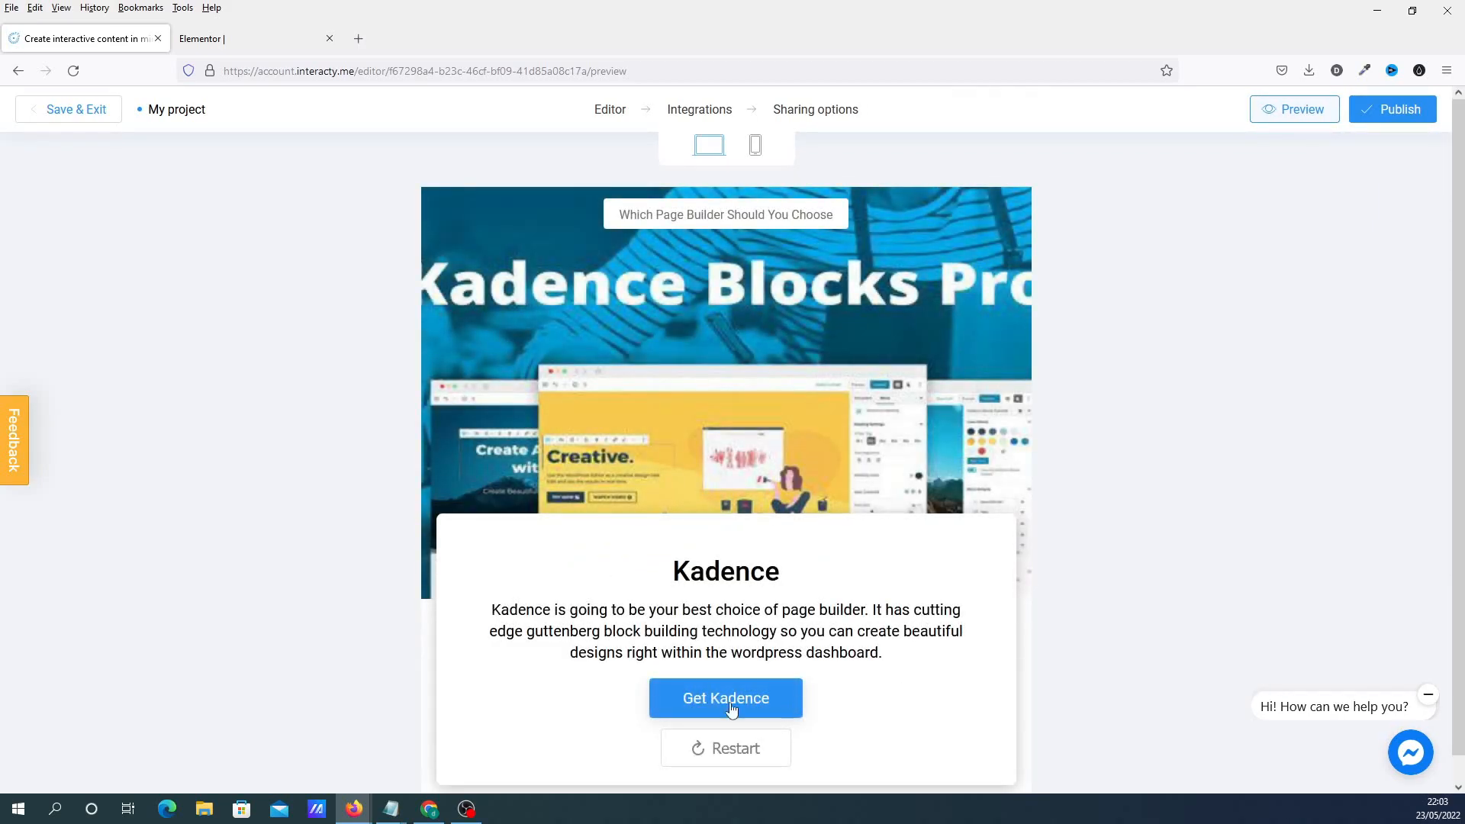
{"action": "mouse_move", "coordinate": [717, 699]}
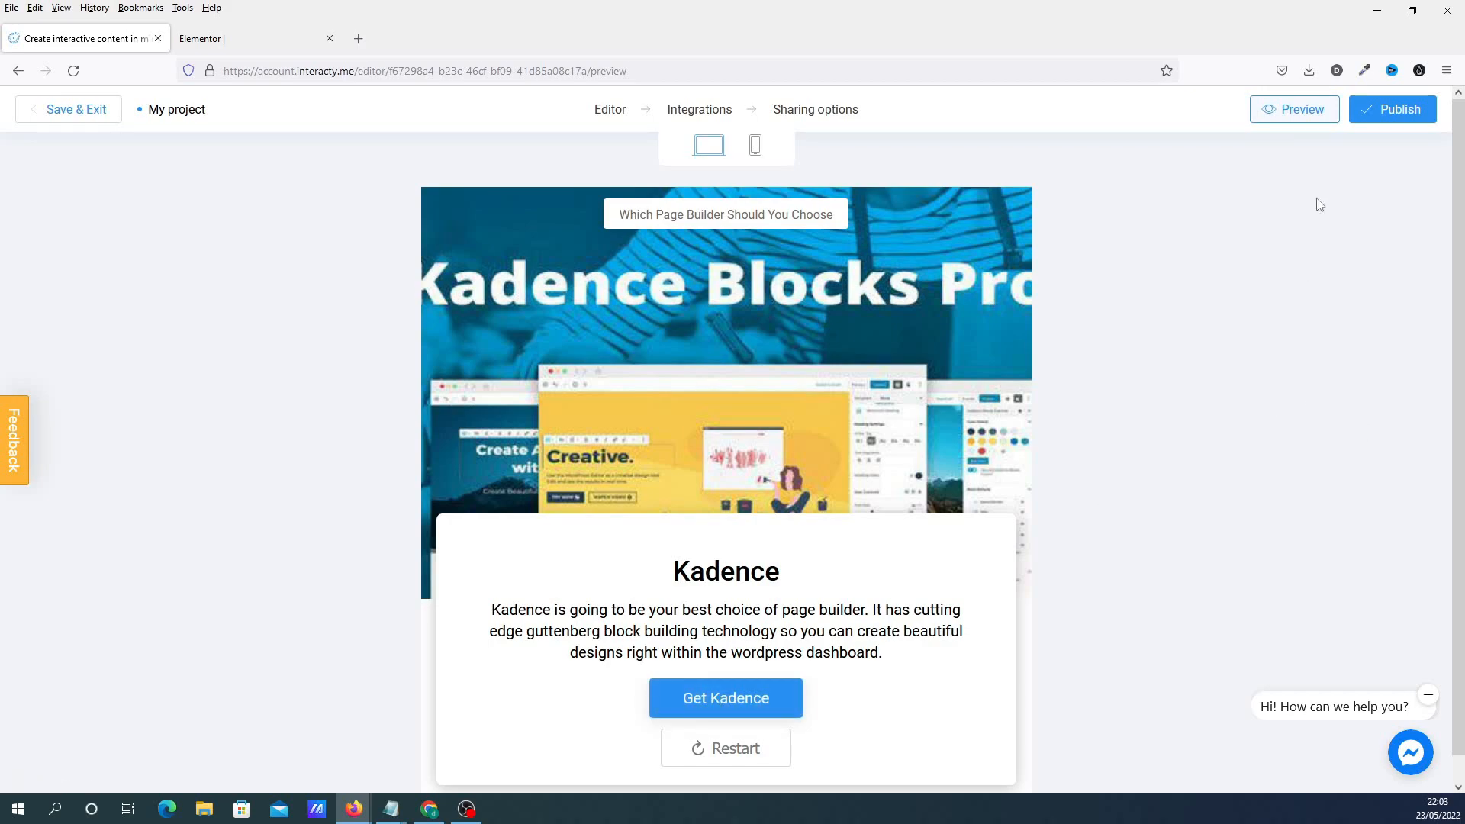
{"action": "left_click", "coordinate": [1391, 110]}
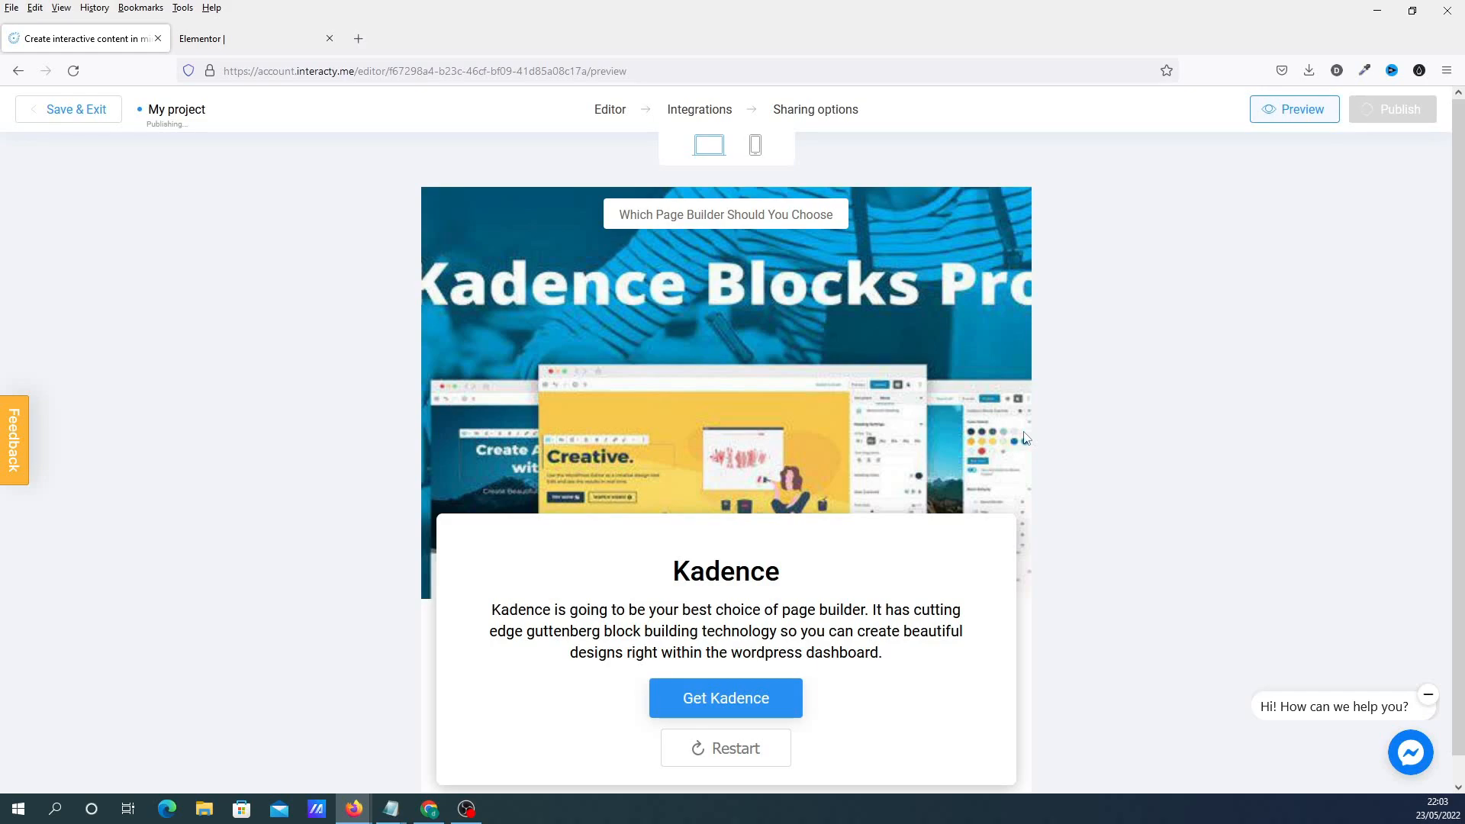
- Confirm publishing, choose Embed in your Website or LMS, and copy the embed code
{"action": "left_click", "coordinate": [1392, 109]}
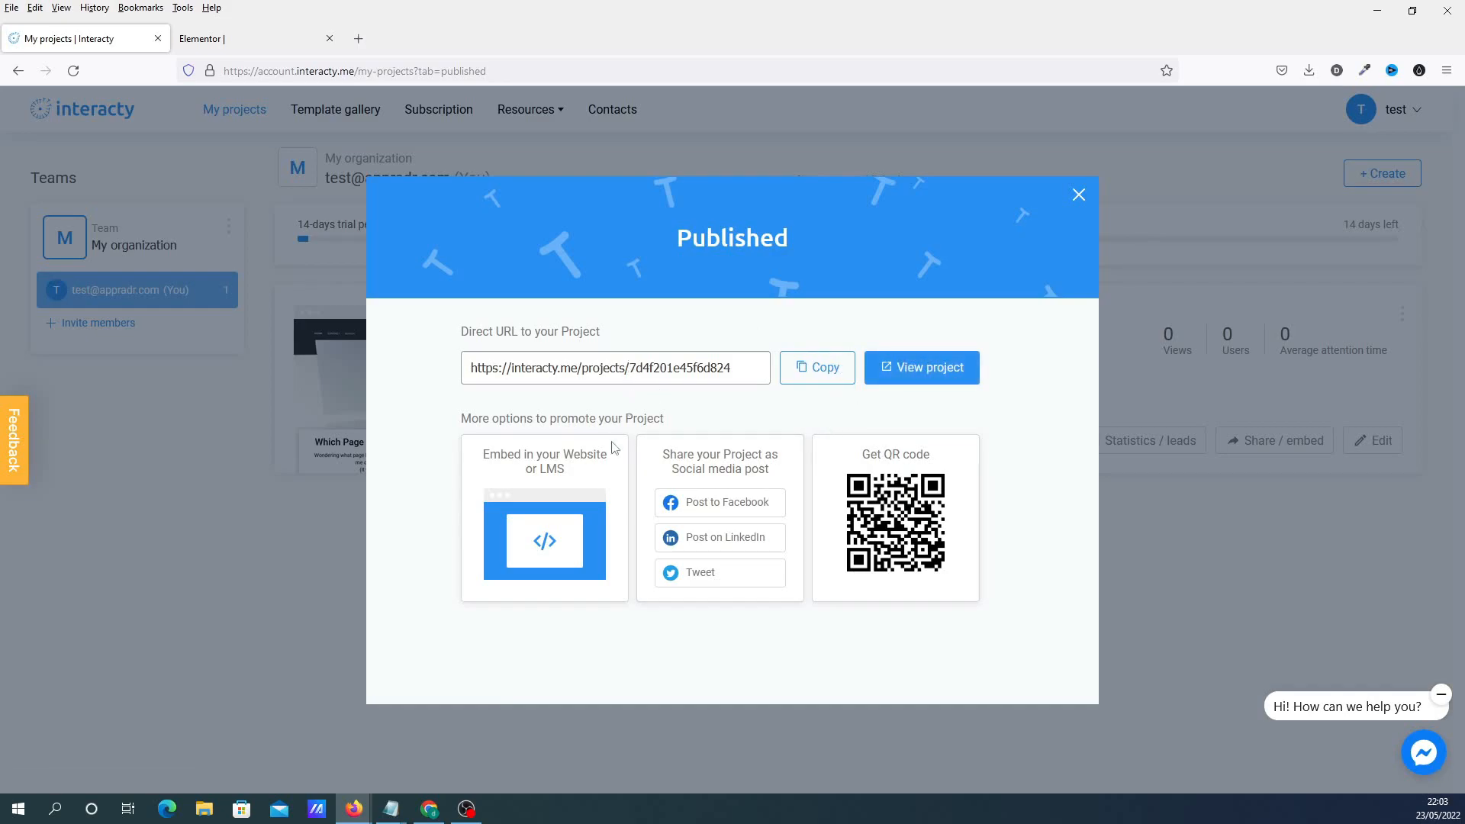
{"action": "mouse_move", "coordinate": [561, 510]}
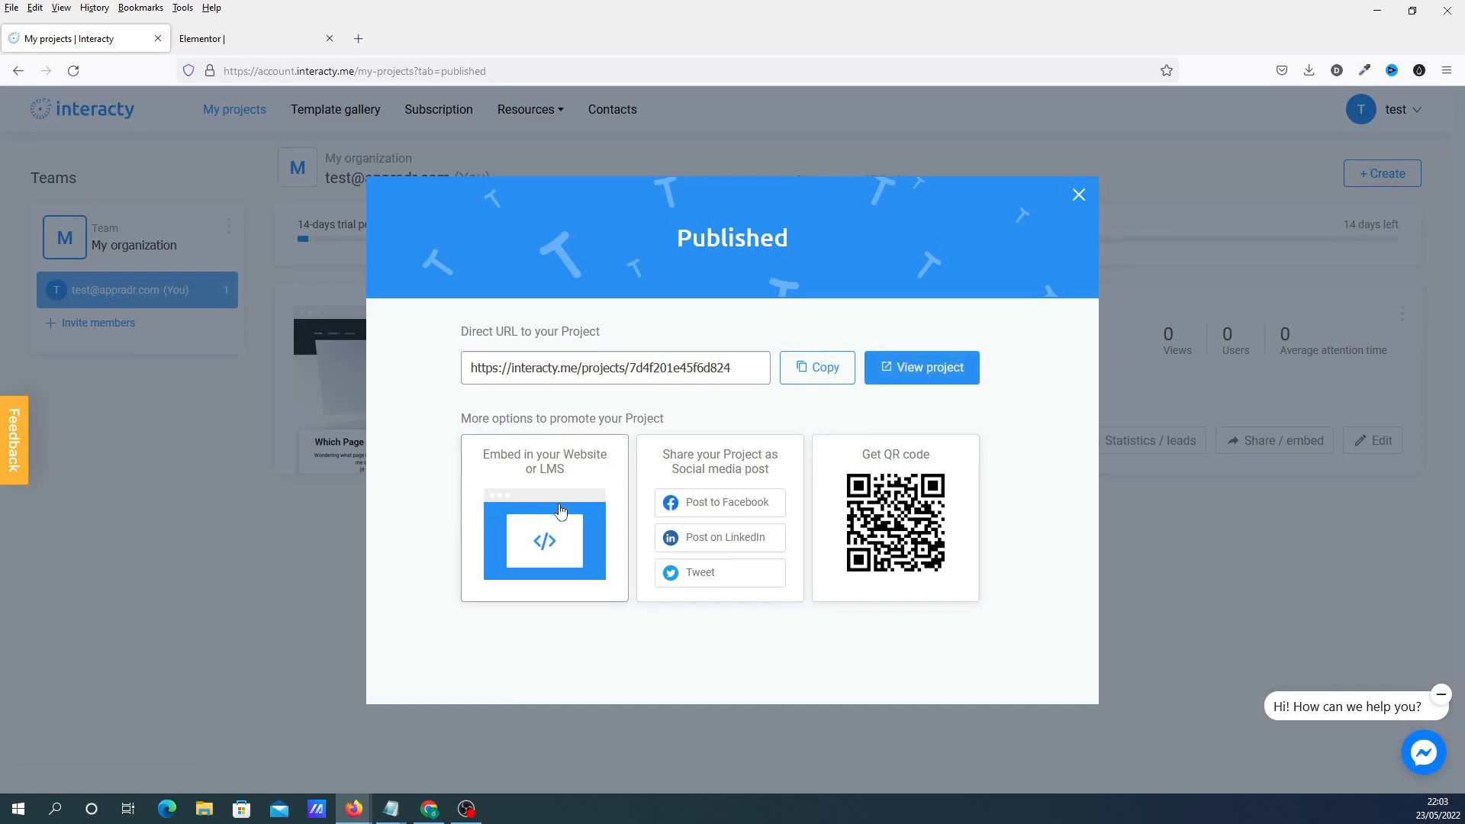
{"action": "mouse_move", "coordinate": [770, 482]}
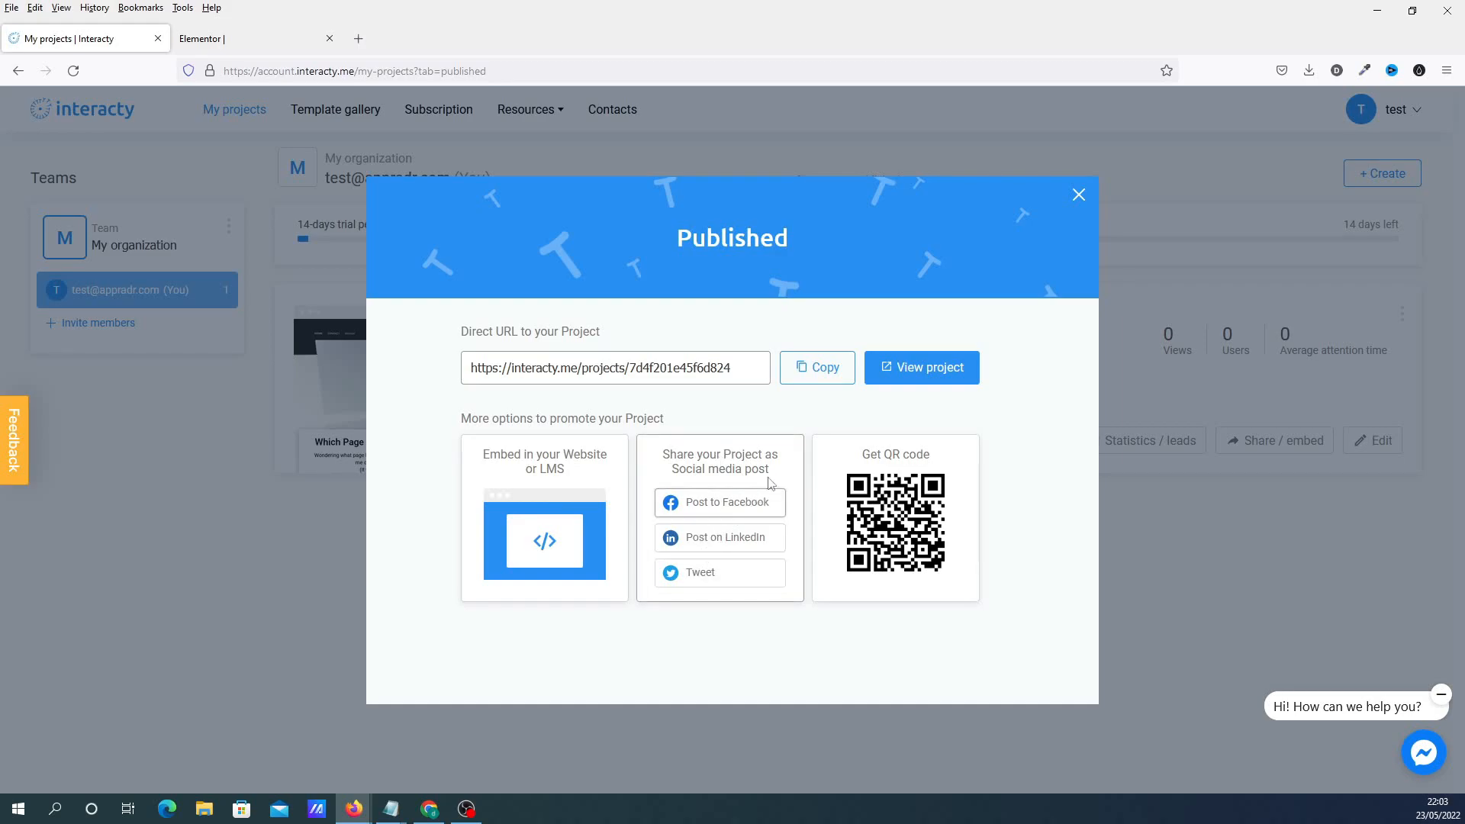
{"action": "mouse_move", "coordinate": [525, 556]}
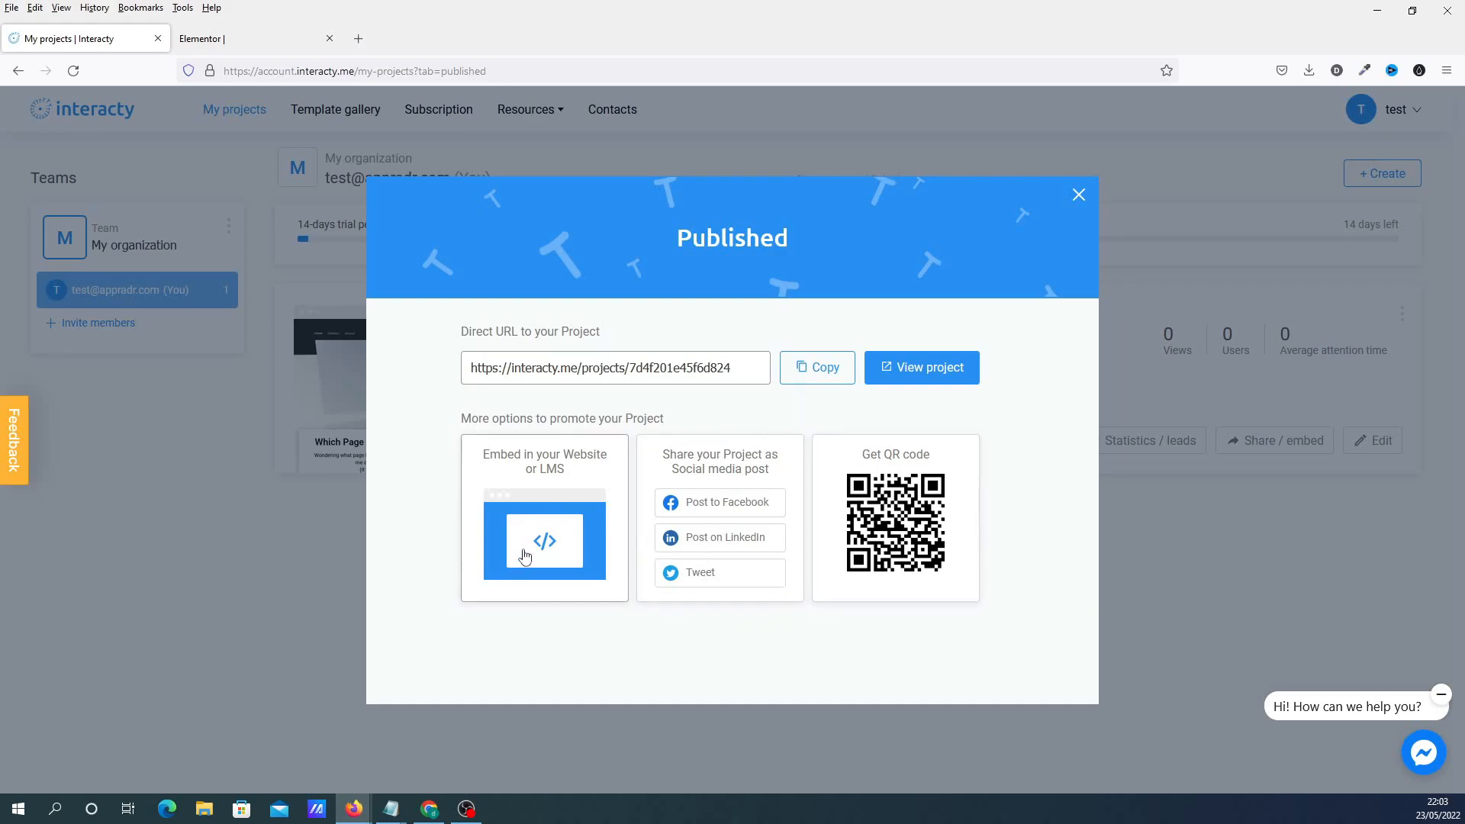
{"action": "left_click", "coordinate": [543, 540]}
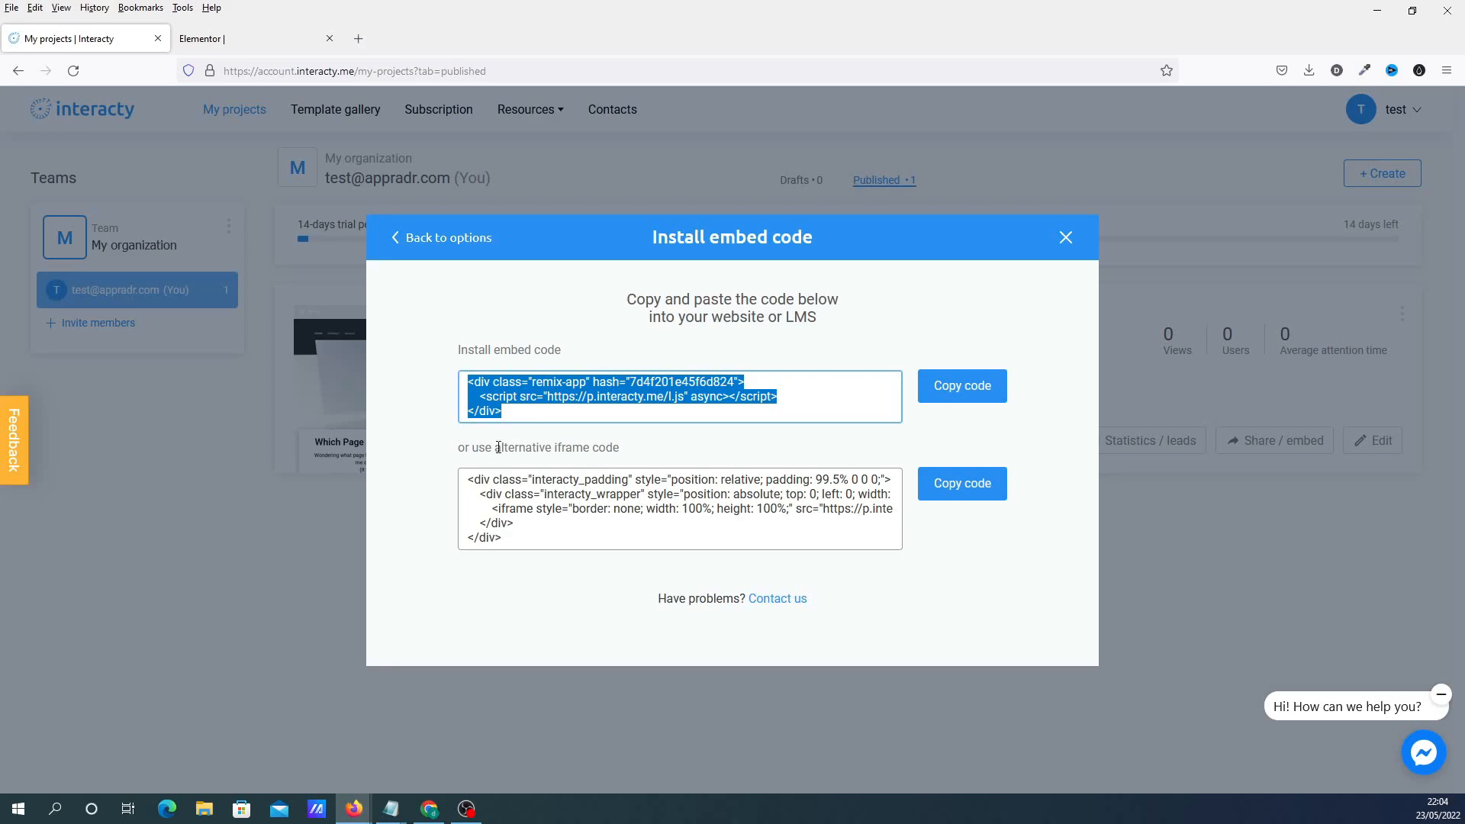
{"action": "left_click", "coordinate": [221, 39]}
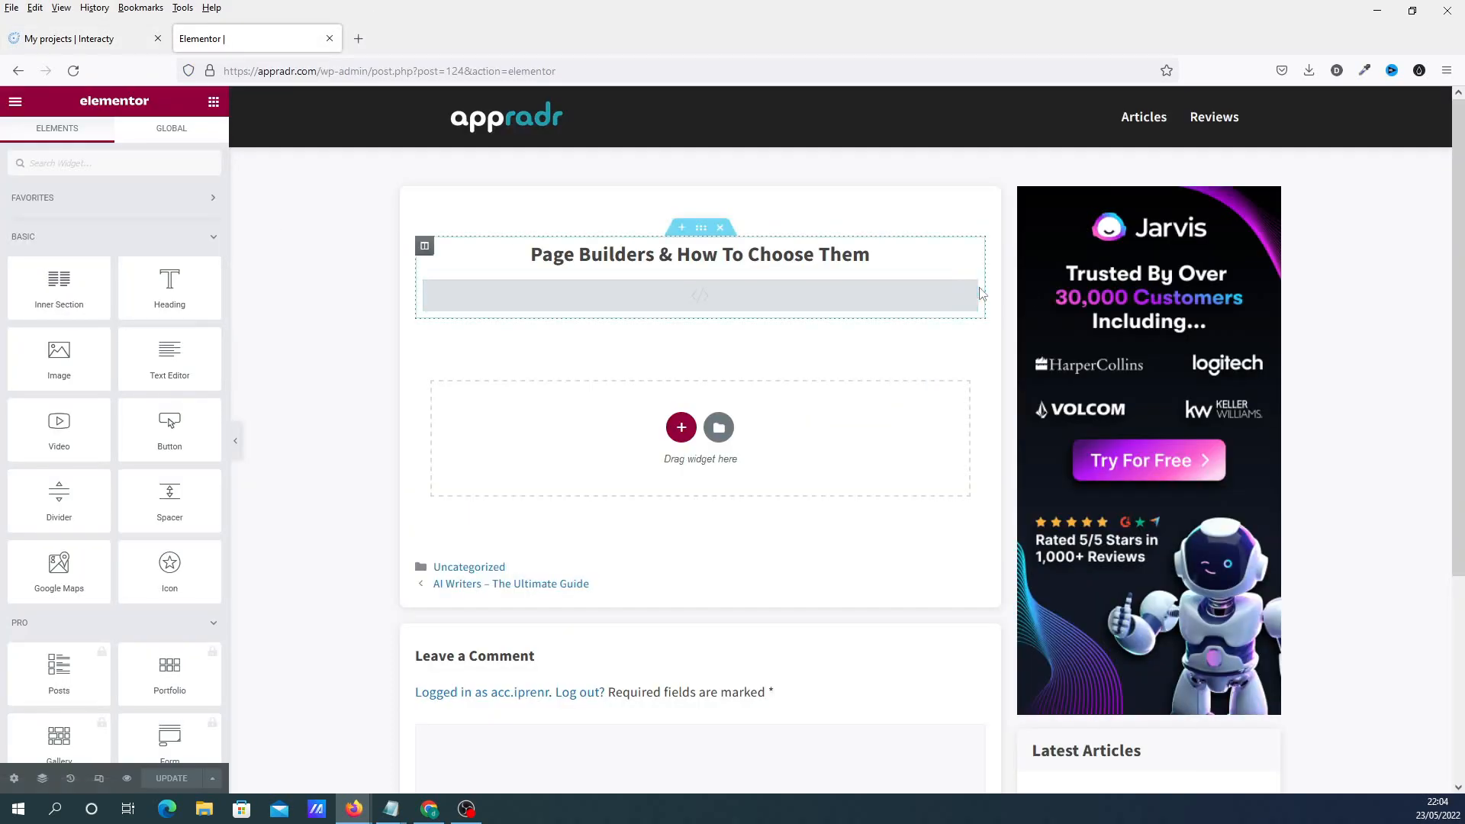
- Paste the code into the HTML widget, play the embedded quiz to the Elementor result, follow its link, and return to Interacty
{"action": "left_click", "coordinate": [698, 296]}
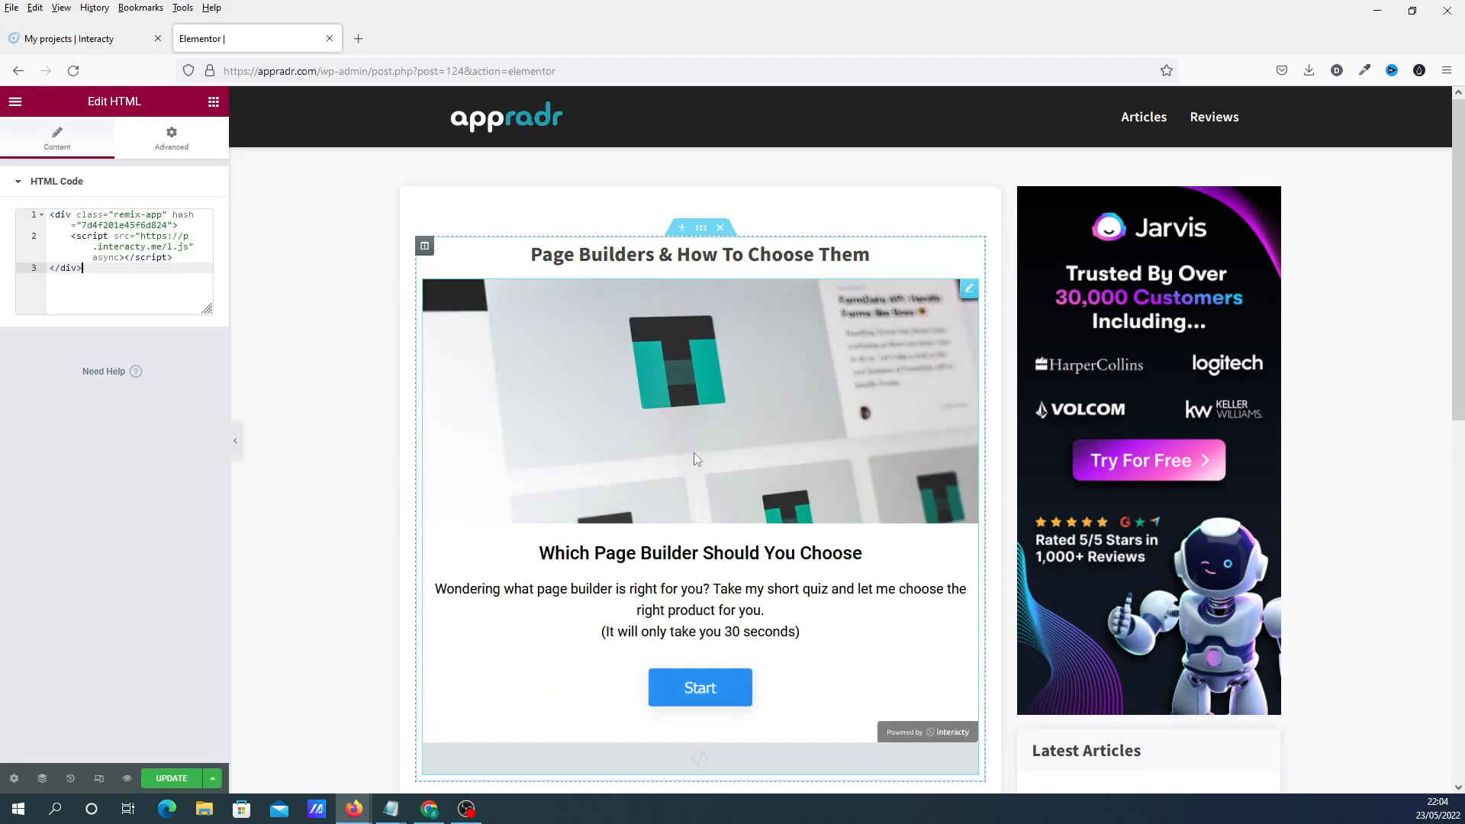
{"action": "scroll", "scroll_direction": "down", "scroll_amount": 3}
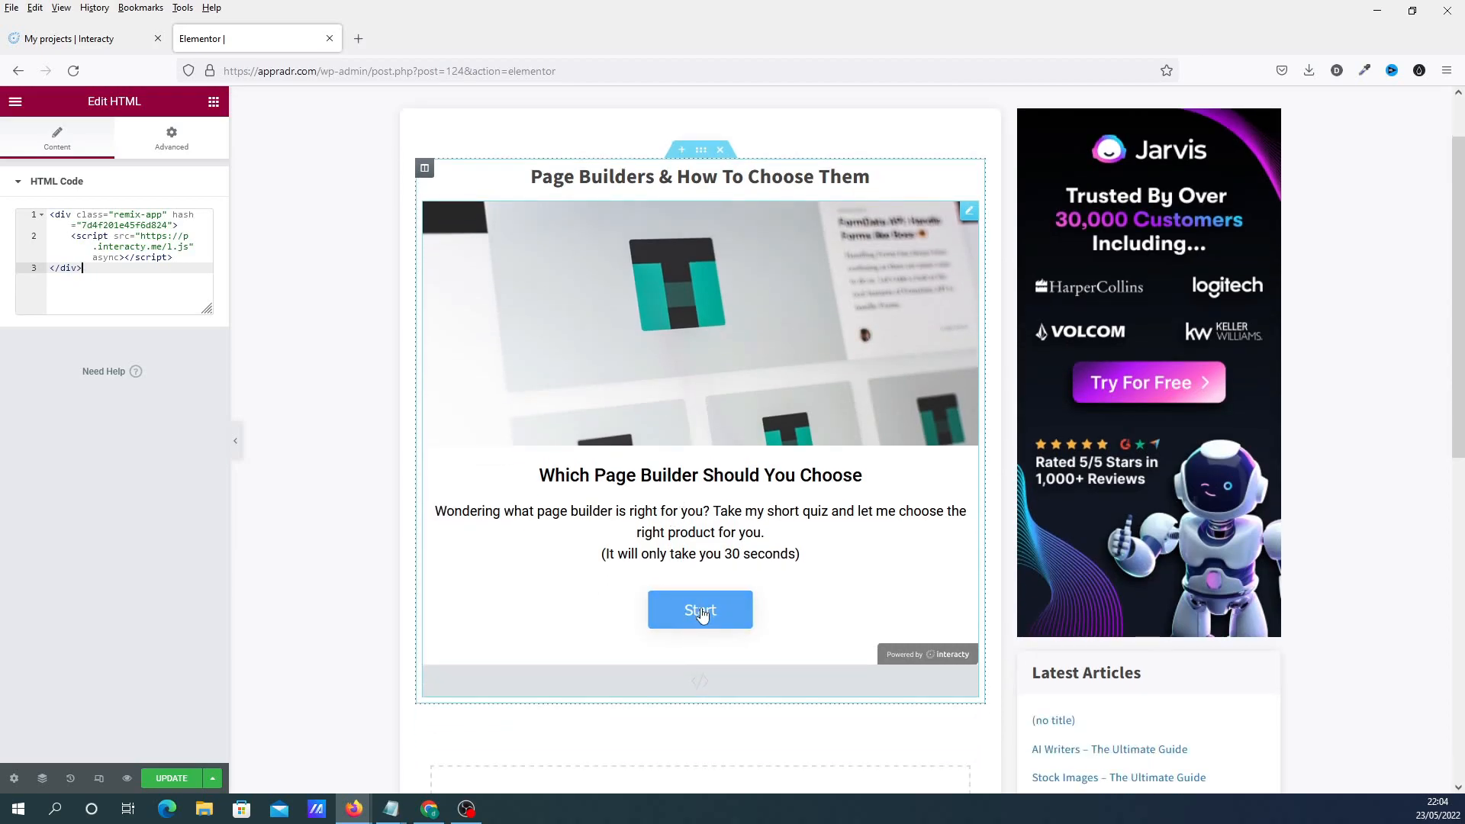
{"action": "left_click", "coordinate": [700, 610]}
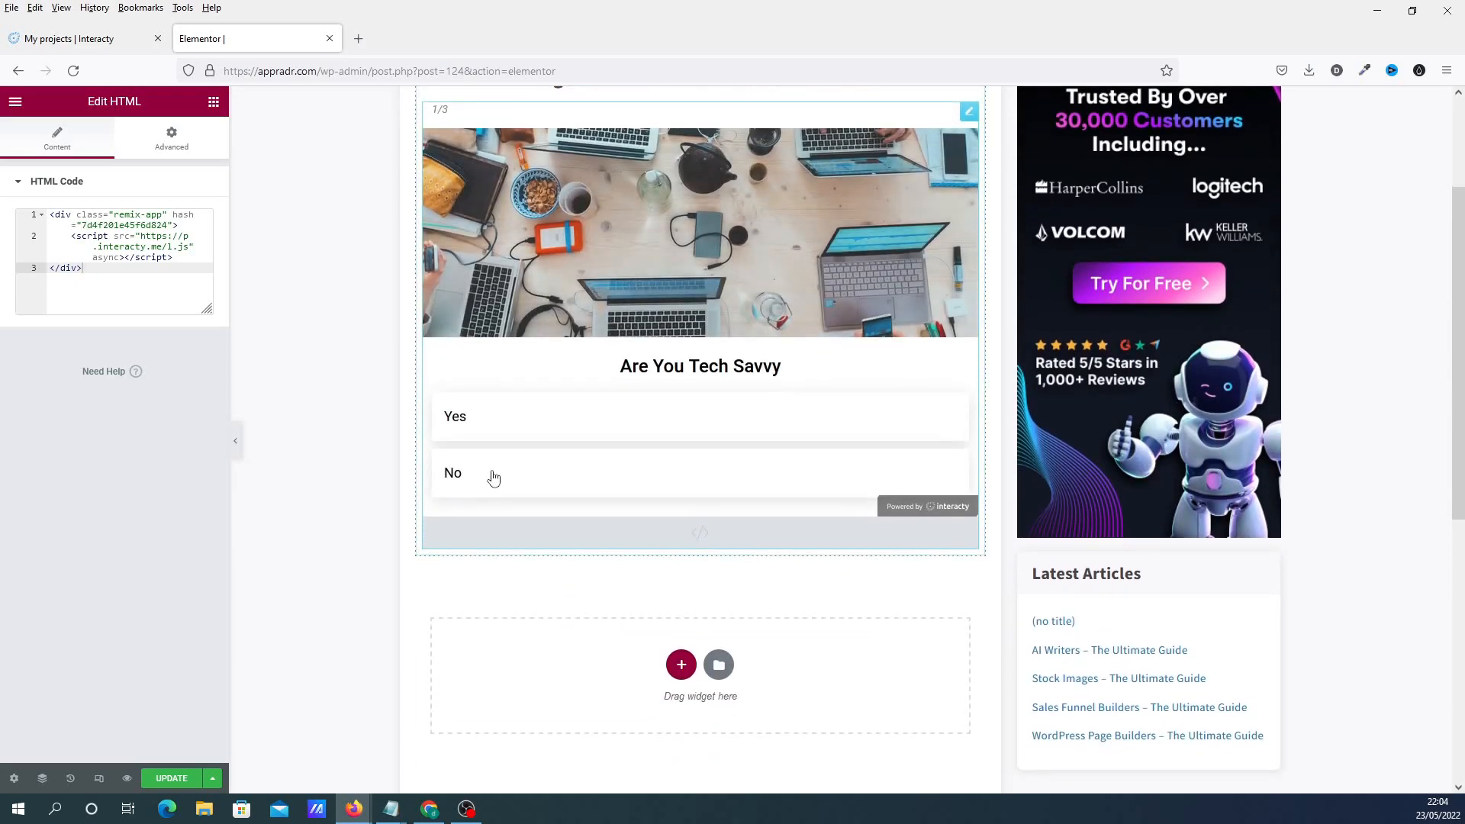
{"action": "left_click", "coordinate": [494, 473]}
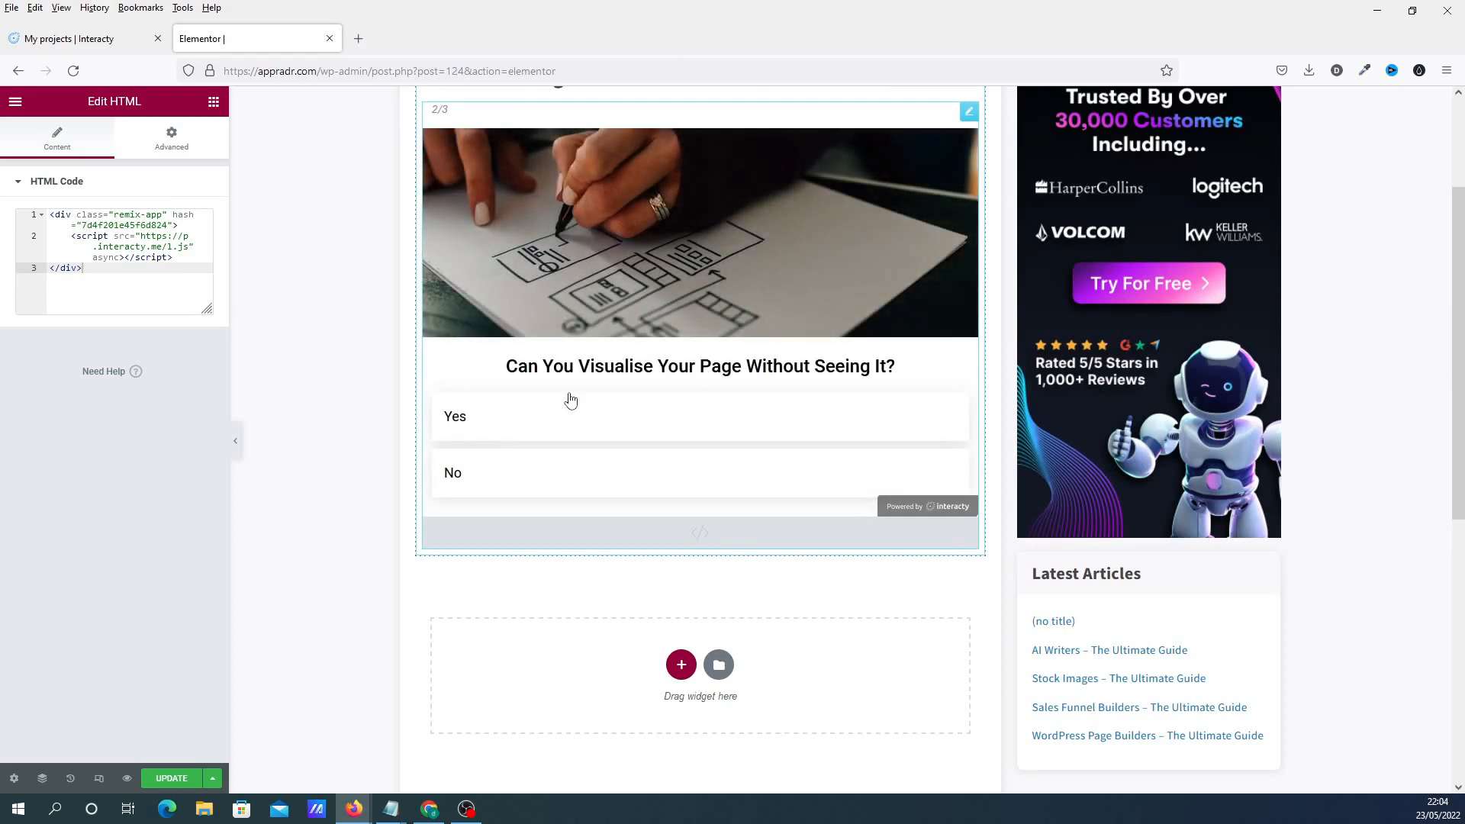
{"action": "mouse_move", "coordinate": [508, 490]}
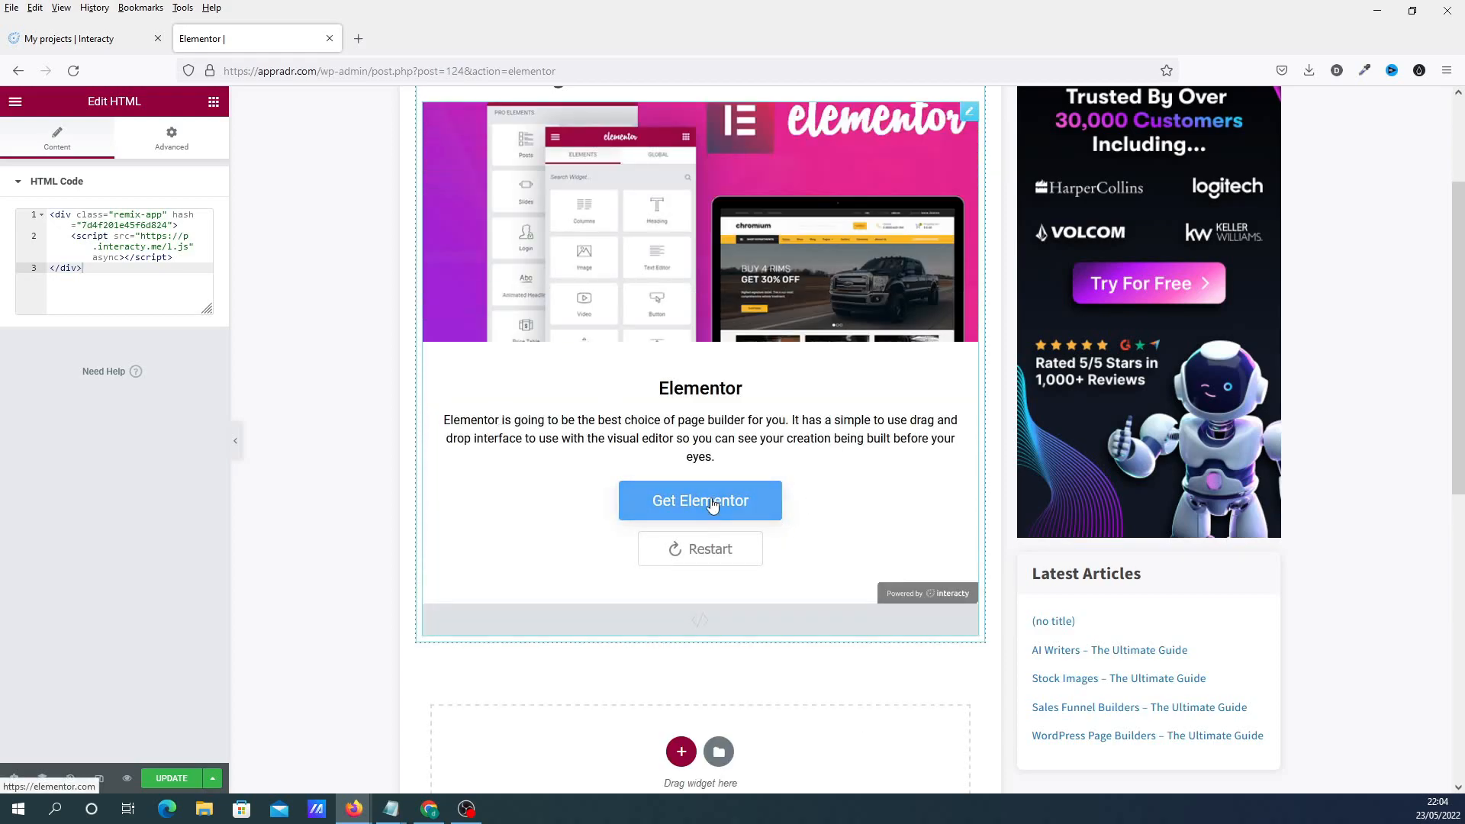
{"action": "left_click", "coordinate": [700, 500]}
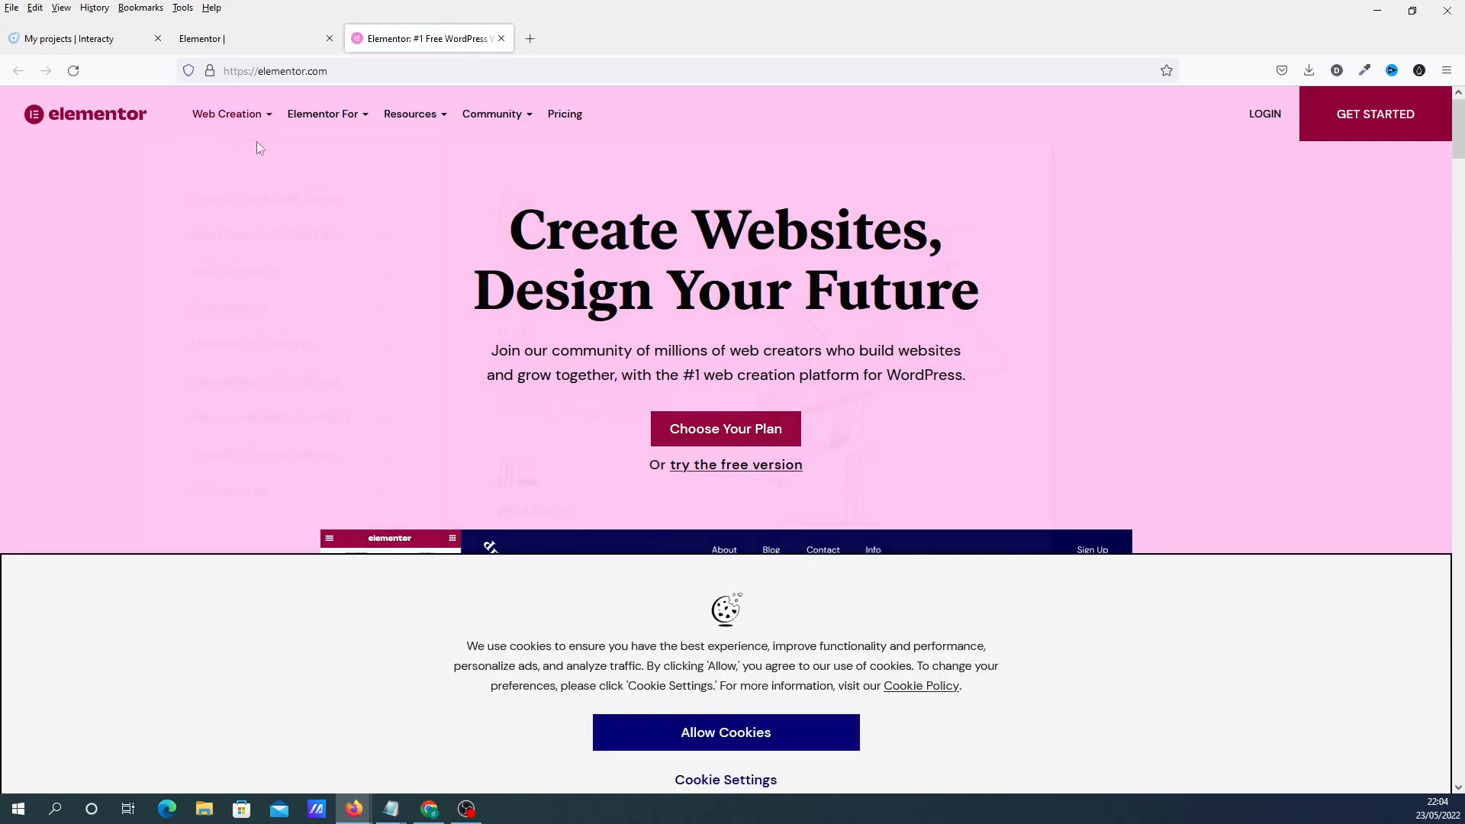
{"action": "left_click", "coordinate": [73, 38]}
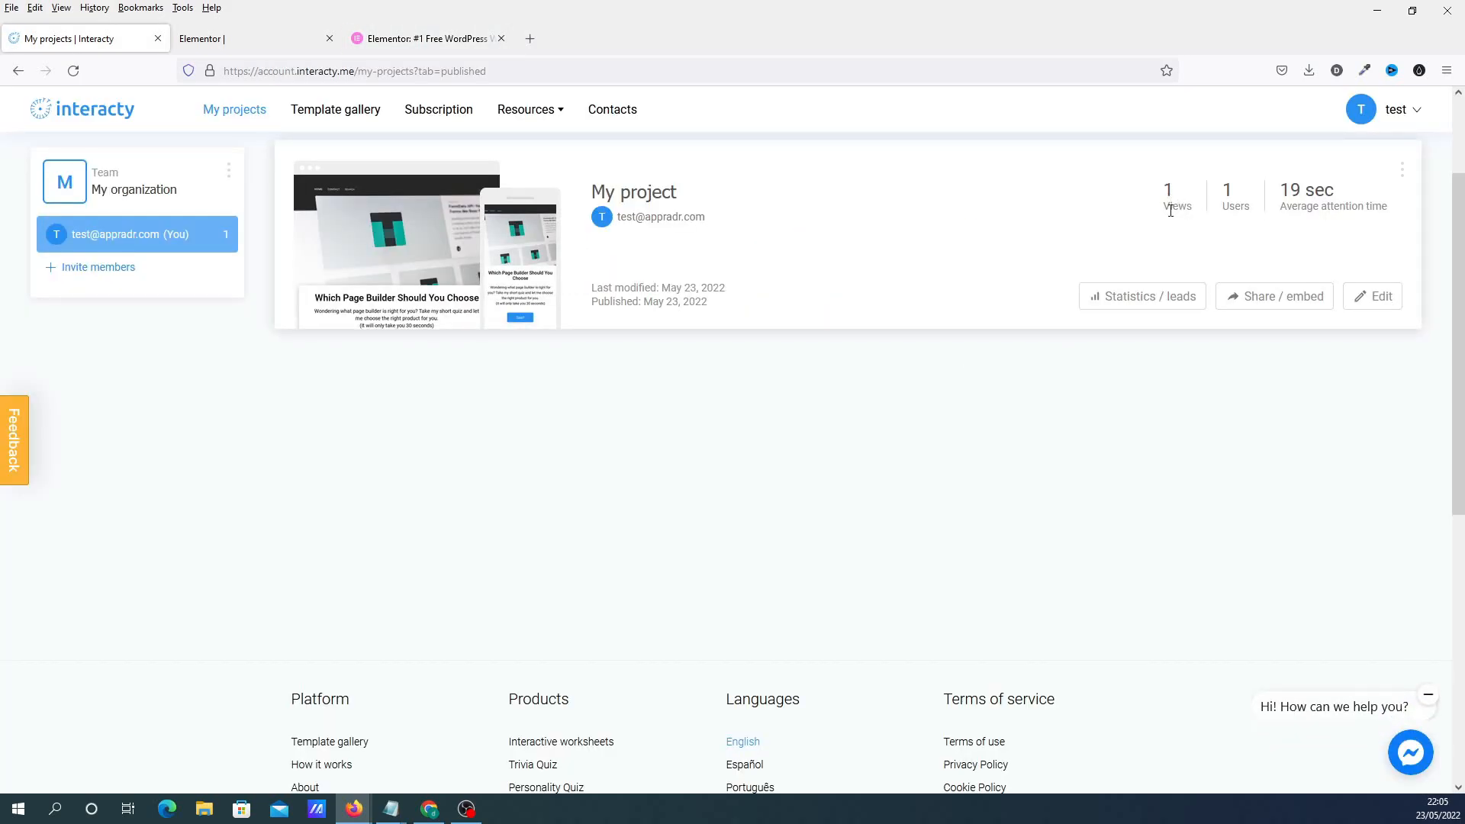
{"action": "mouse_move", "coordinate": [1297, 189]}
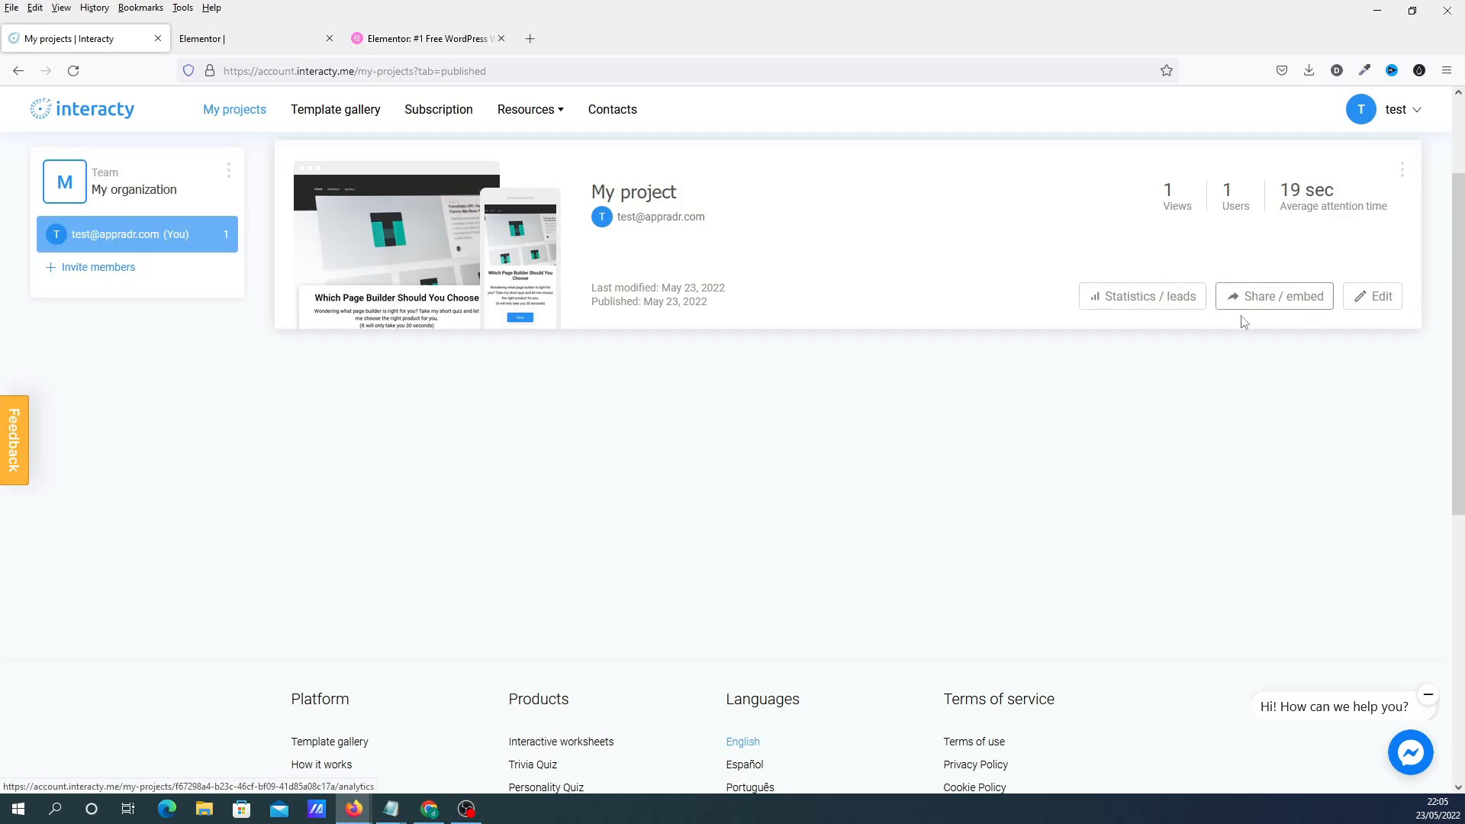
{"action": "mouse_move", "coordinate": [1312, 337]}
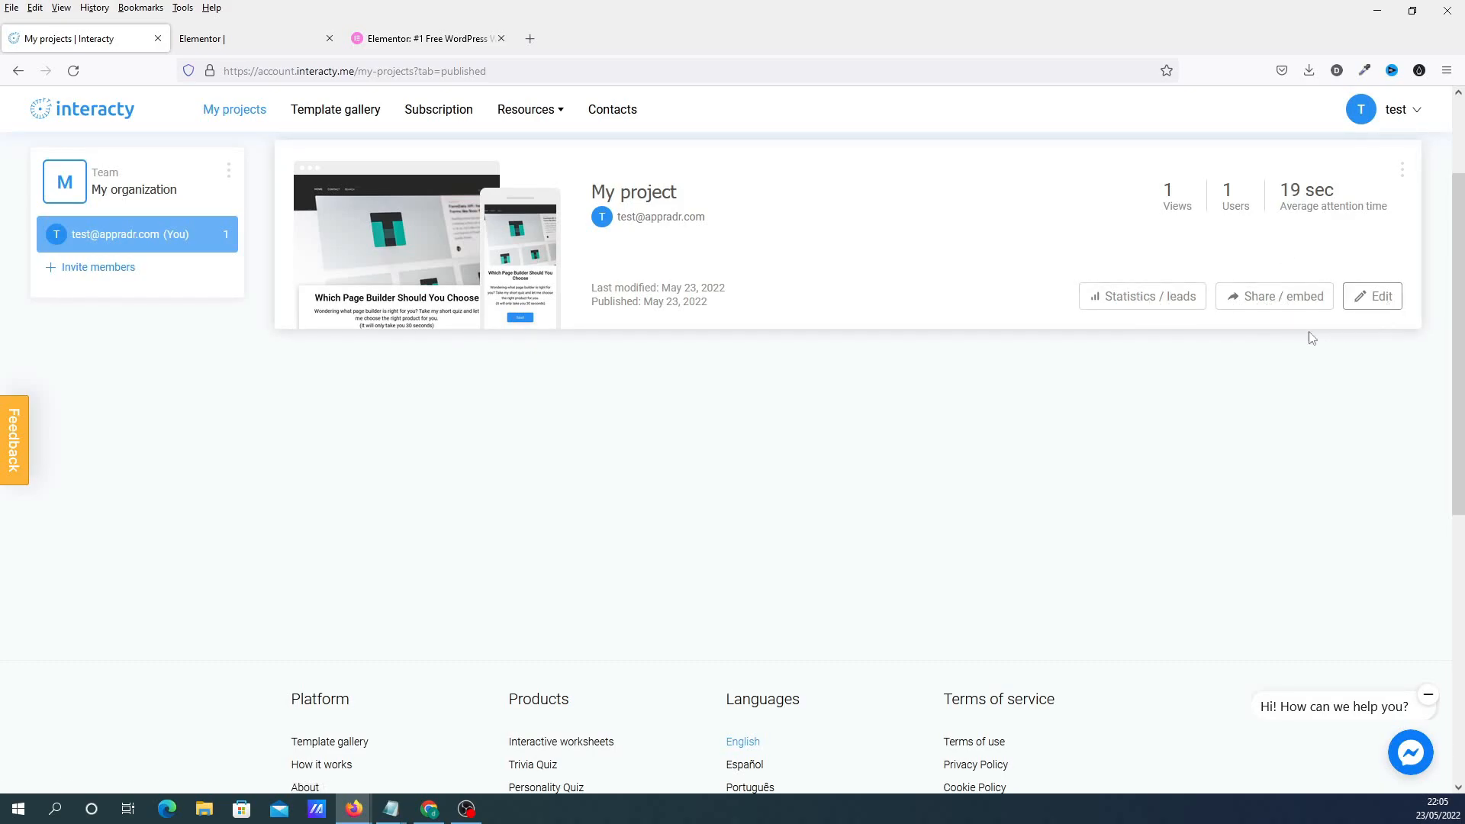